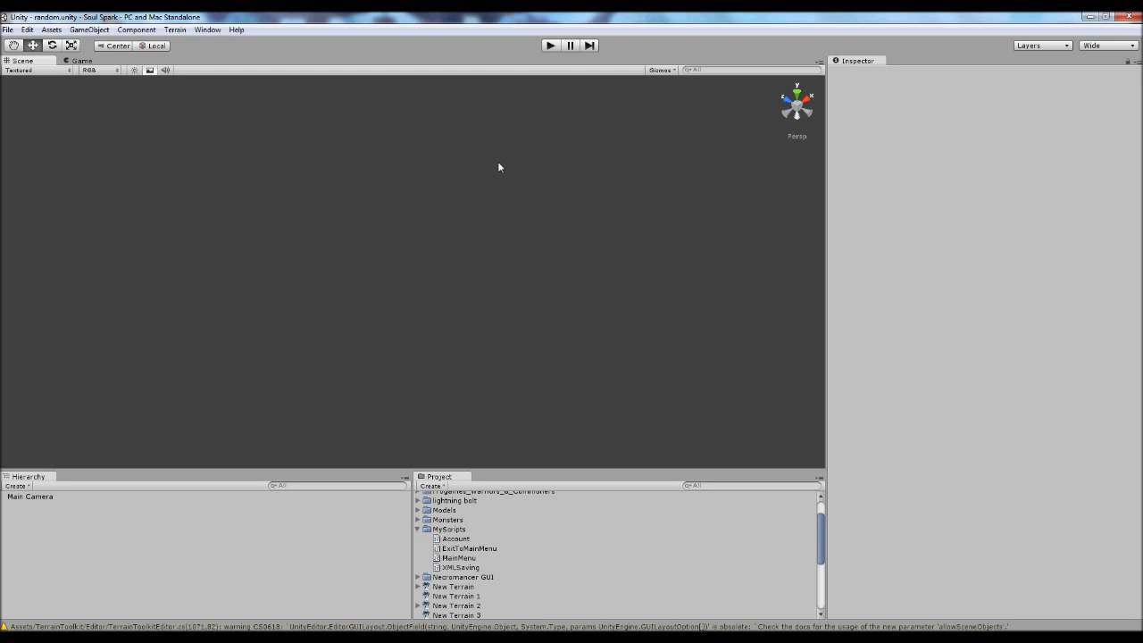
mouse_move(532, 71)
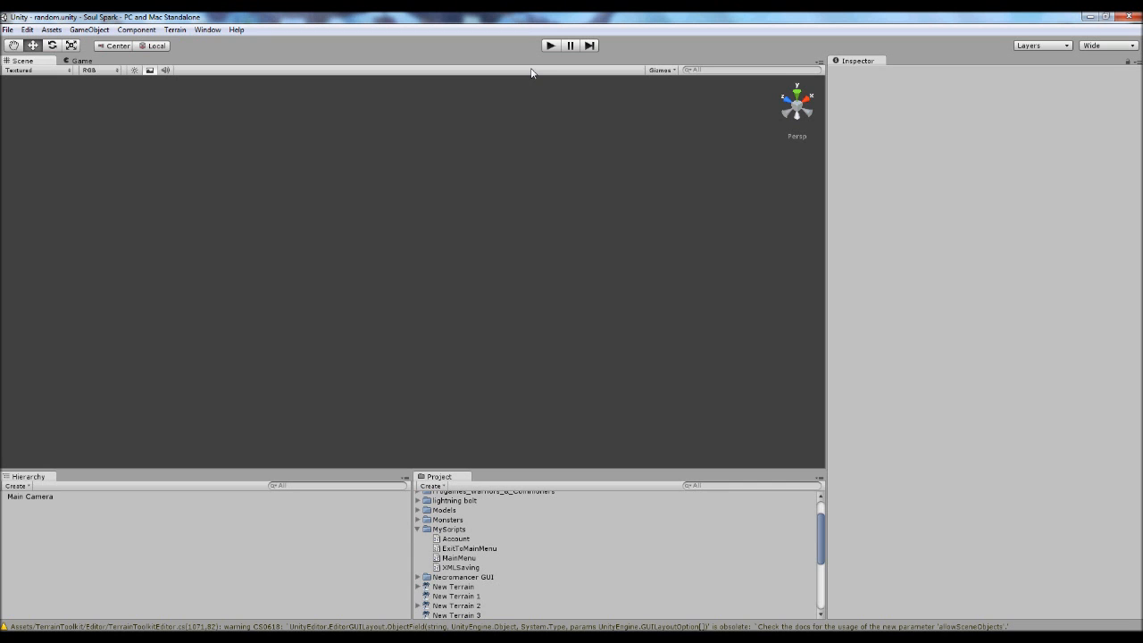
mouse_move(304, 118)
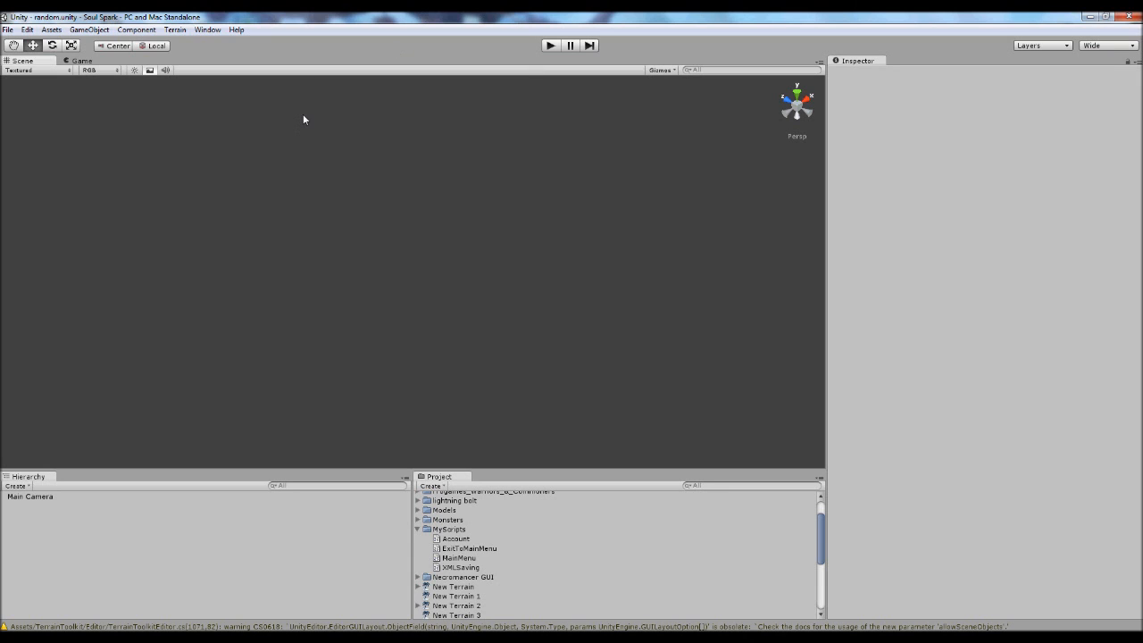
mouse_move(425, 514)
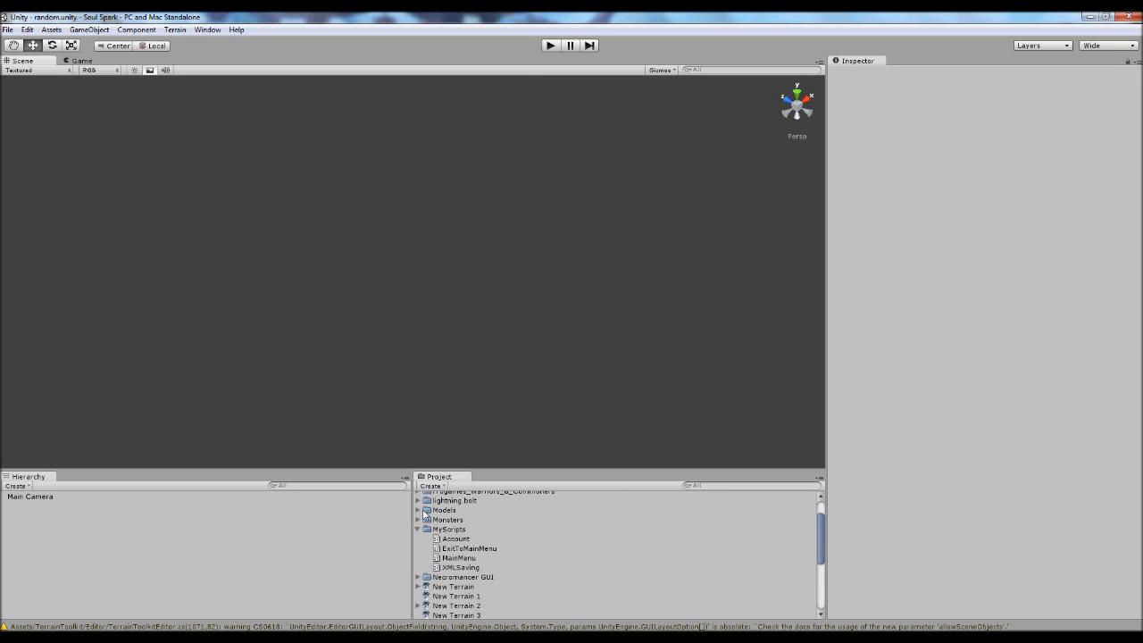
mouse_move(407, 232)
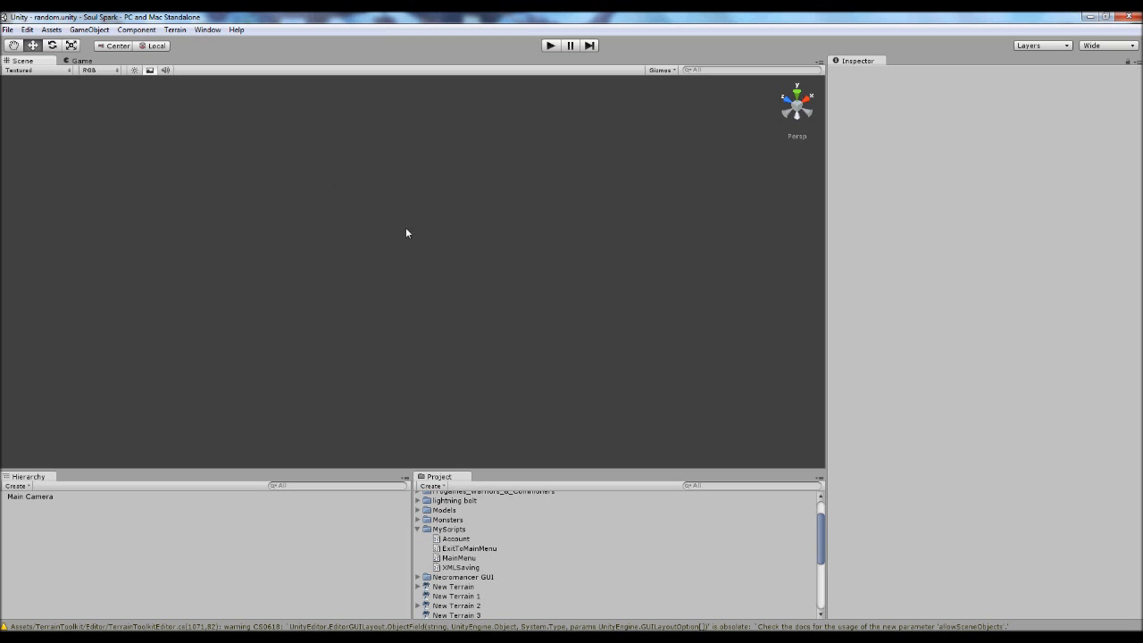
mouse_move(532, 240)
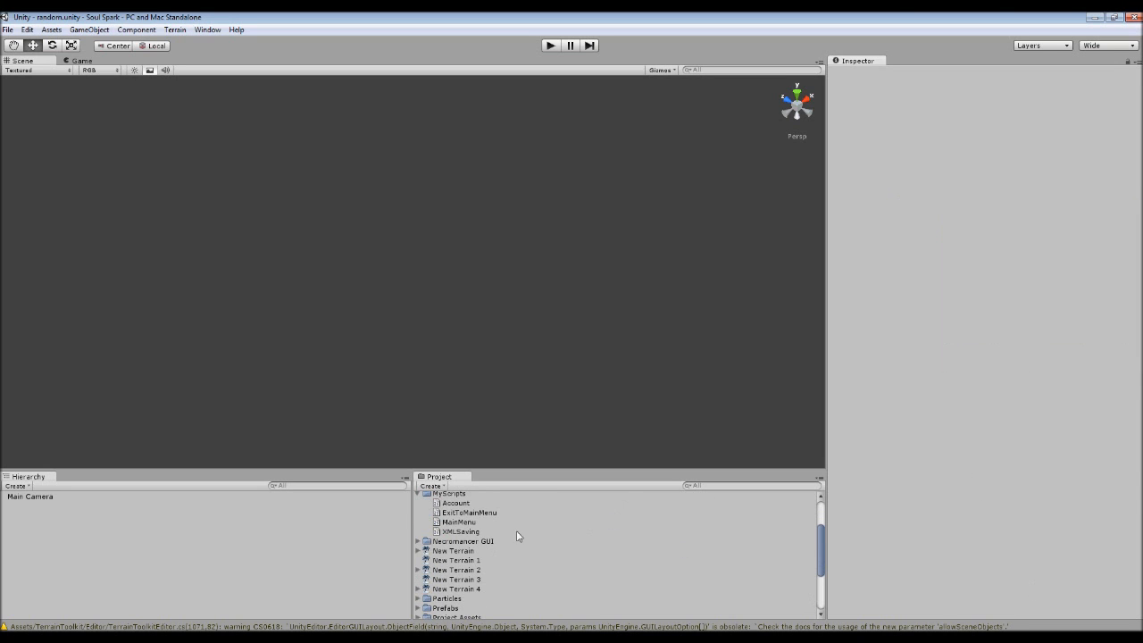
- Create a JavaScript asset named Login in My Scripts and open it in the code editor
left_click(450, 529)
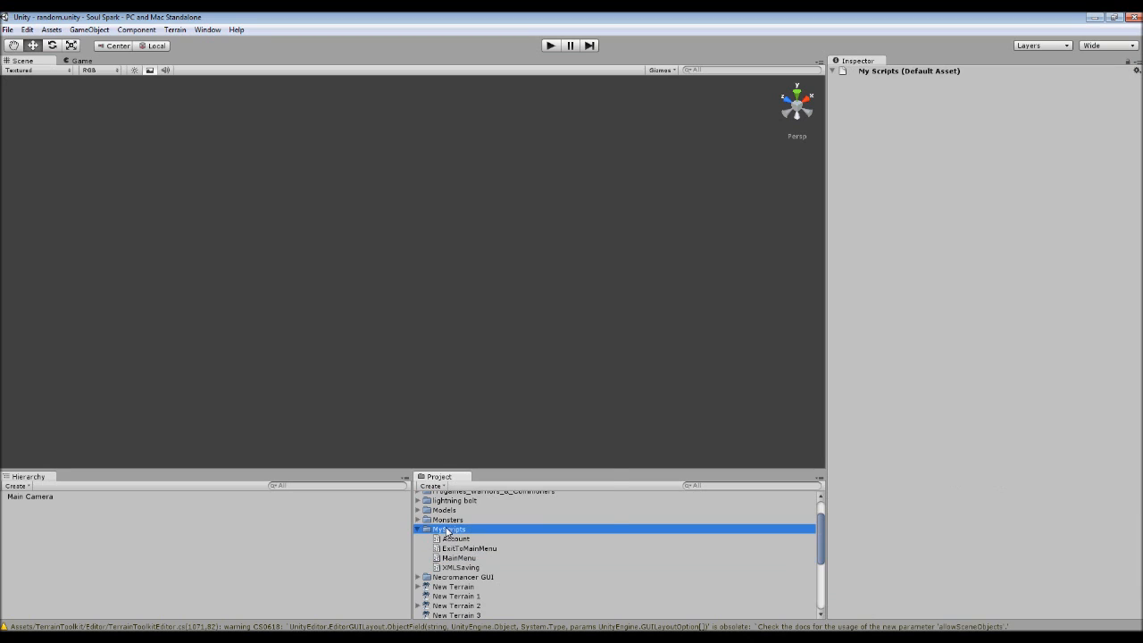
right_click(450, 529)
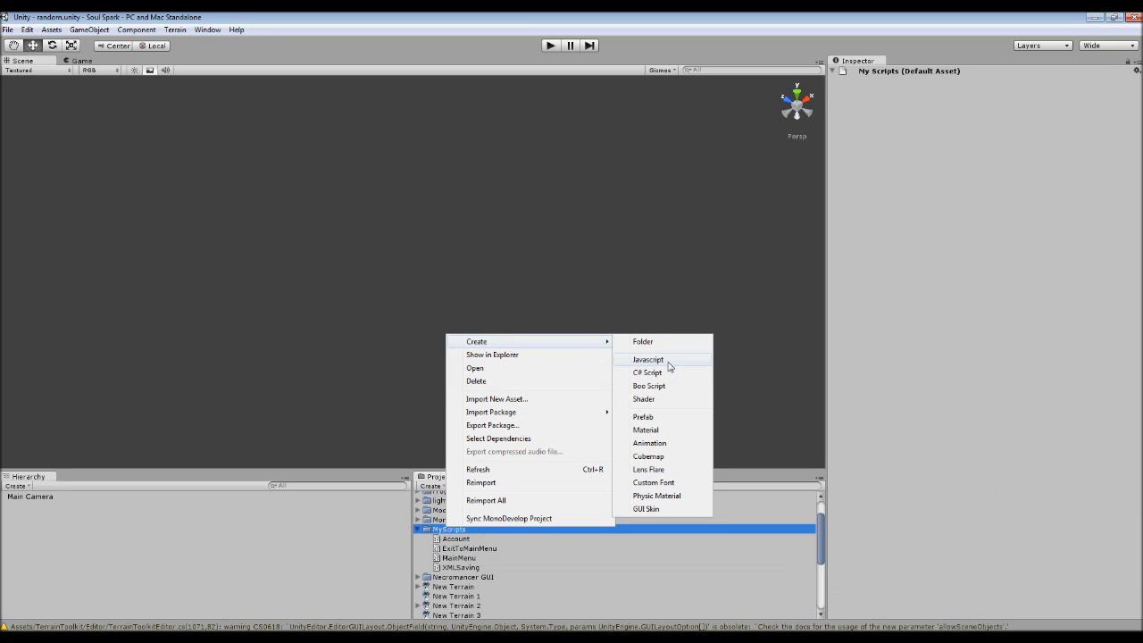
left_click(647, 374)
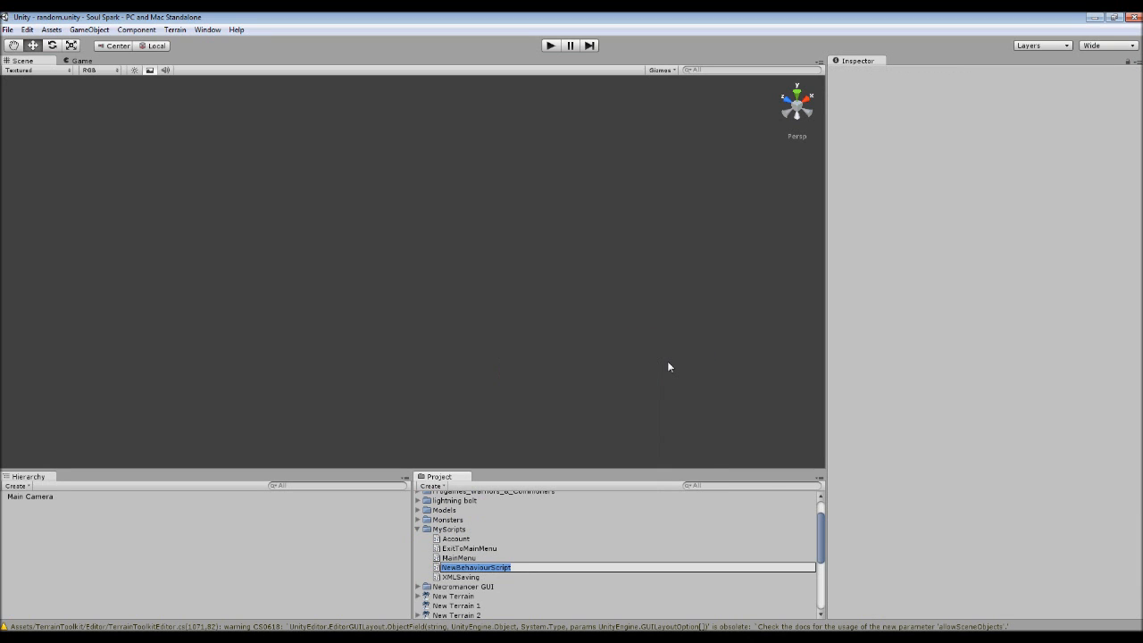
type("Load")
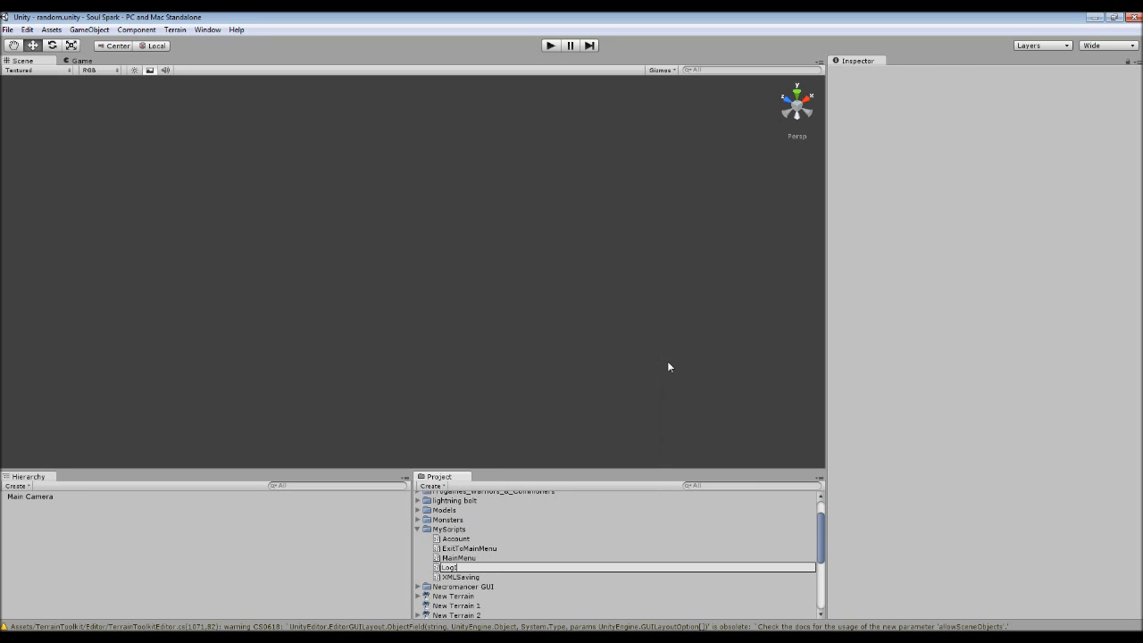
left_click(450, 557)
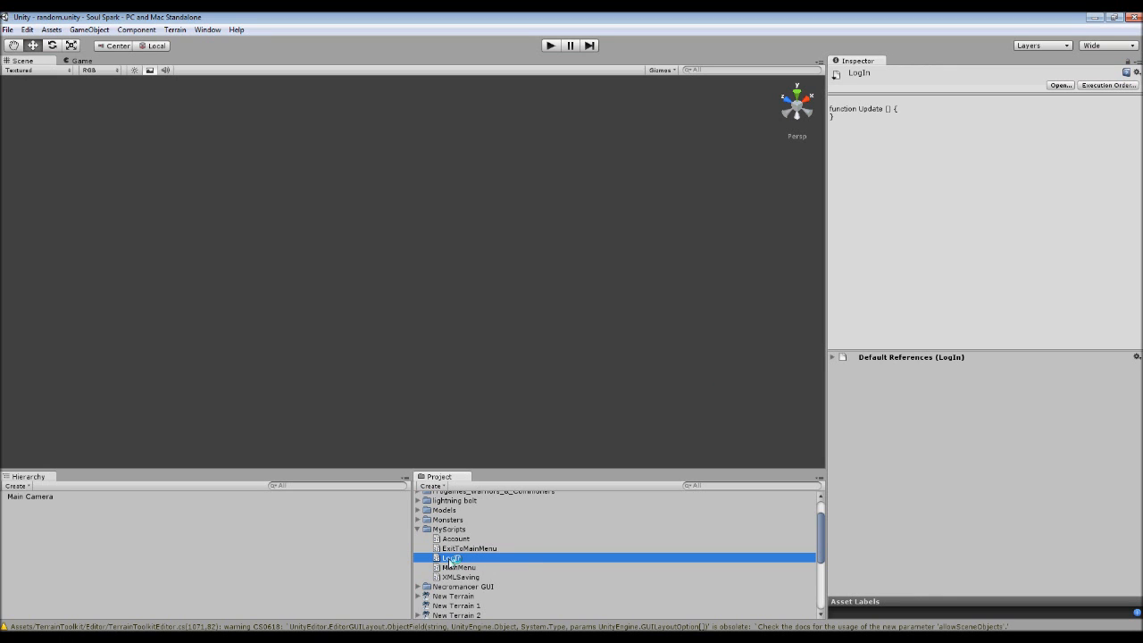
double_click(450, 557)
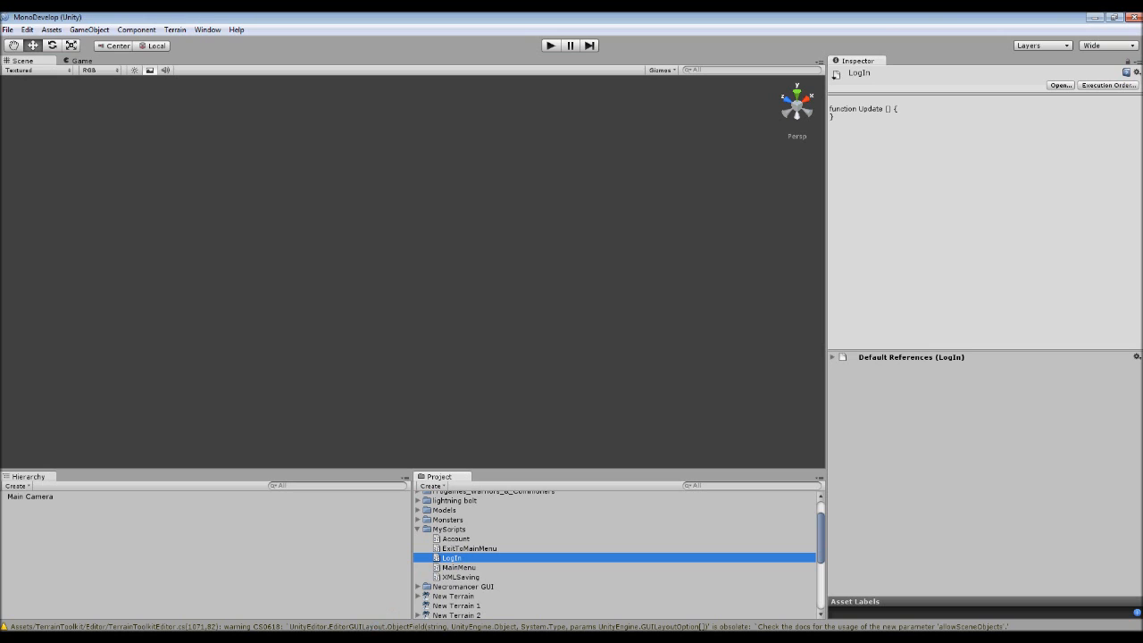
- Open Login.js from the Project panel in MonoDevelop's editor
double_click(450, 557)
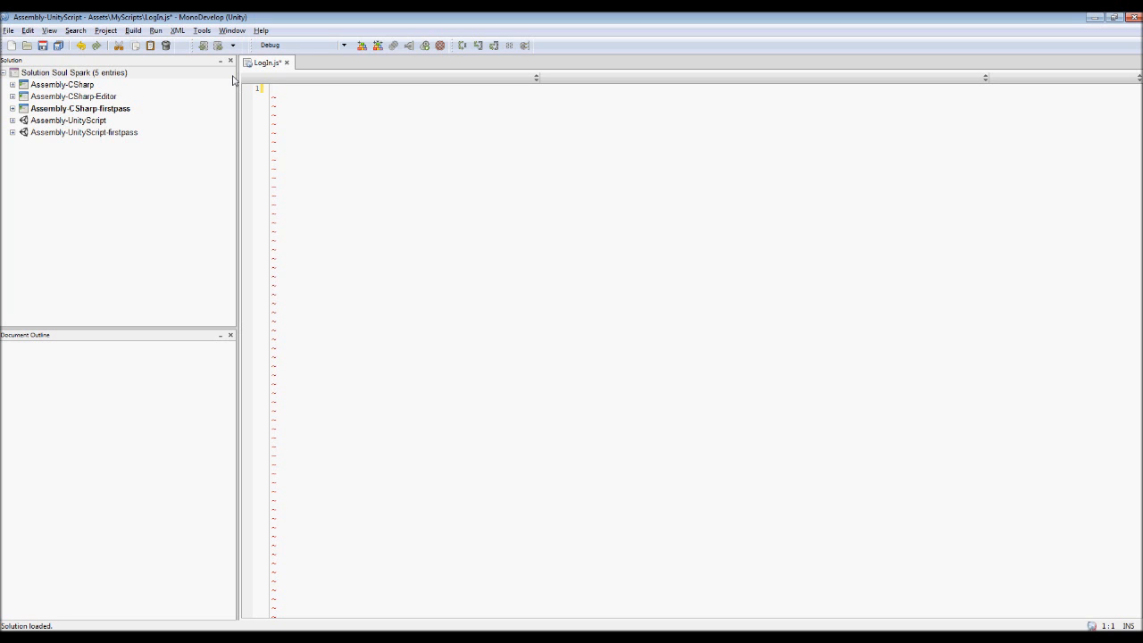
- Declare var mySkin : GUISkin and a General width variable set to 20
type("W")
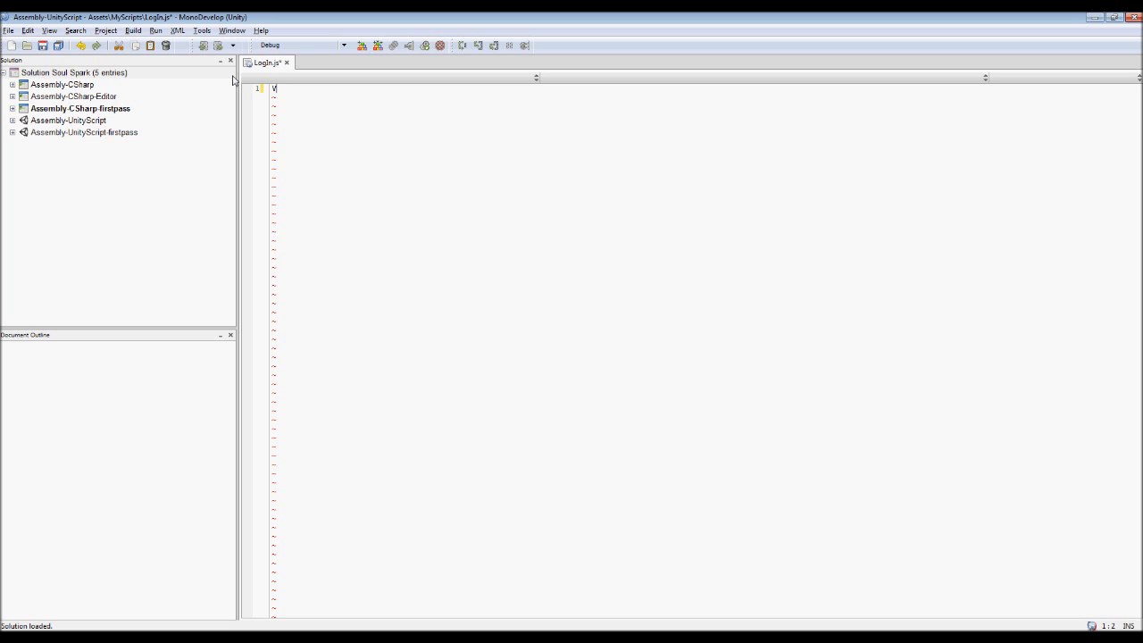
type("var")
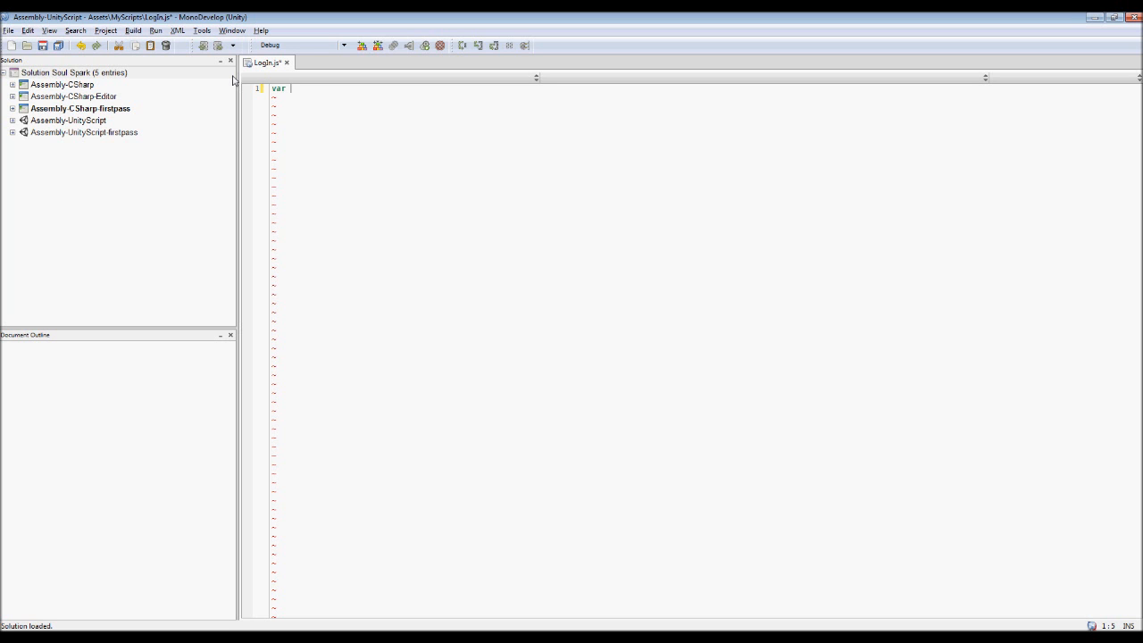
type("mySkin")
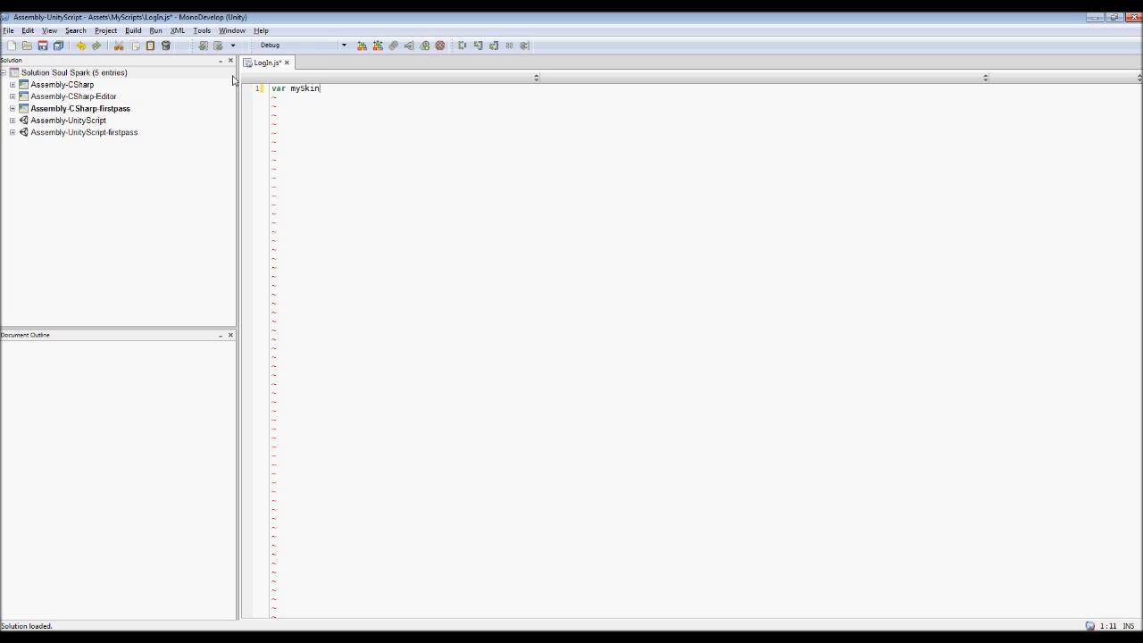
type(":")
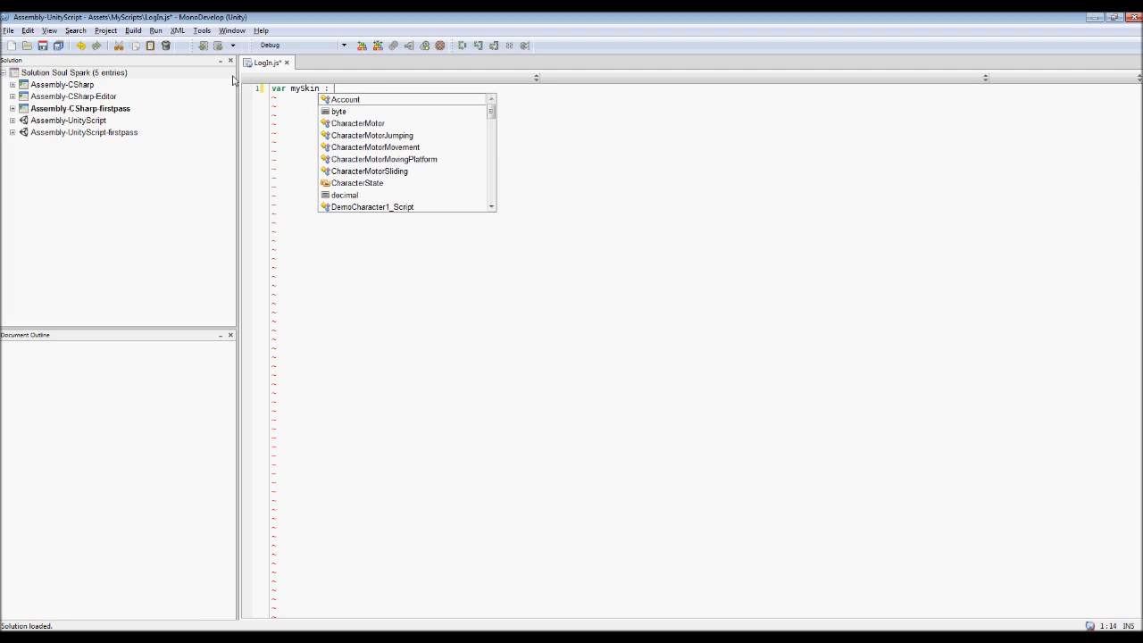
type("GUISk")
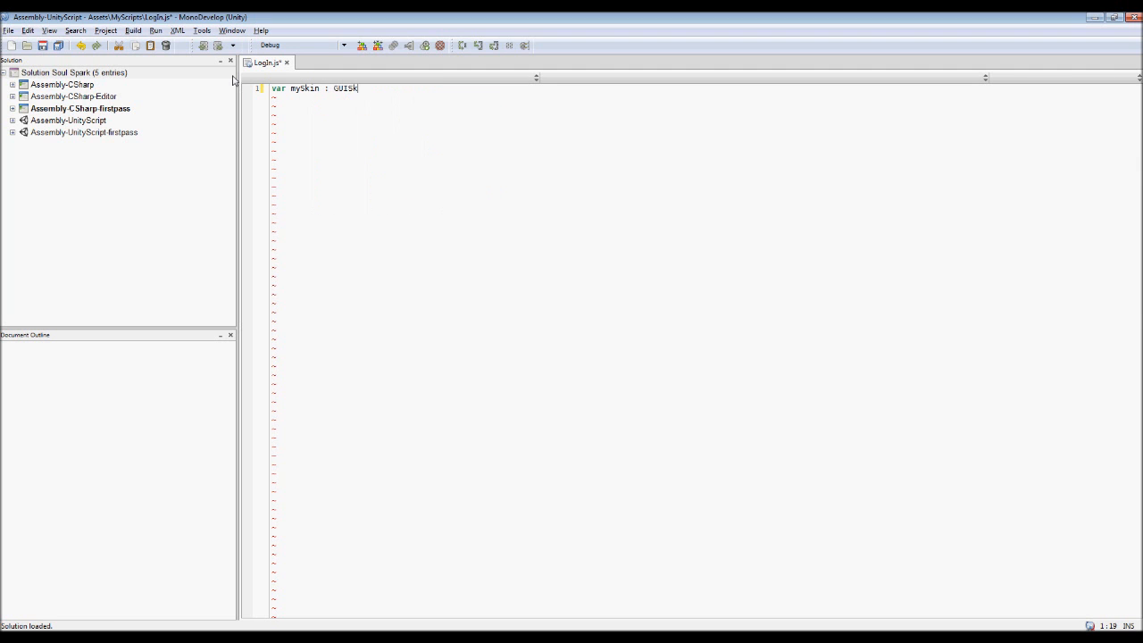
type("in")
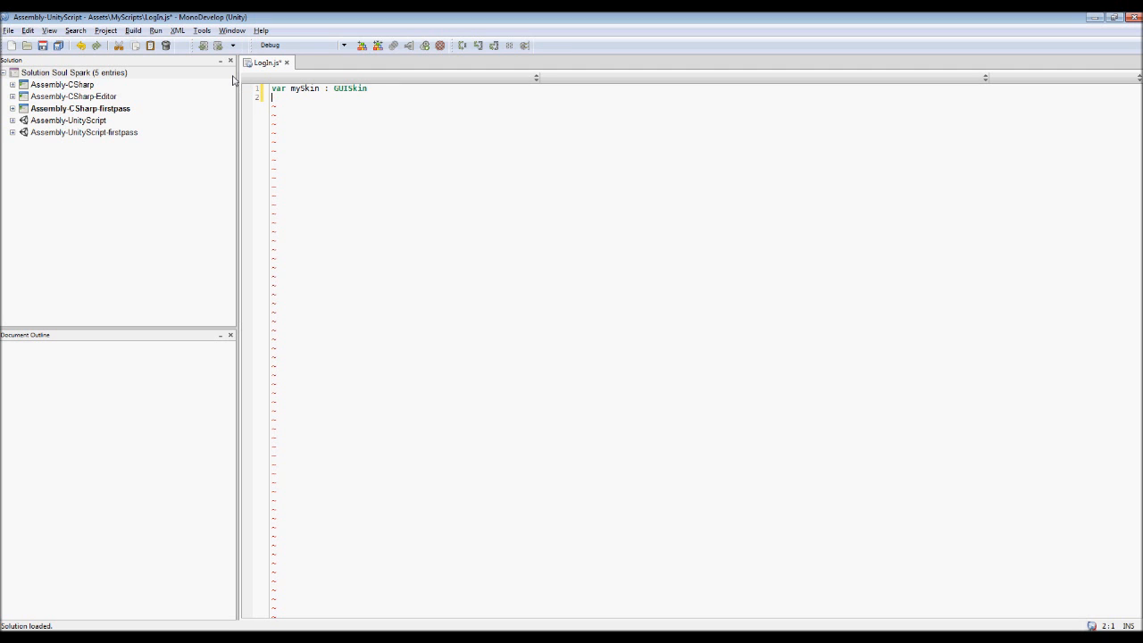
type("var G")
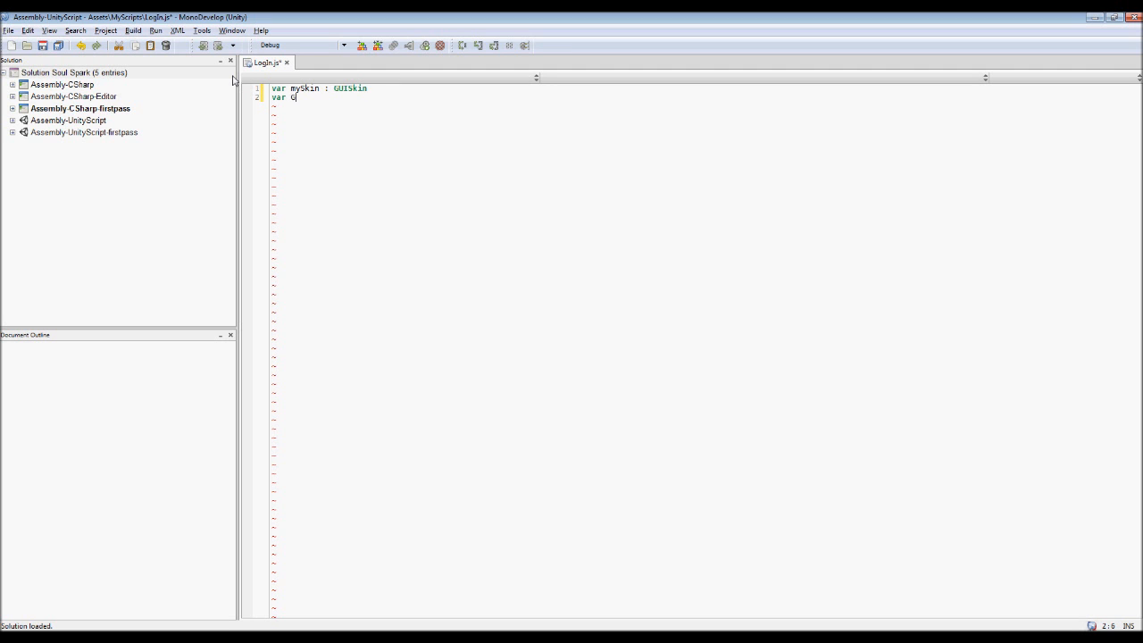
type("eneralHeig")
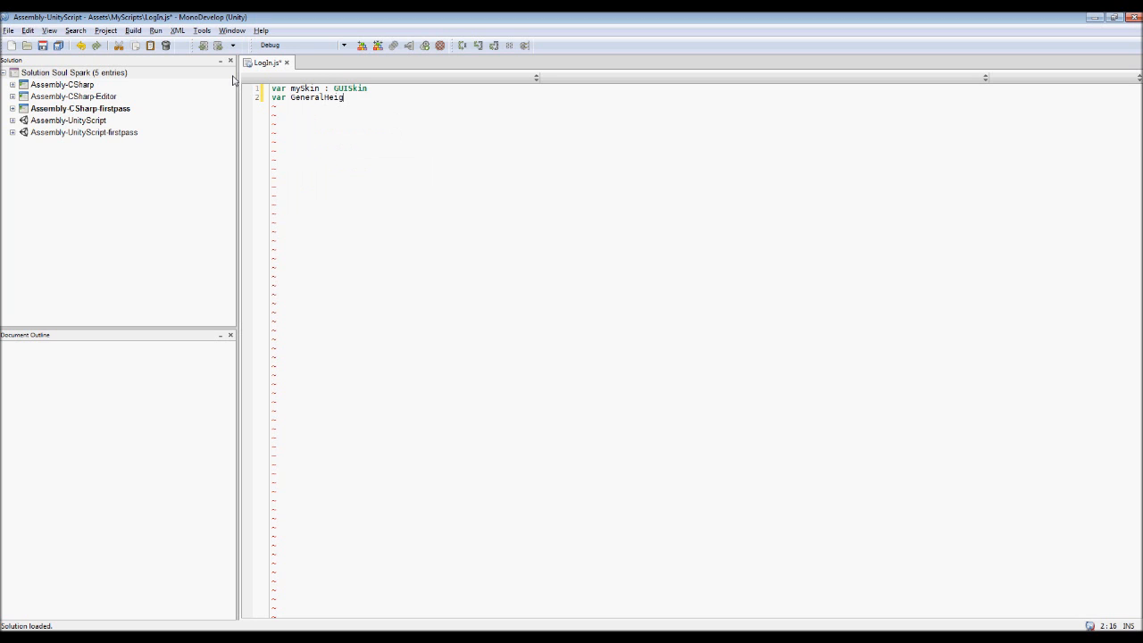
type("h")
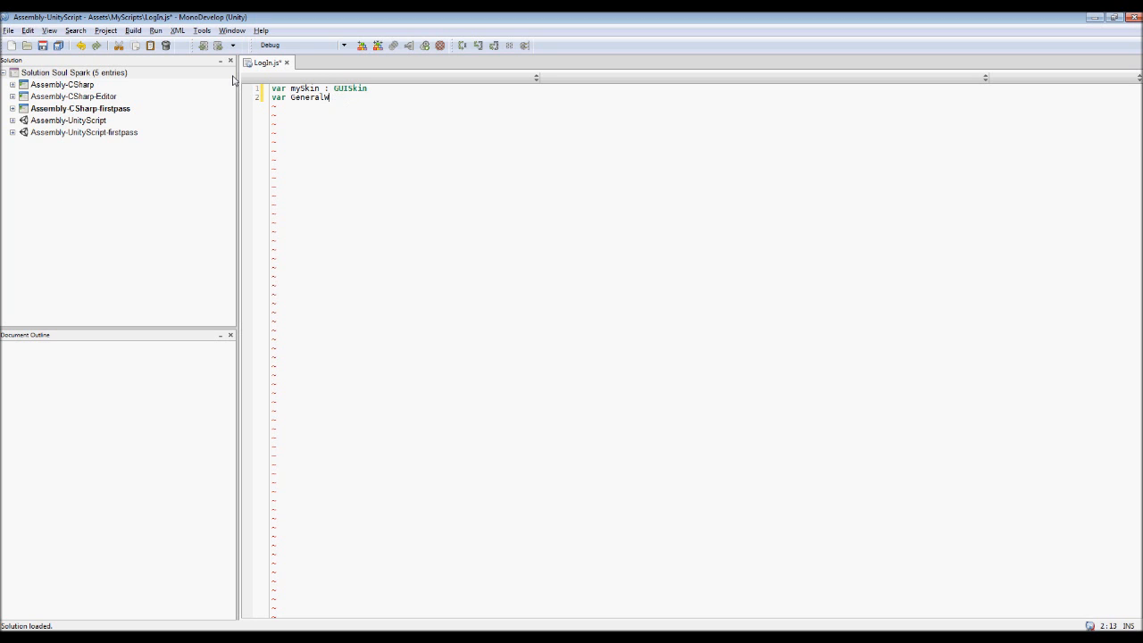
type("Width")
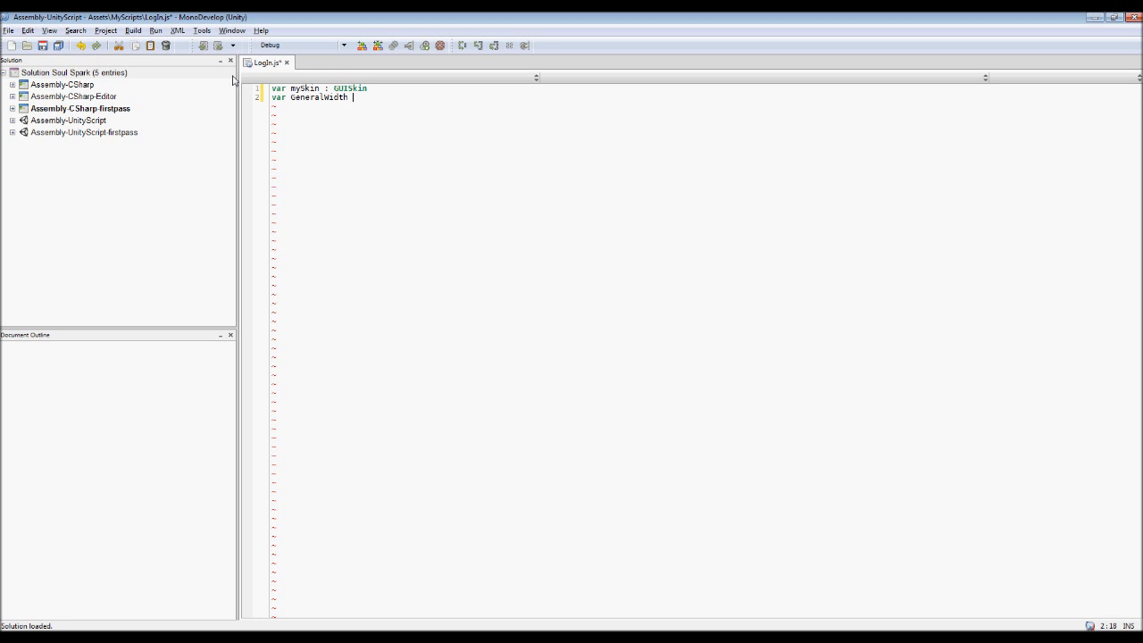
type("= 20")
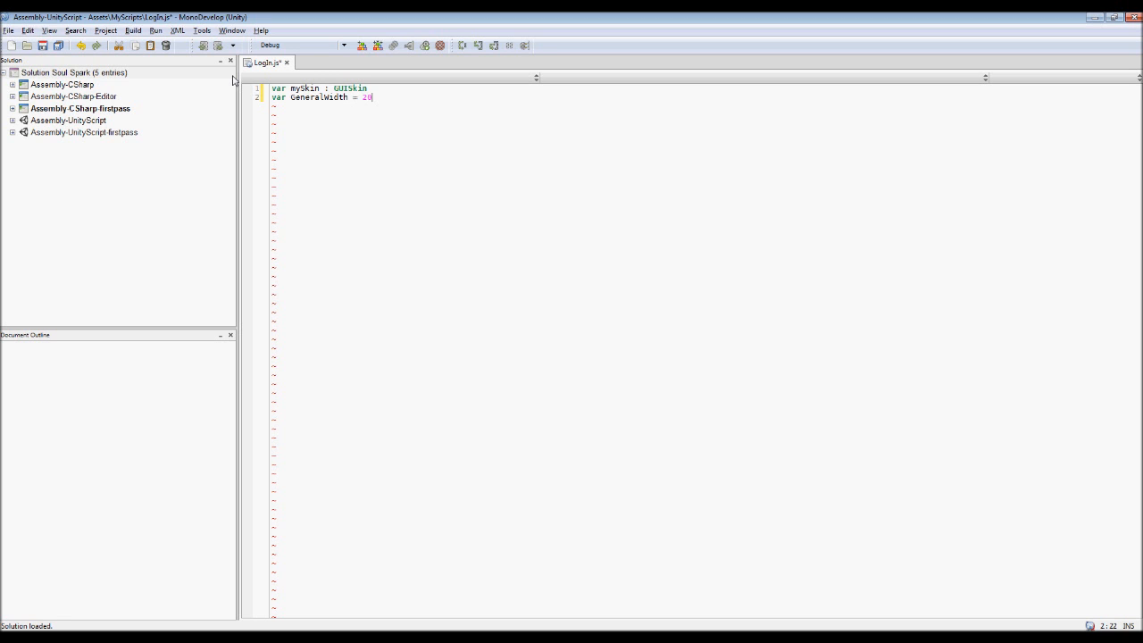
type(";")
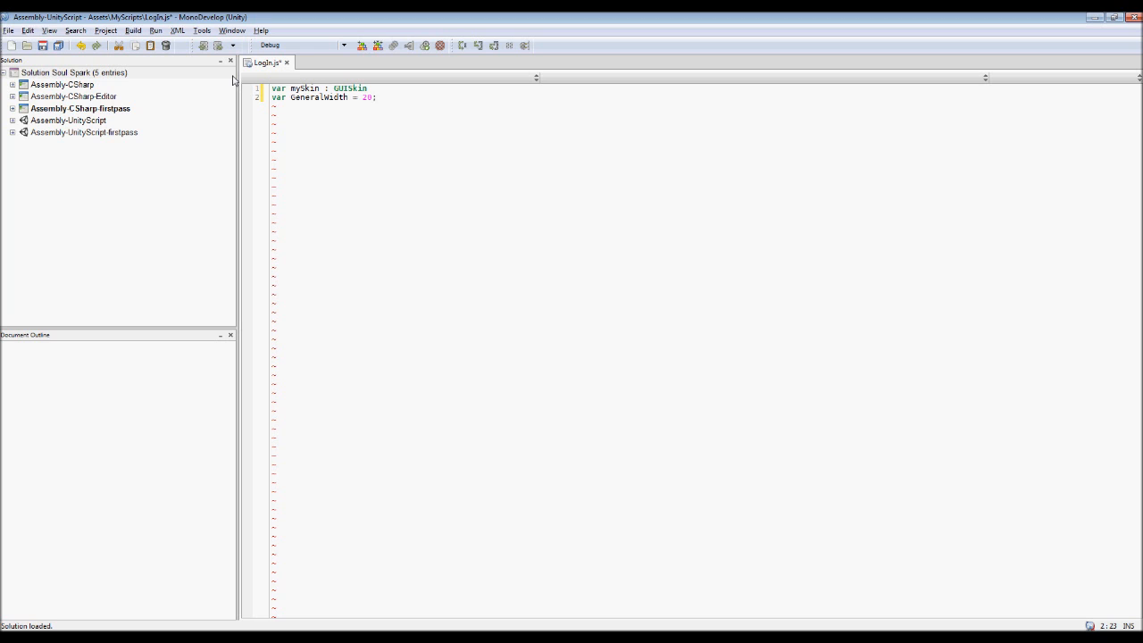
- Declare var LoaderHeight and var LoaderWidth on separate lines
type("var")
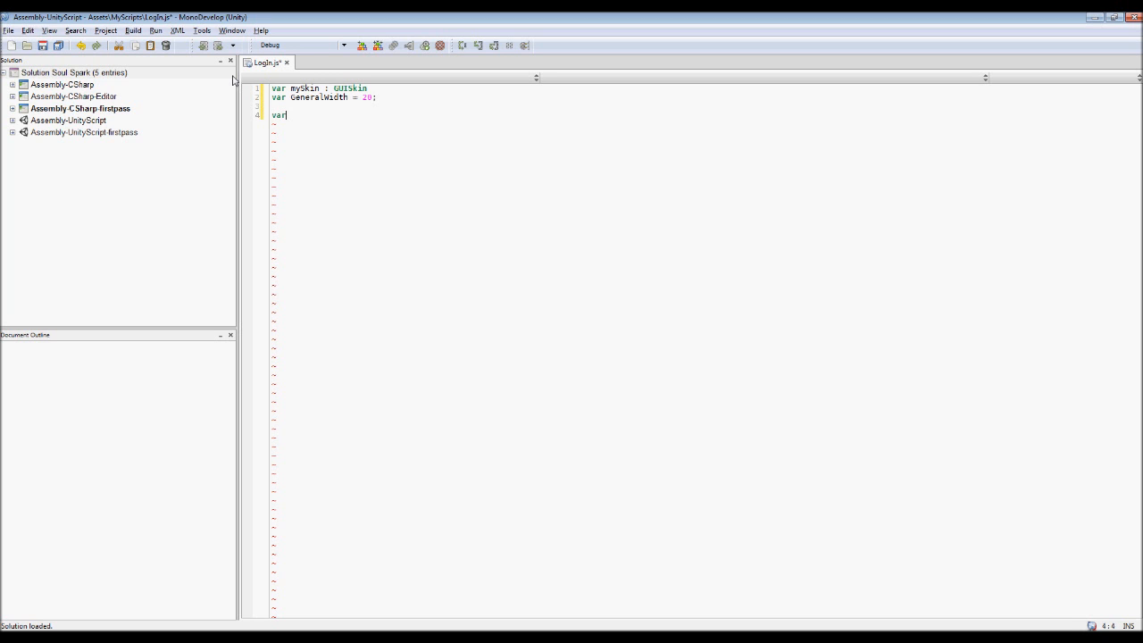
type("Loader")
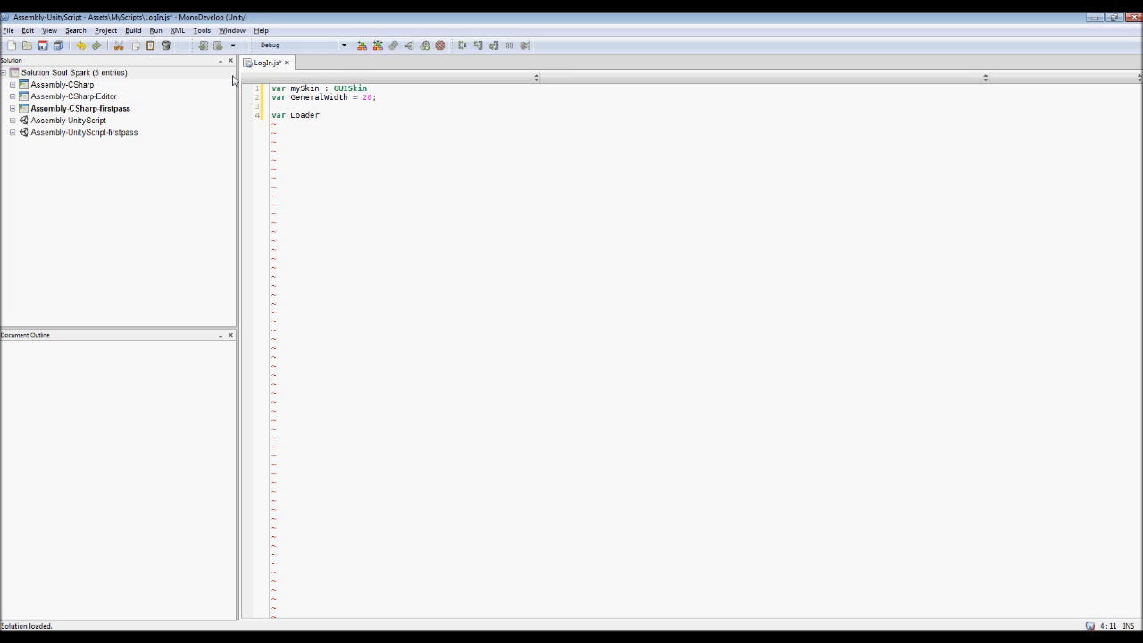
type("Height")
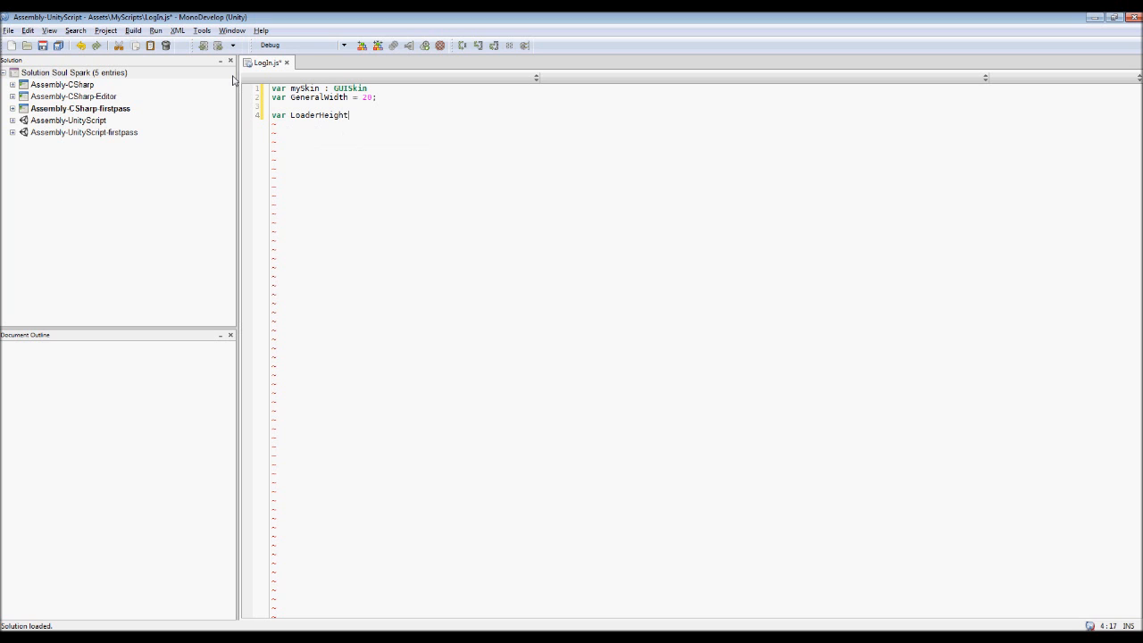
key("Return")
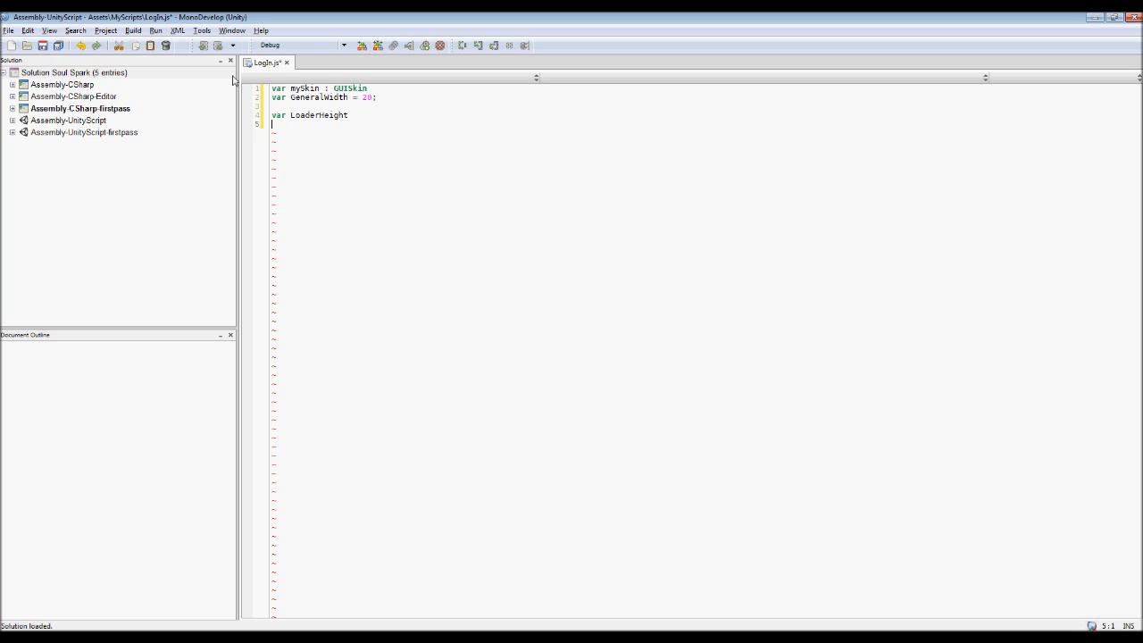
type("var Loader")
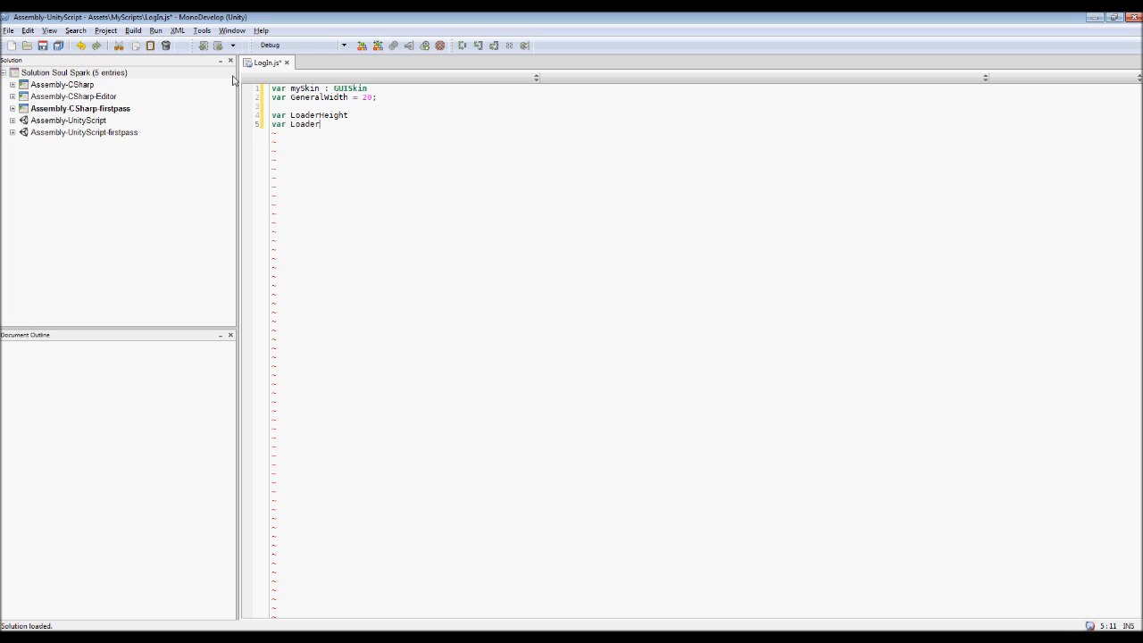
type("Width")
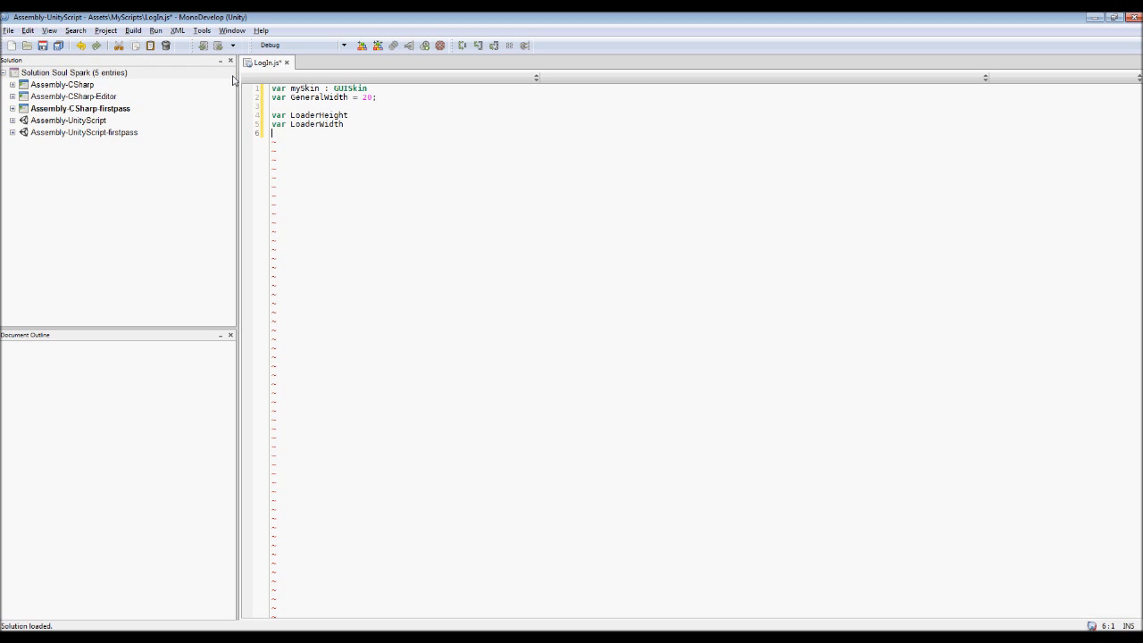
- Declare LogHeight/LogWidth and empty-string PlayerUsername and PlayerPassword variables
type("var Log")
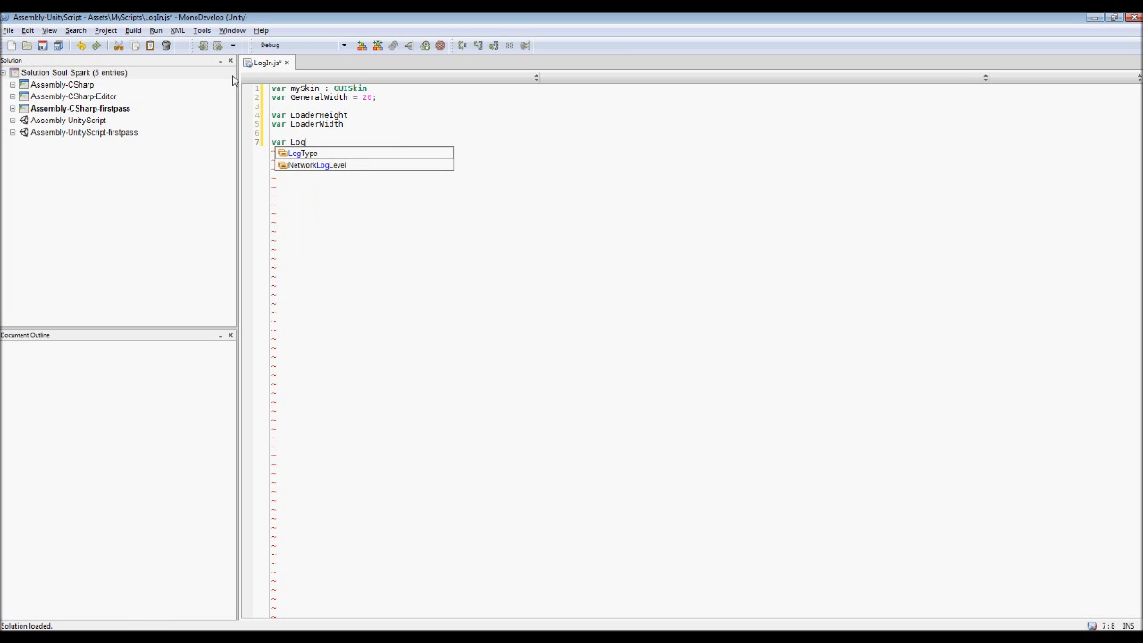
type("Hei")
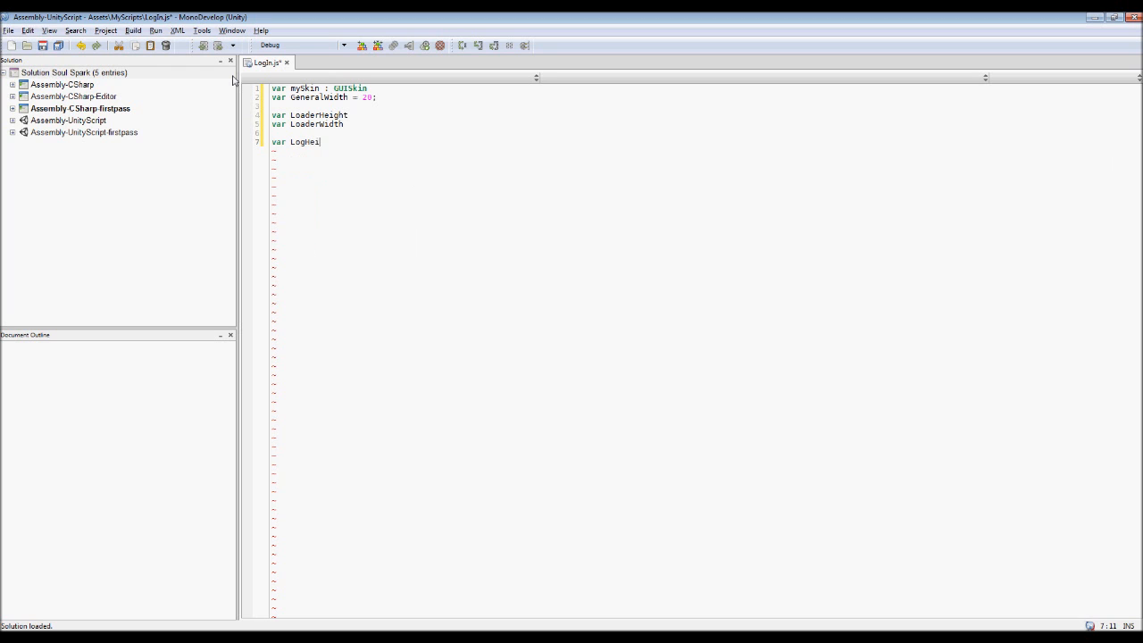
type("ght")
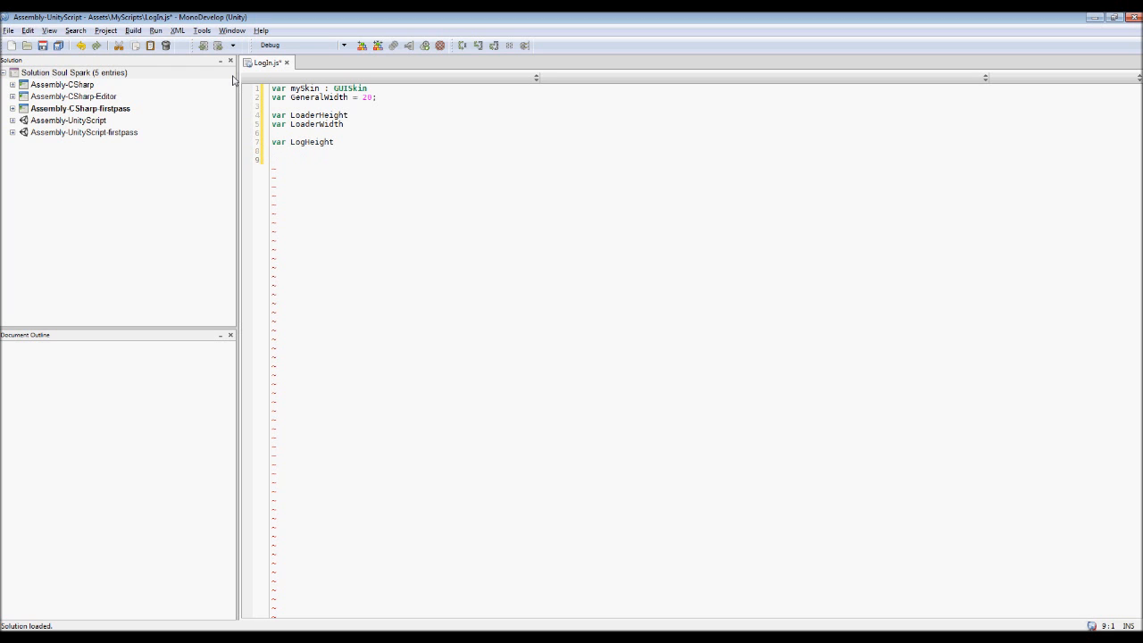
type("Va")
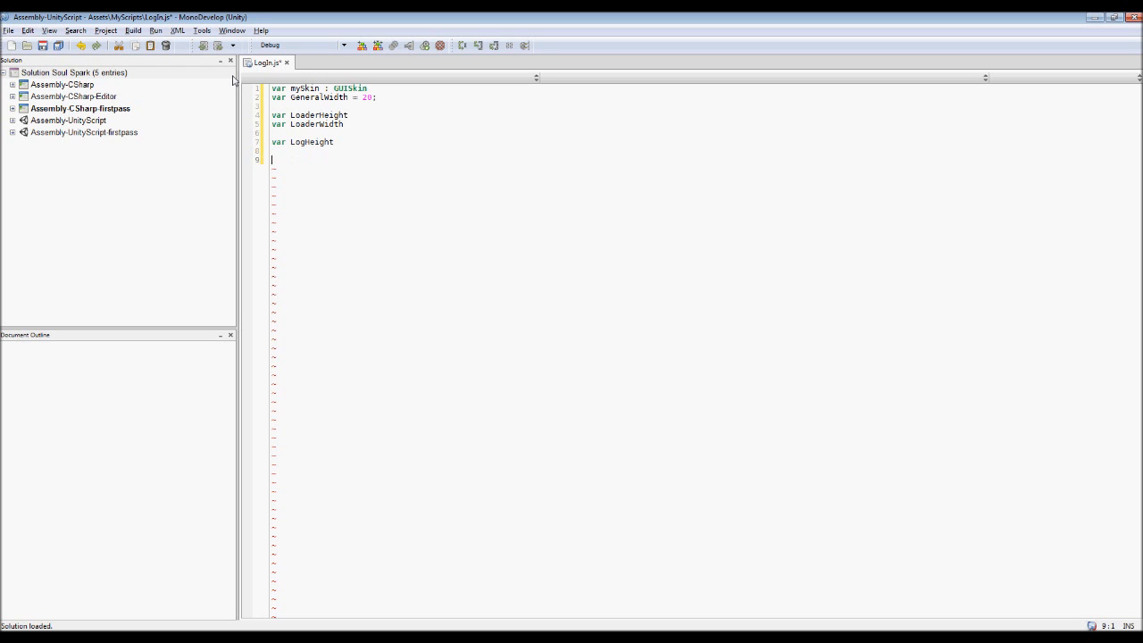
type("var")
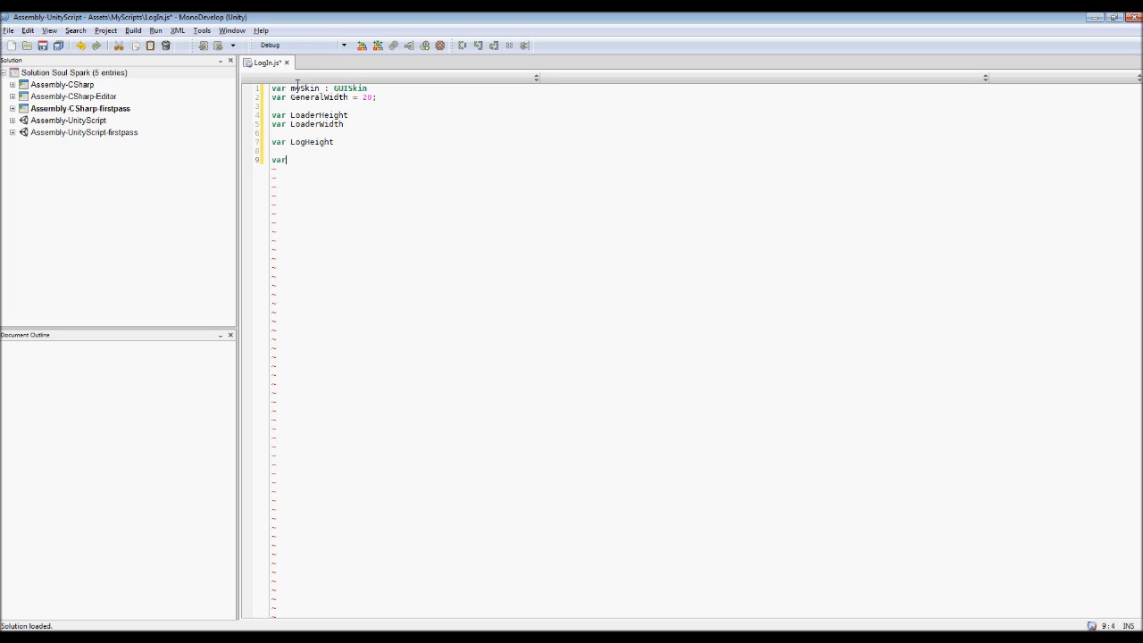
type("Player")
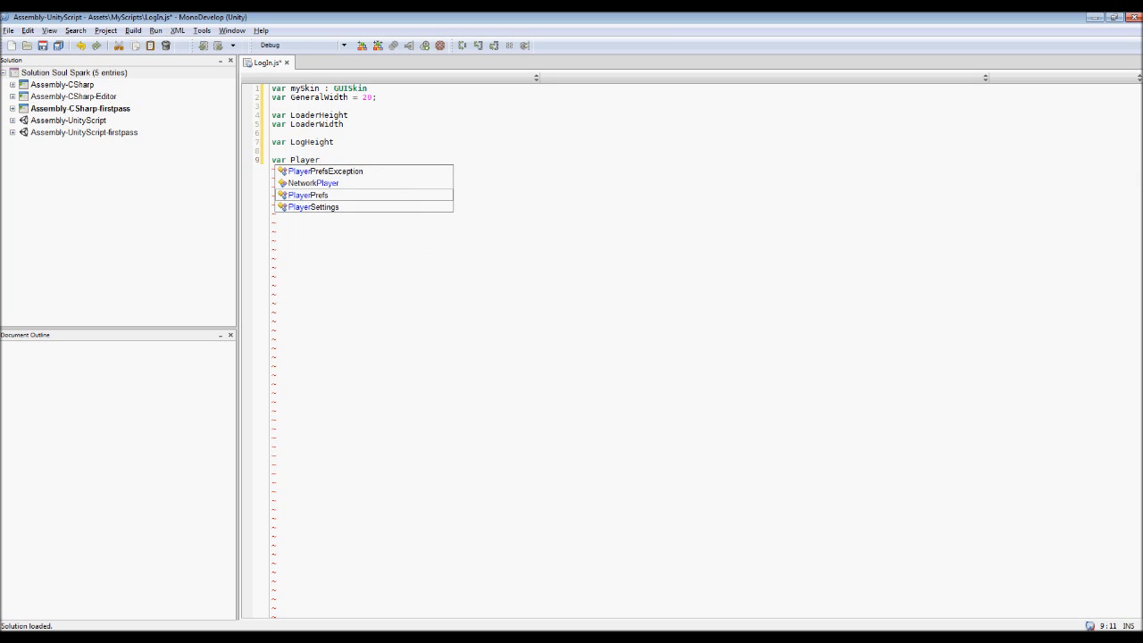
type("Us")
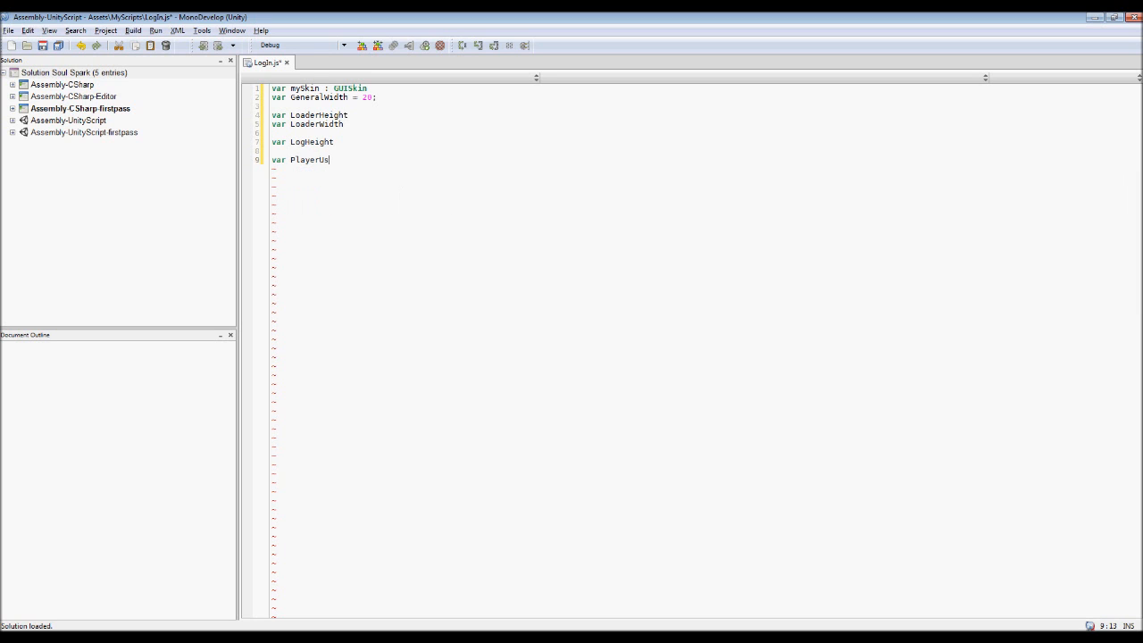
type("ername")
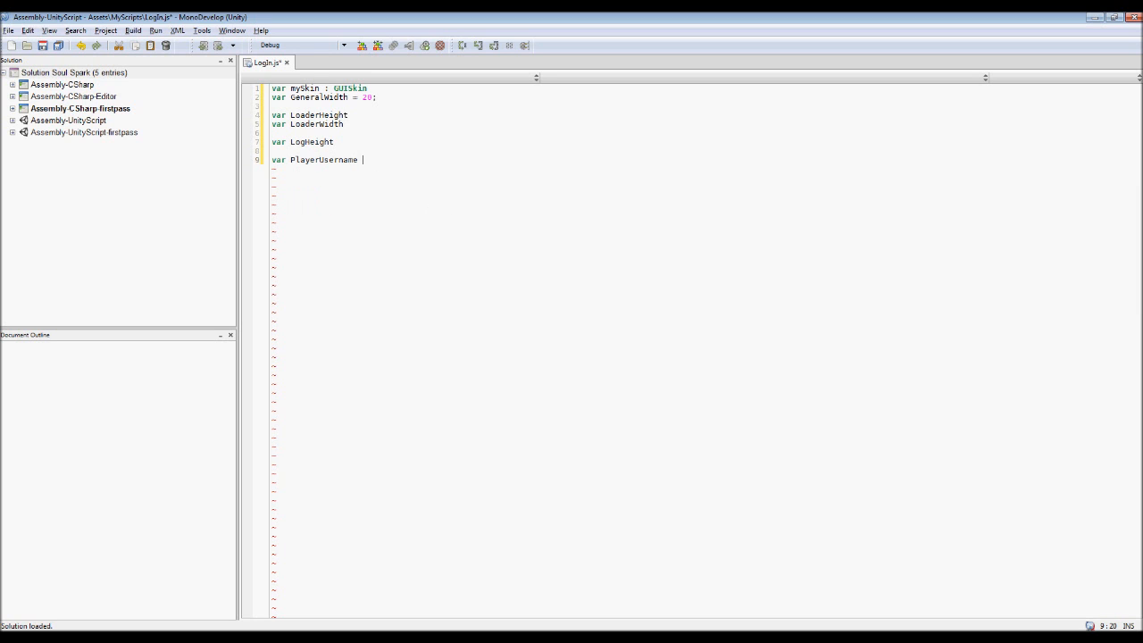
type("= \"\";")
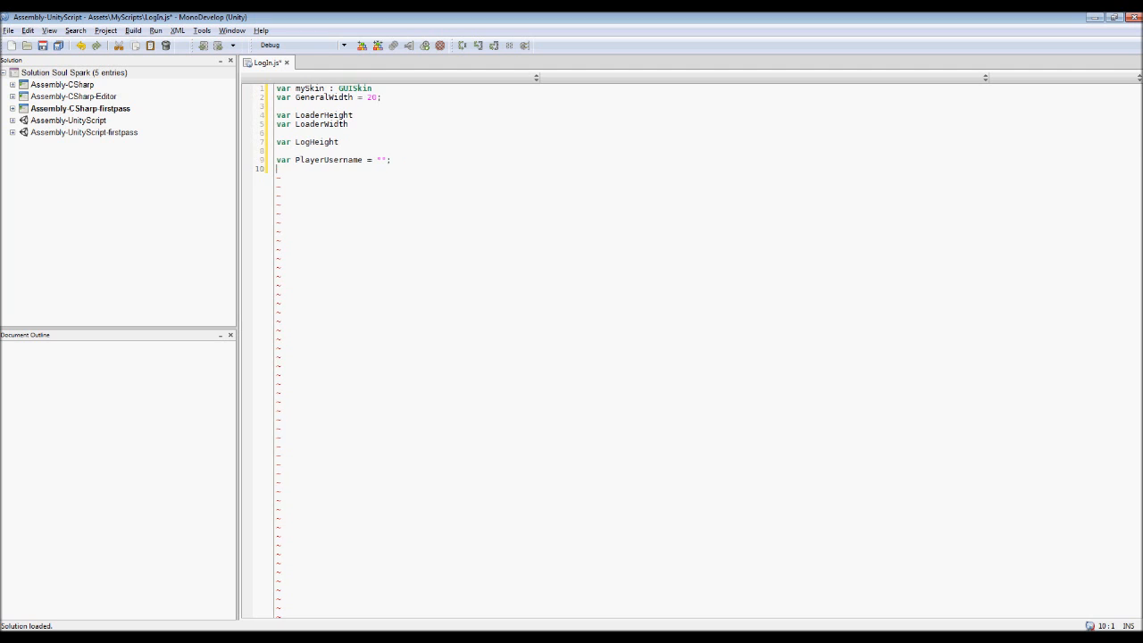
type("var PlayerPassword = \"\";")
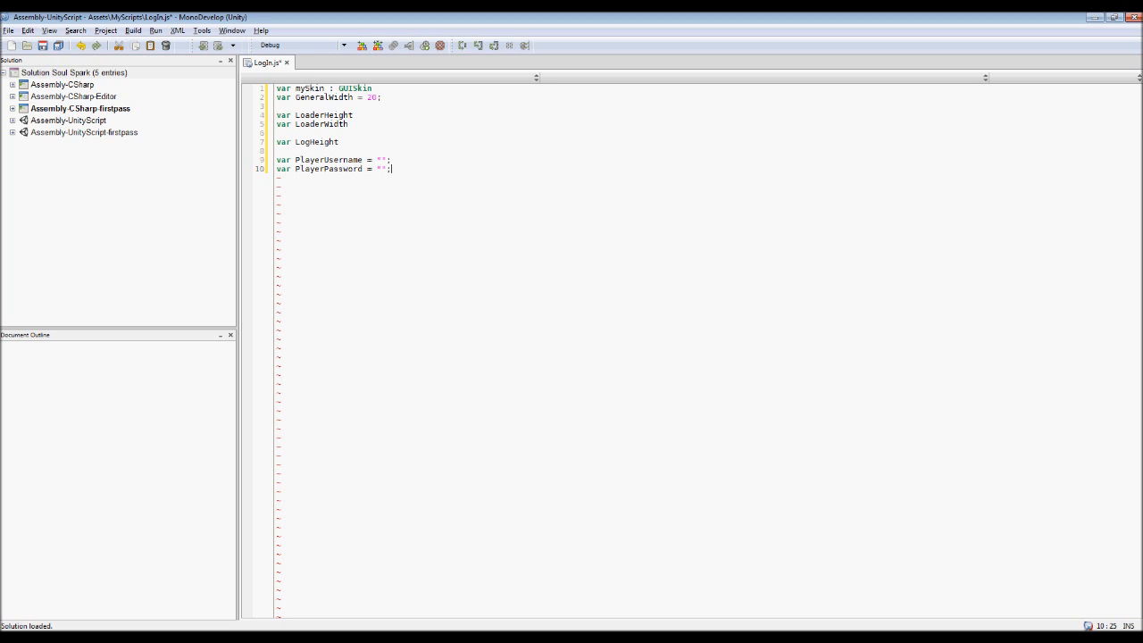
- Declare UserHeight and PassHeight and assign 10 to the Loader and Log size variables
type("v")
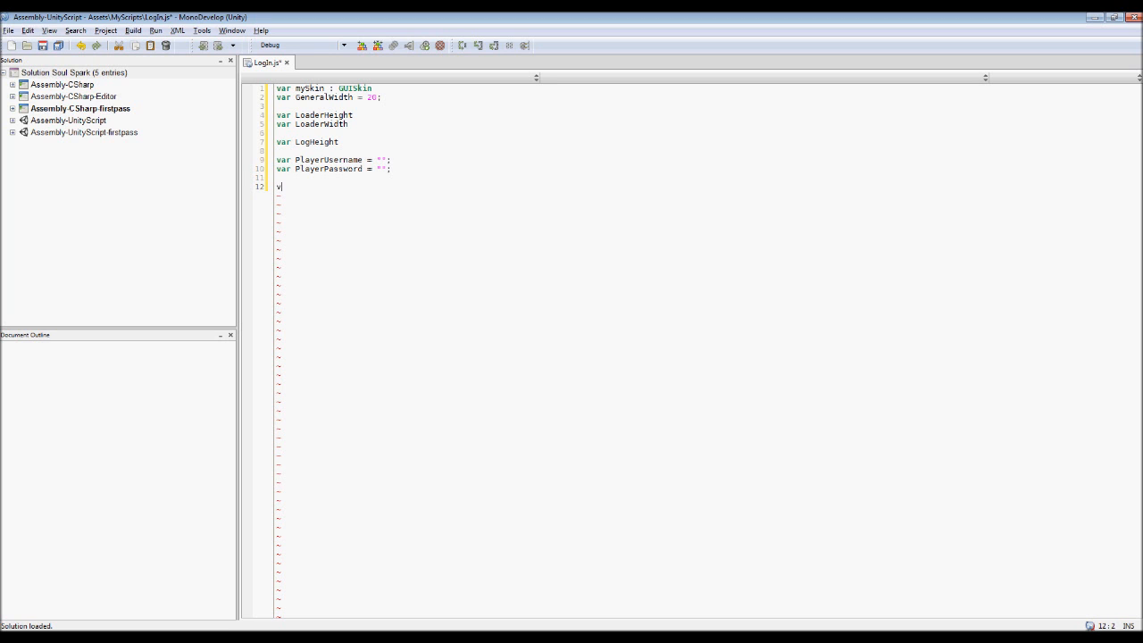
type("User")
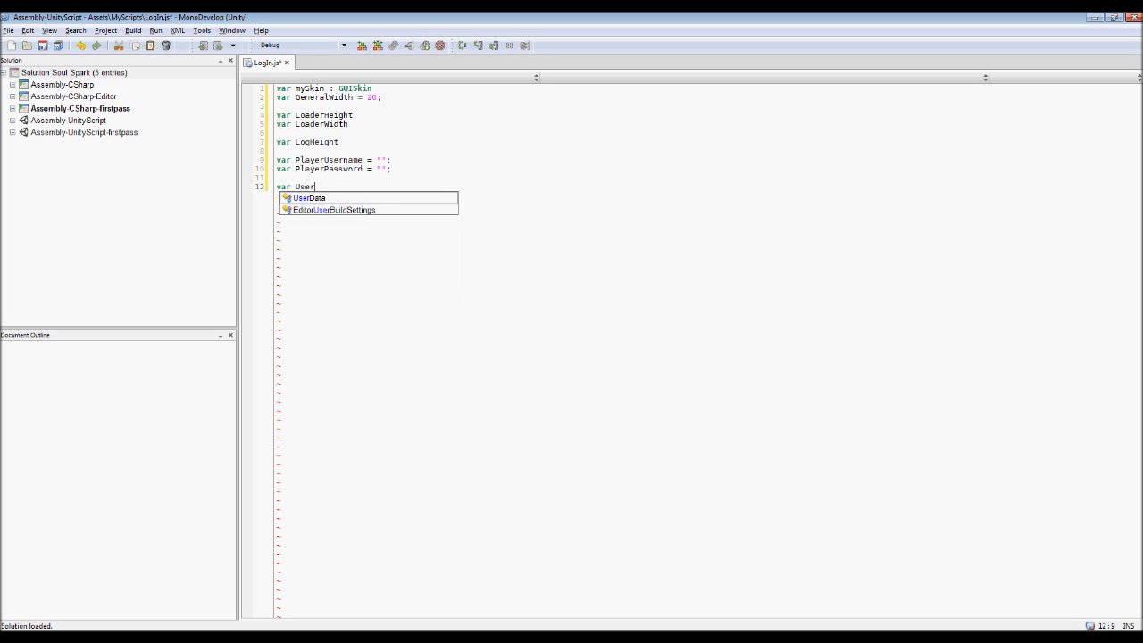
type("Height")
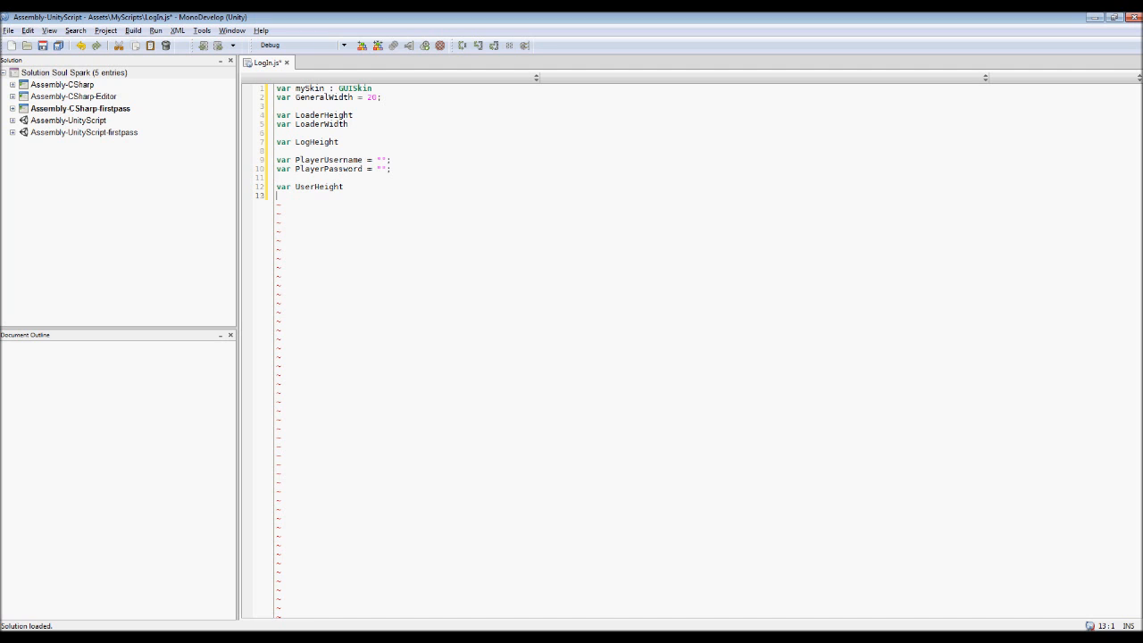
type("var")
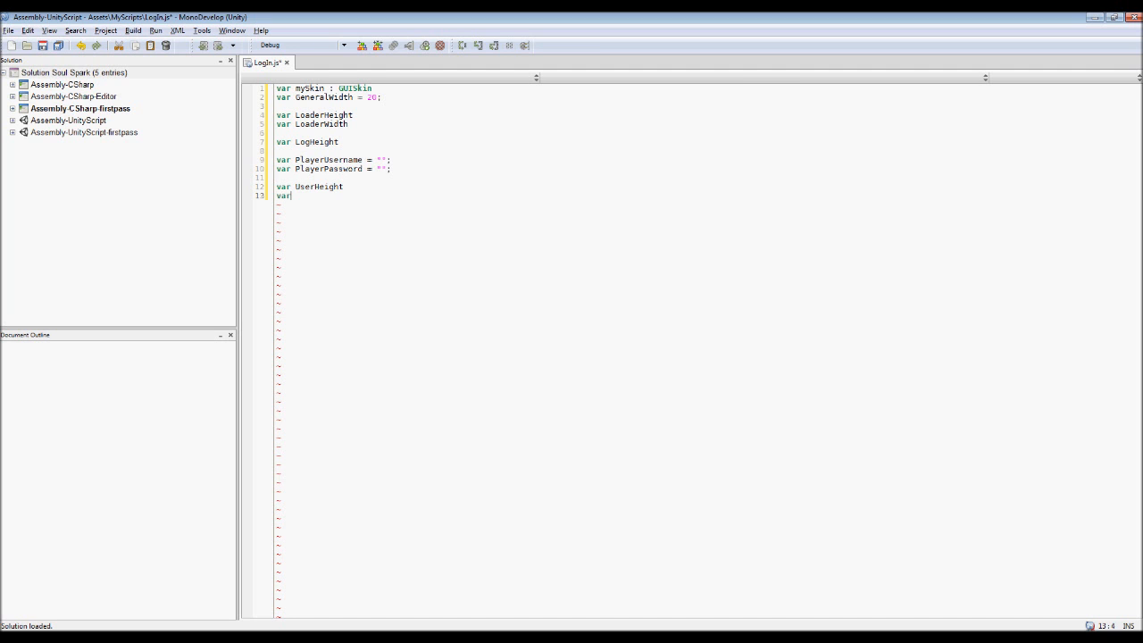
type("PassHeight =")
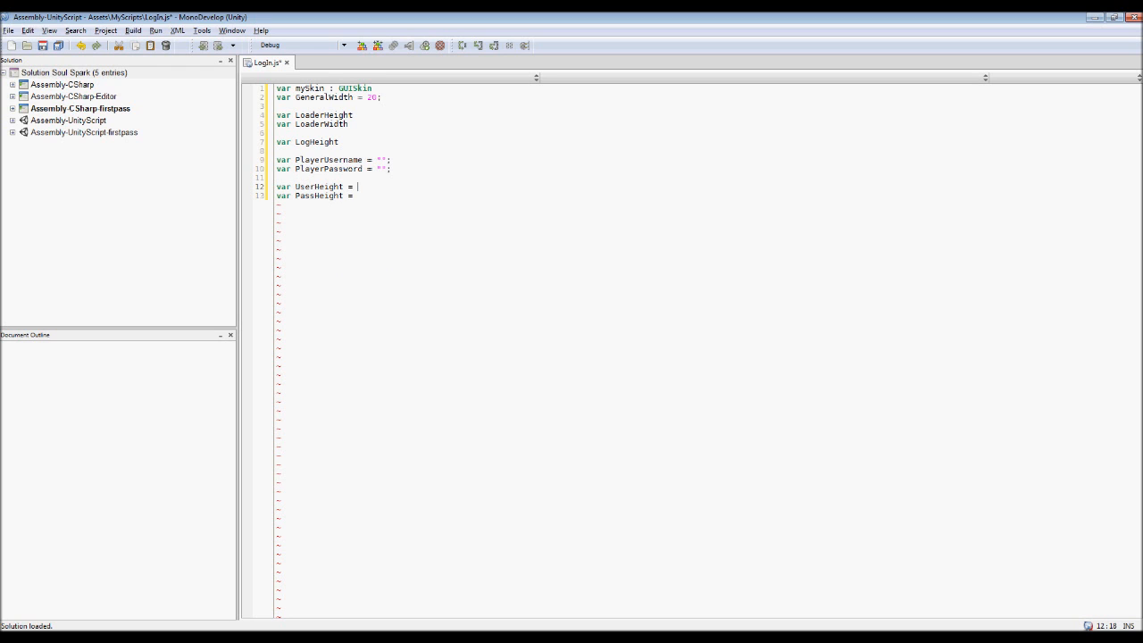
type("1;")
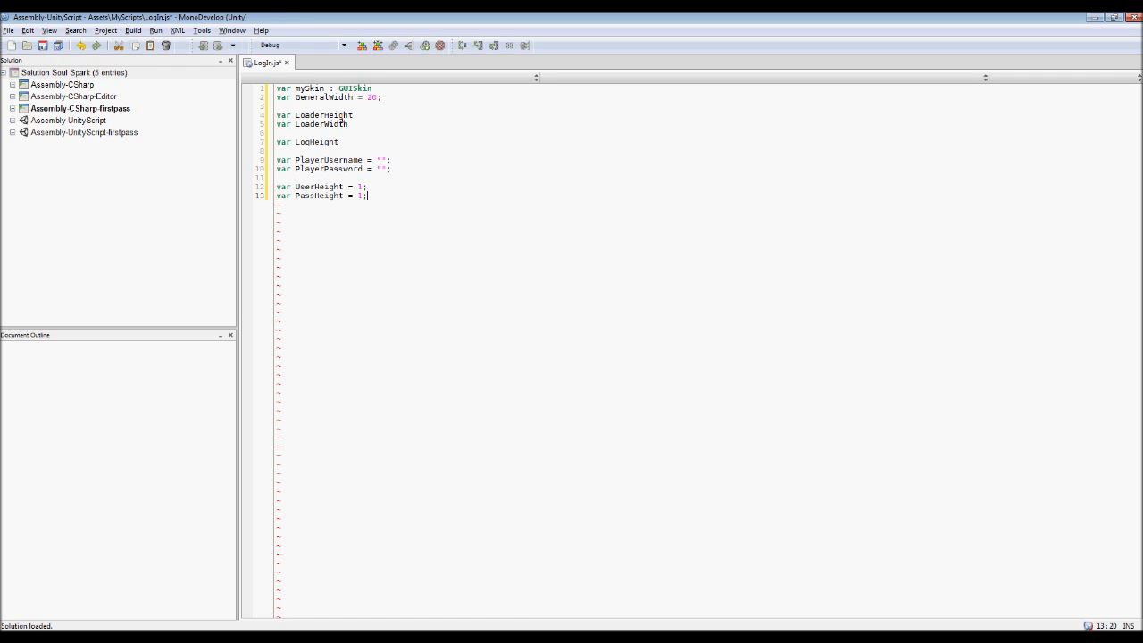
type("10;")
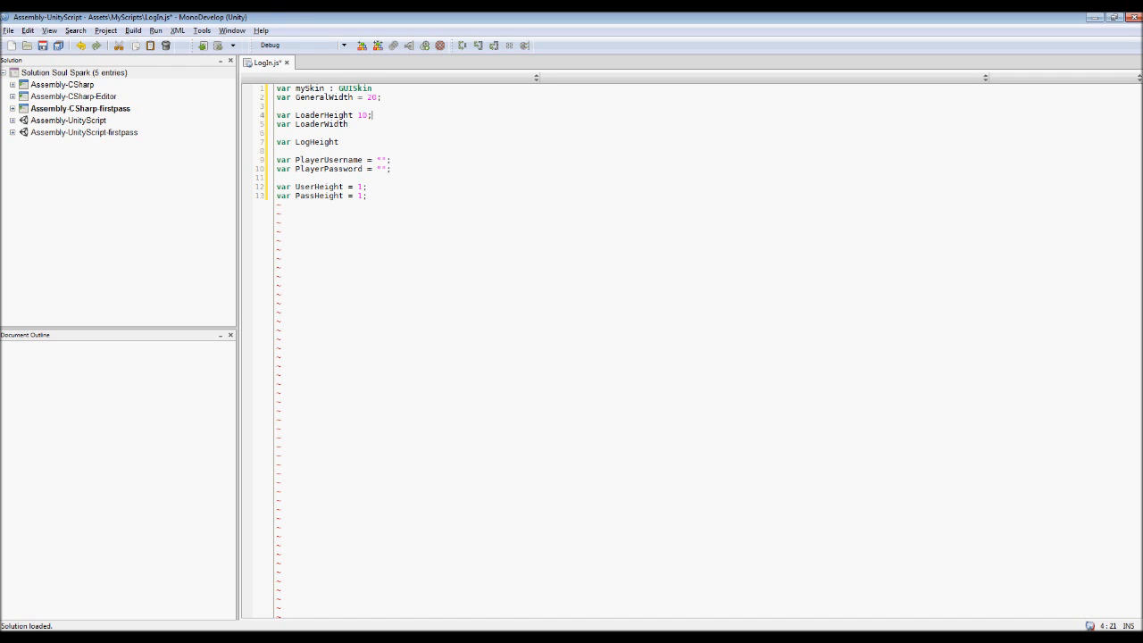
type("10;")
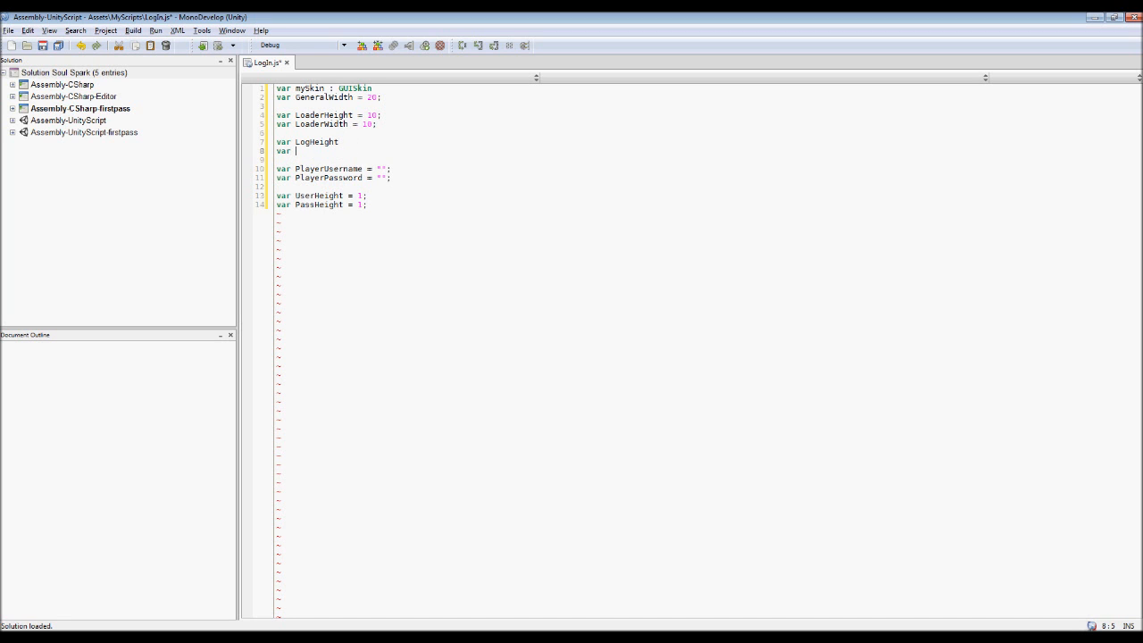
type("LogWidth =")
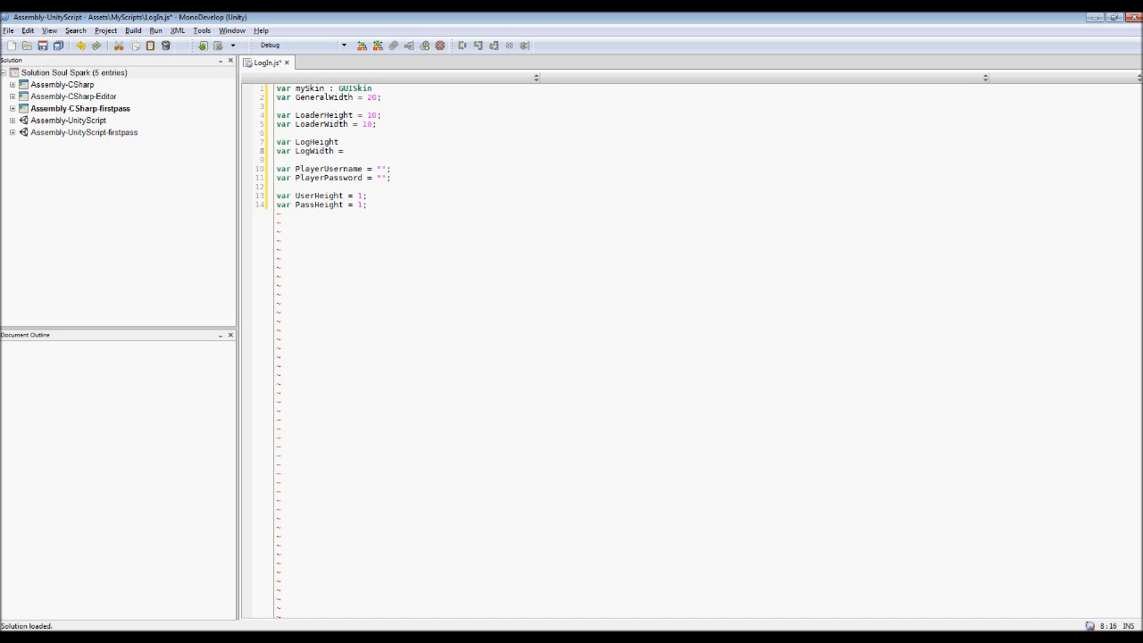
type("10;")
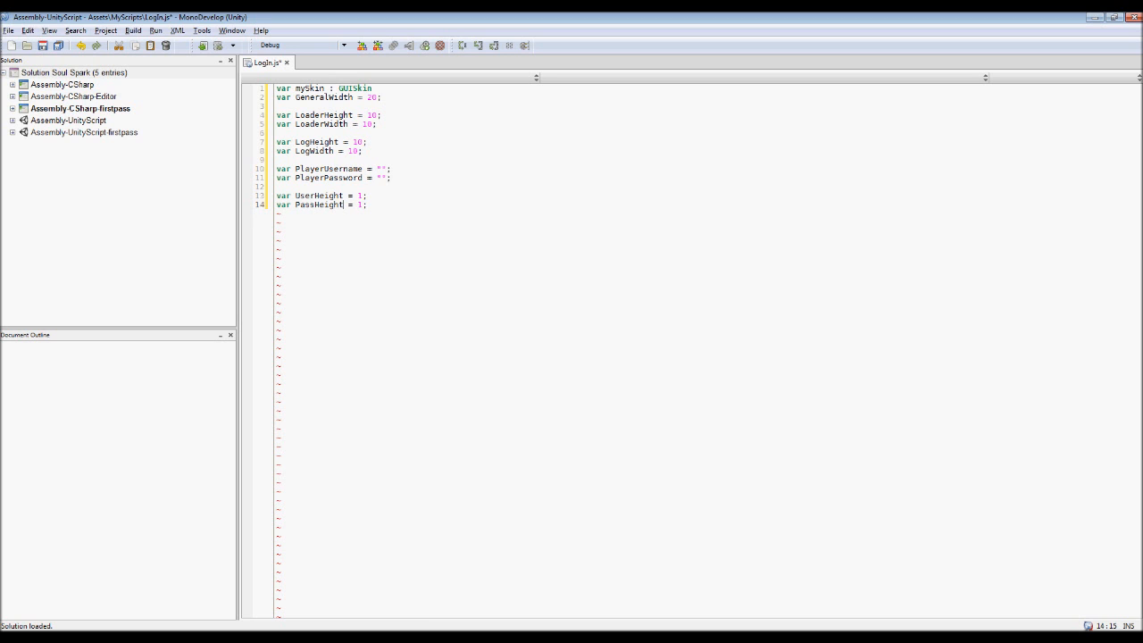
left_click(390, 207)
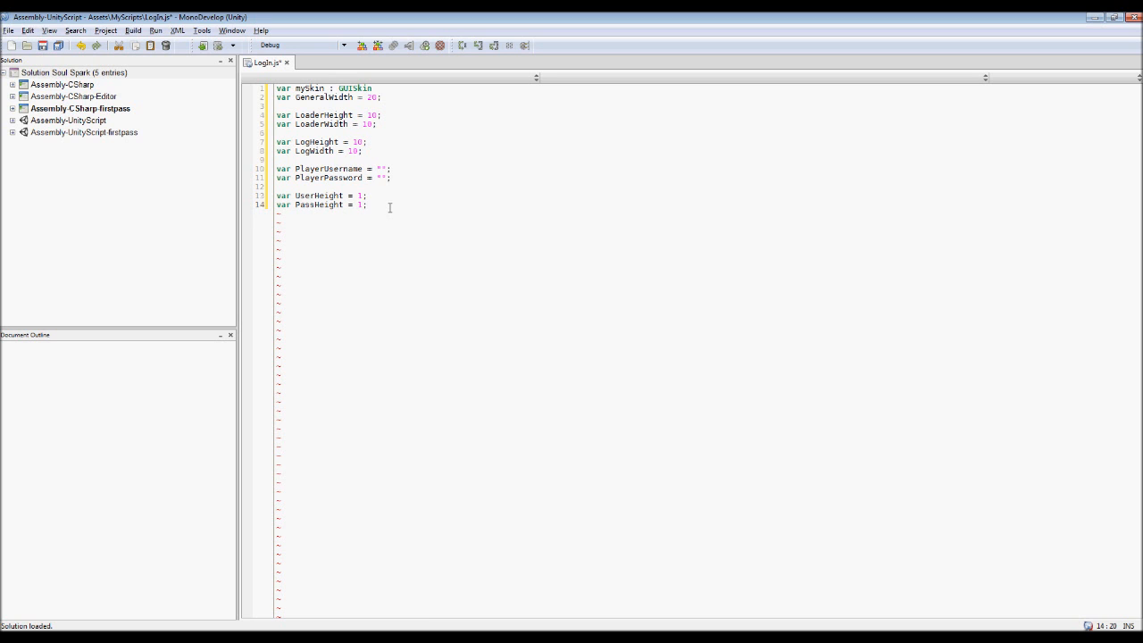
- Start the GameOwner and GameOwnerPassword string declarations
type("var")
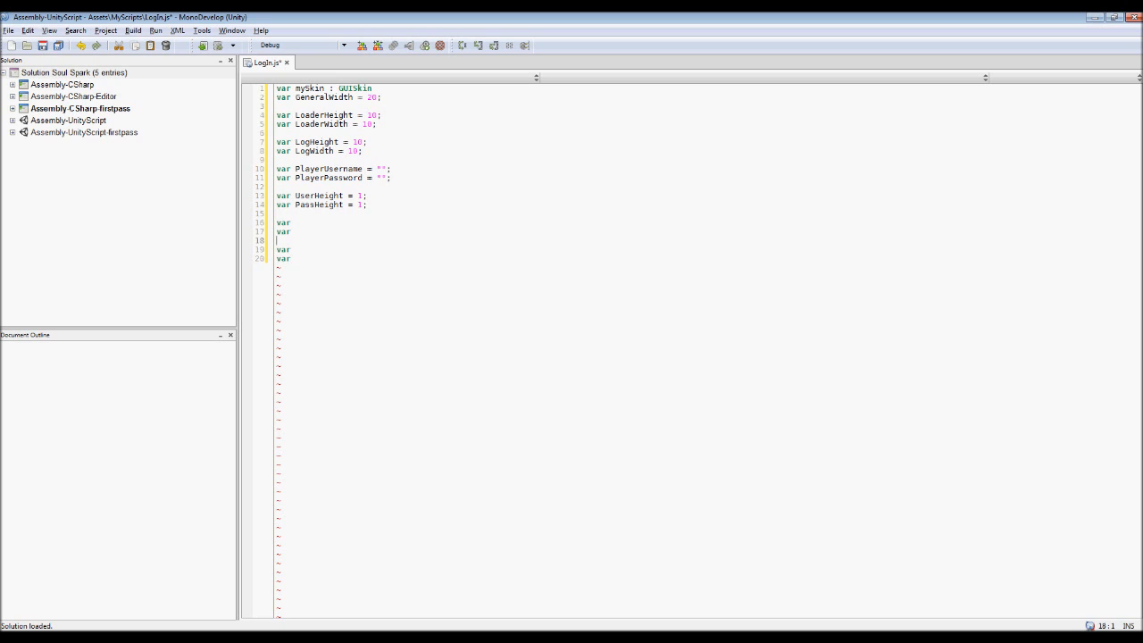
type("GameOwner")
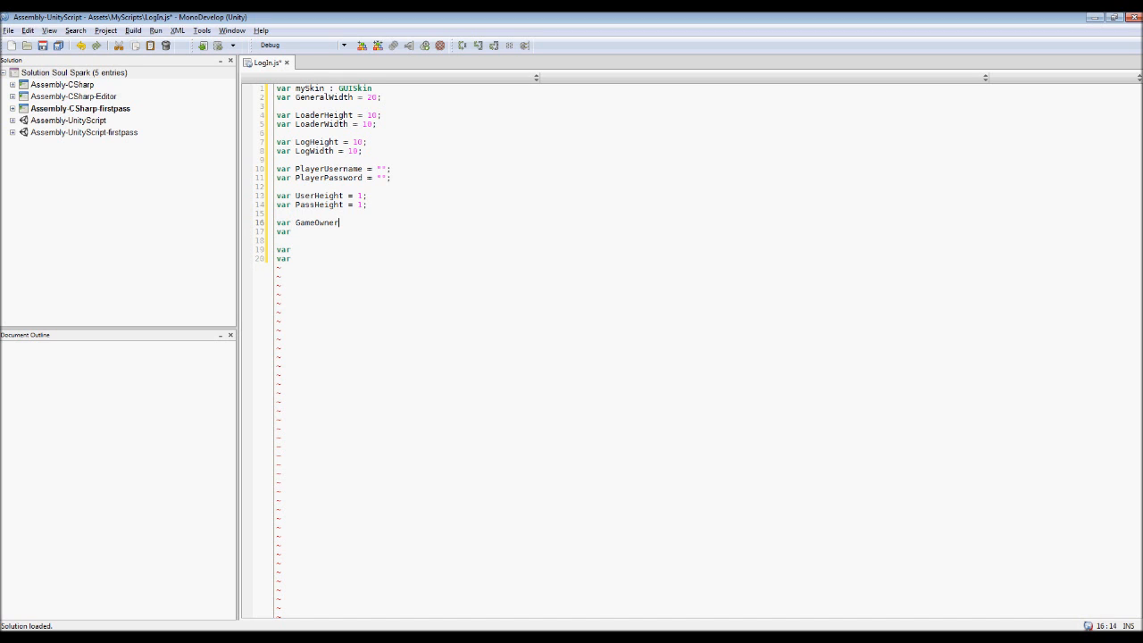
type("game")
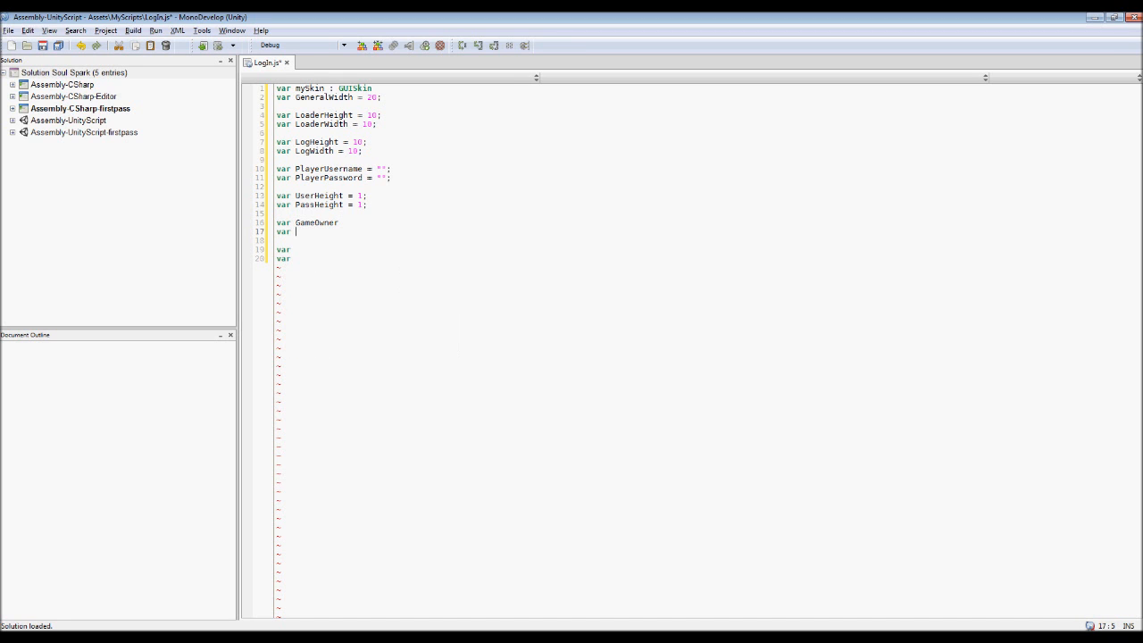
type("GameOwne")
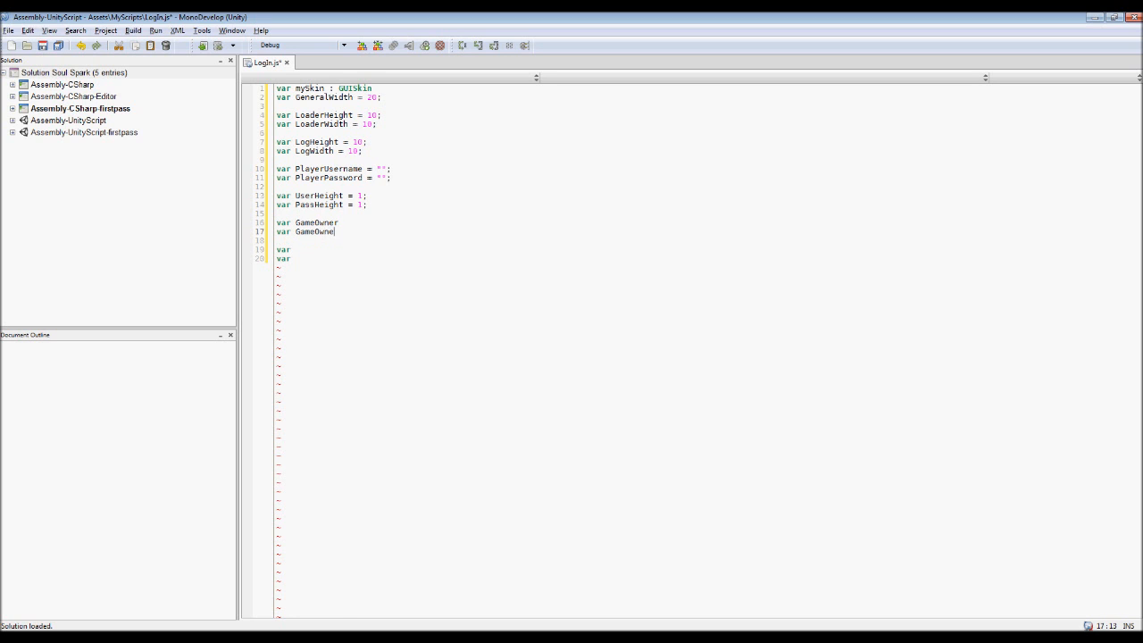
type("Password")
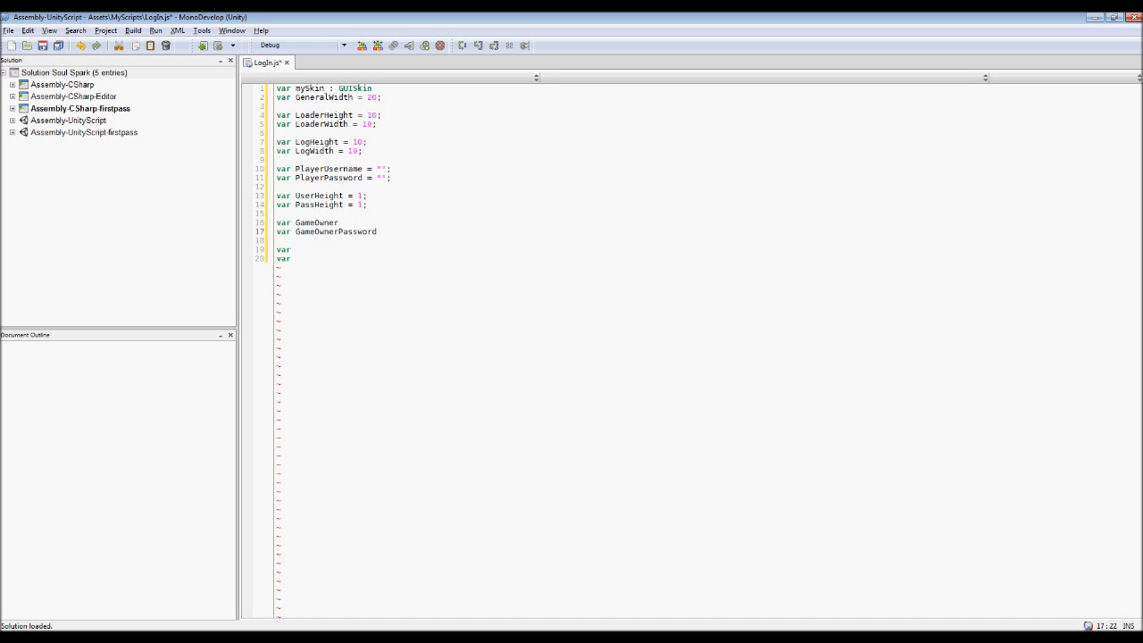
type("= \"")
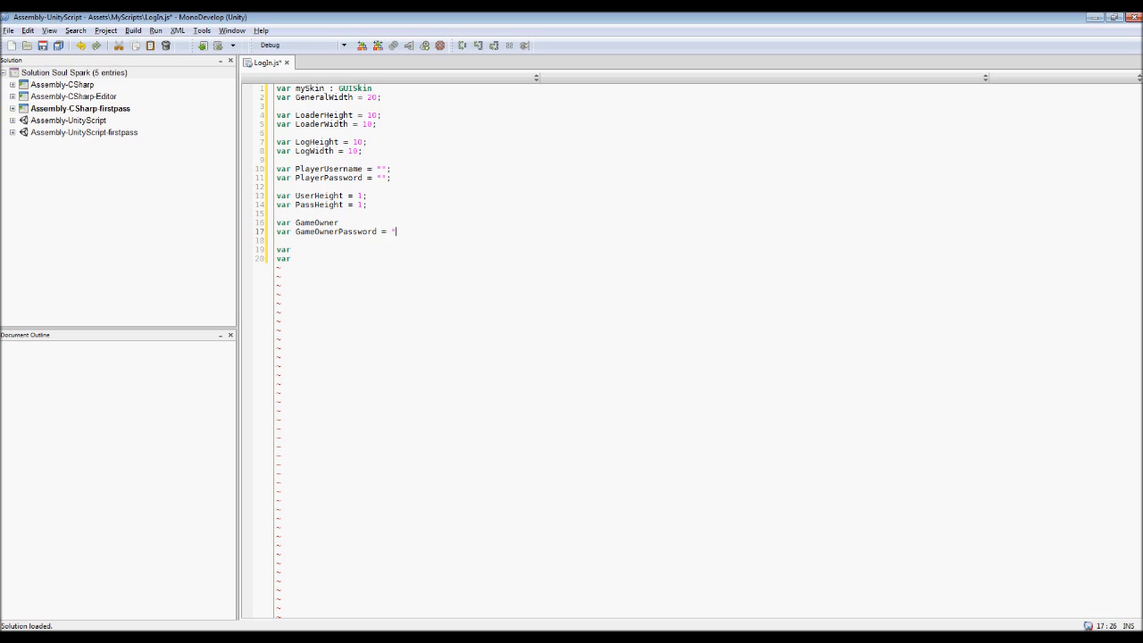
type("my")
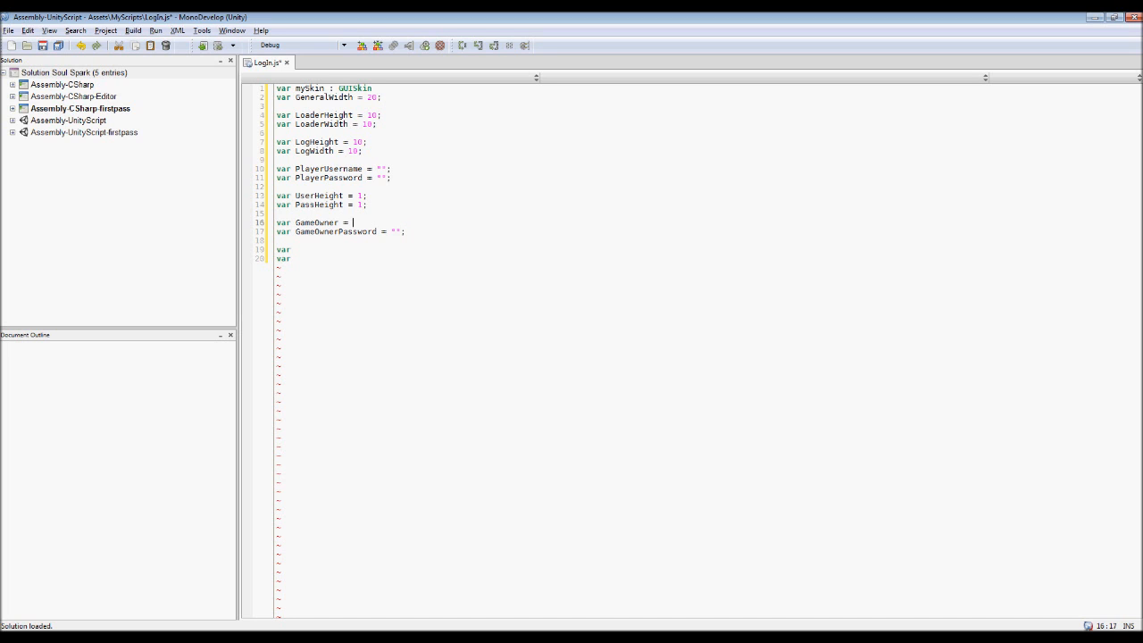
type("\"\";")
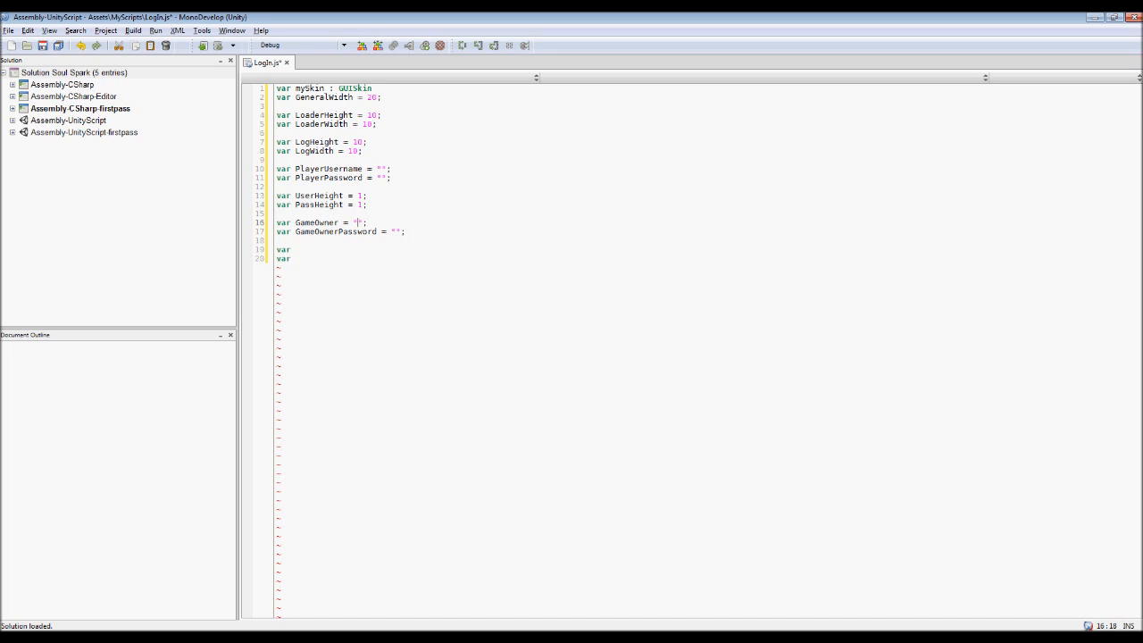
type("Vincent")
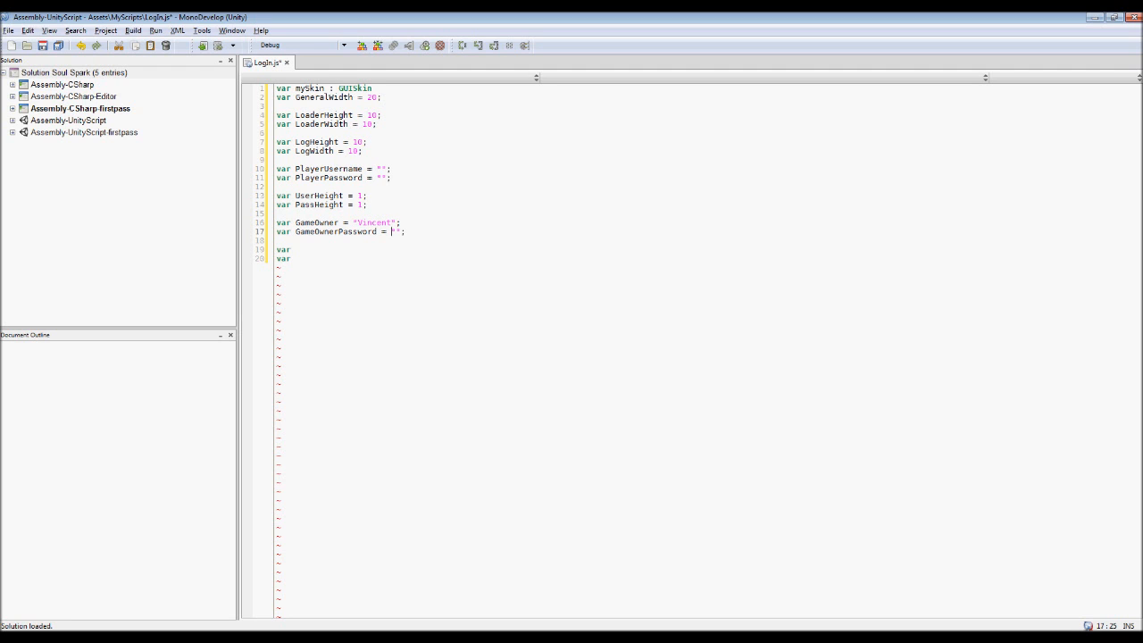
type("my")
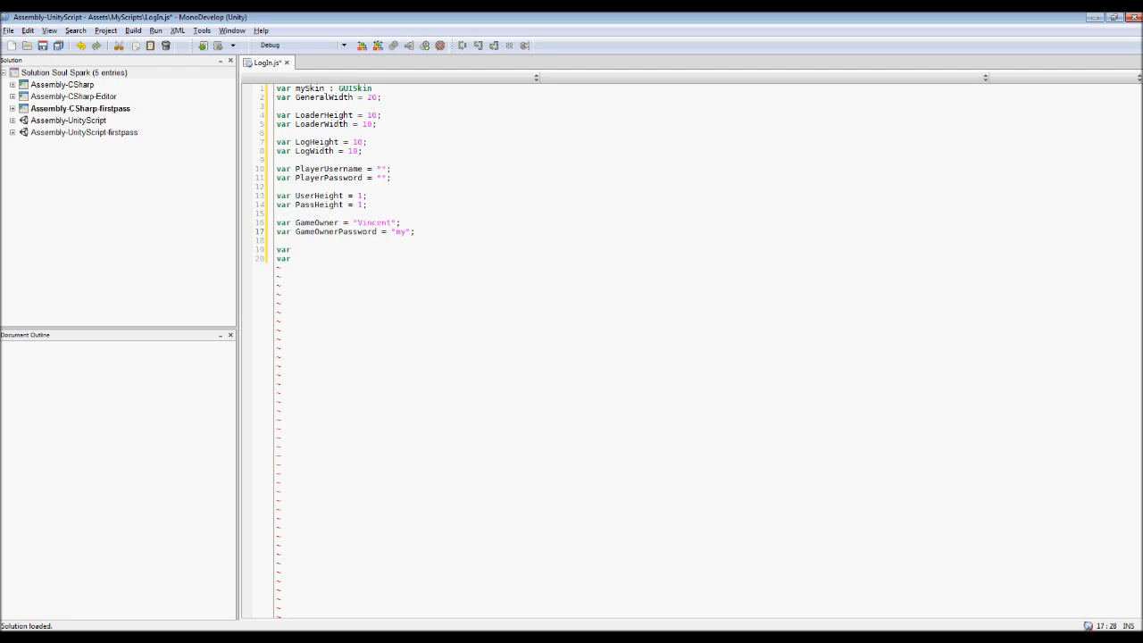
type("PassW")
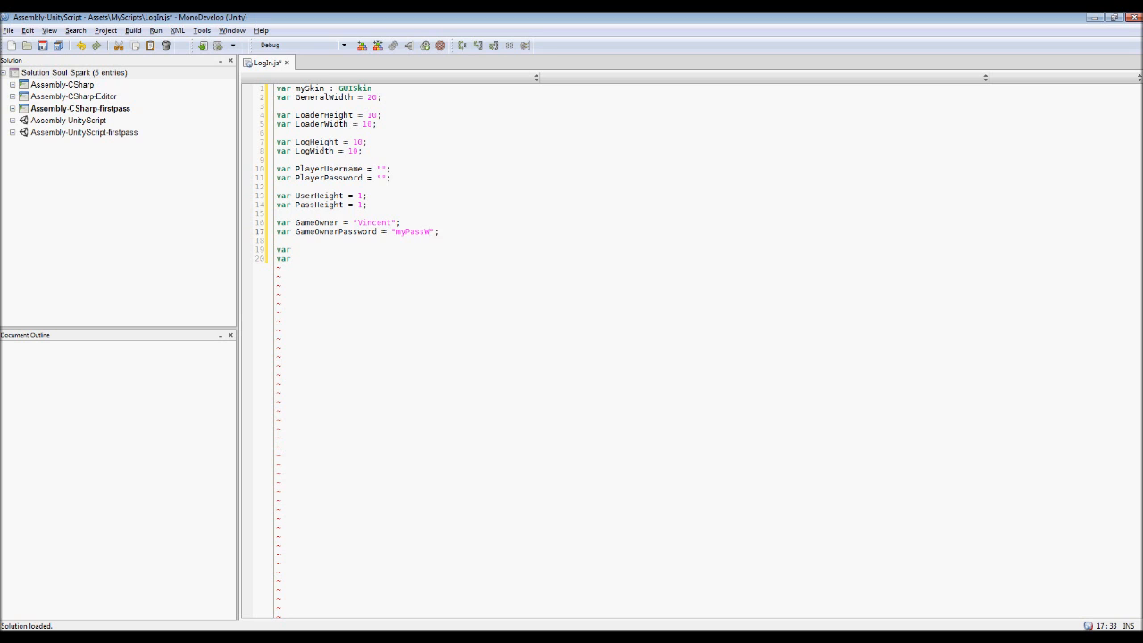
type("ord02")
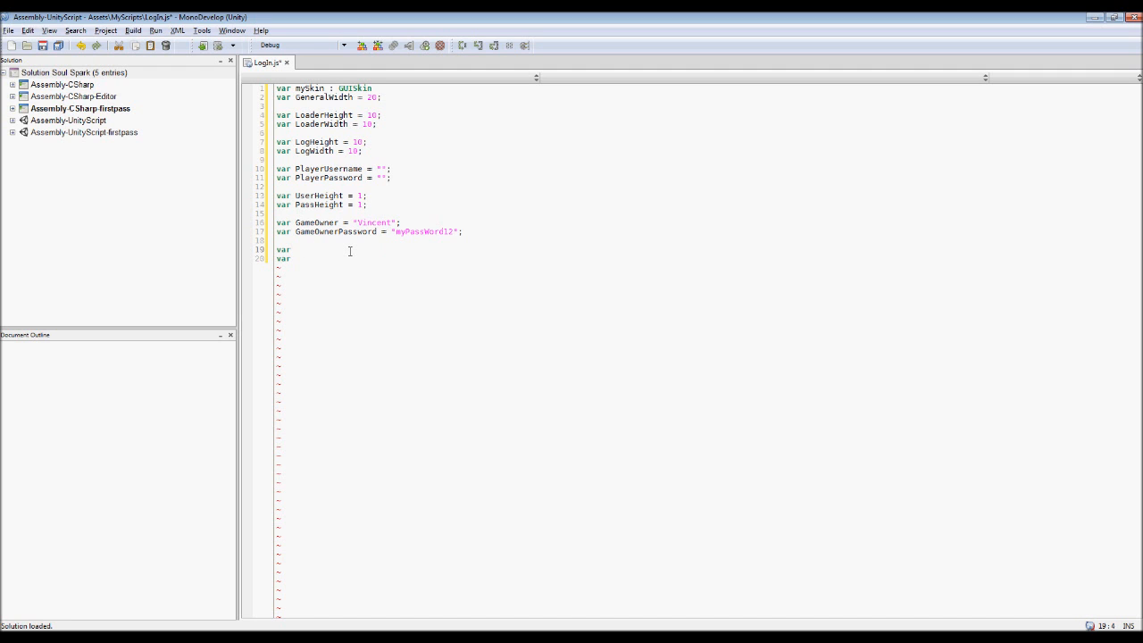
mouse_move(365, 179)
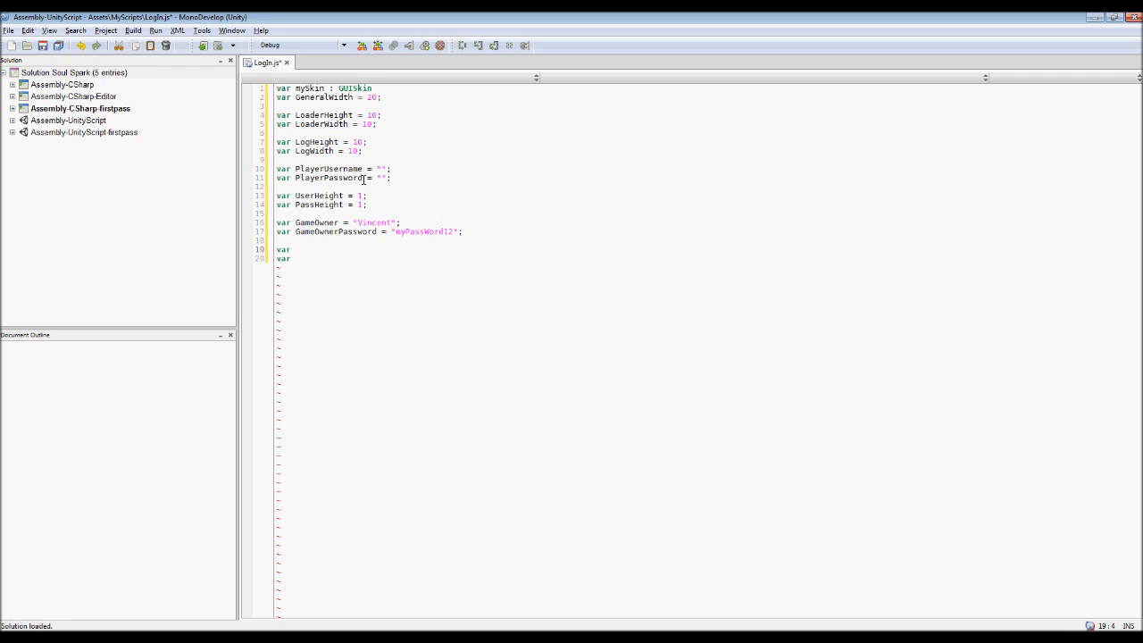
double_click(371, 222)
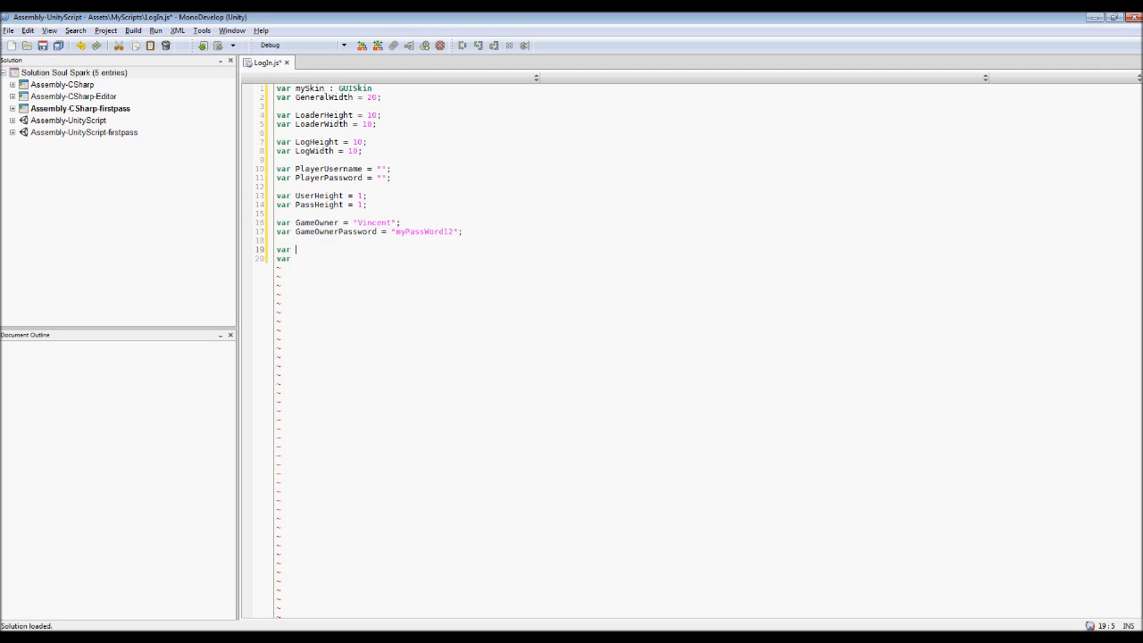
- Declare var UsernameCORRECT = false; and var PasswordCORRECT = false;
type("U")
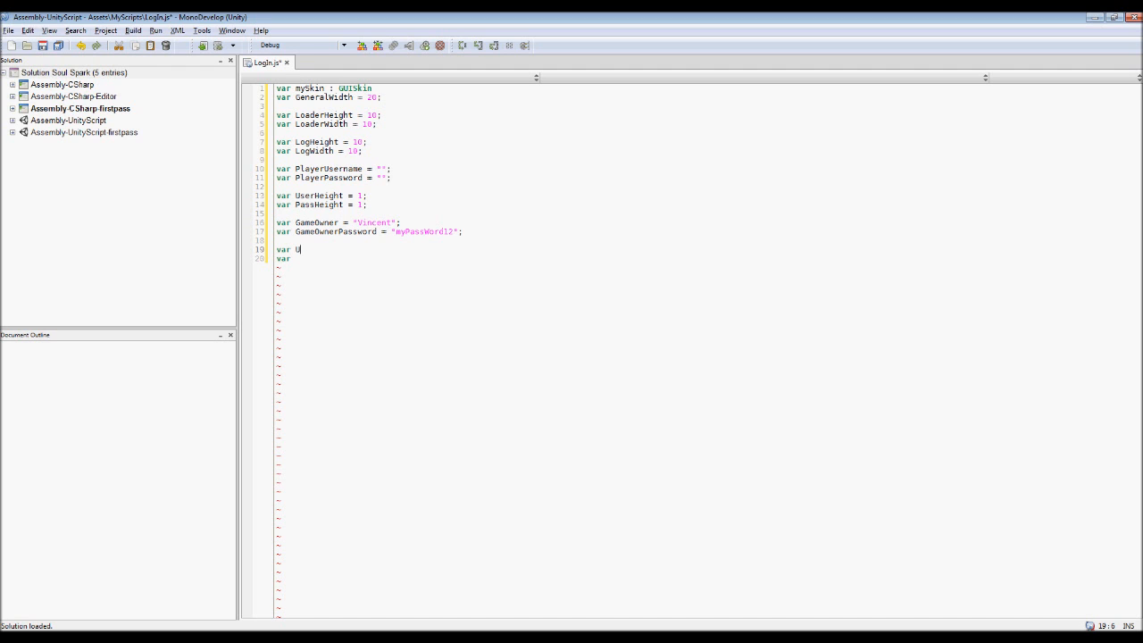
type("sername")
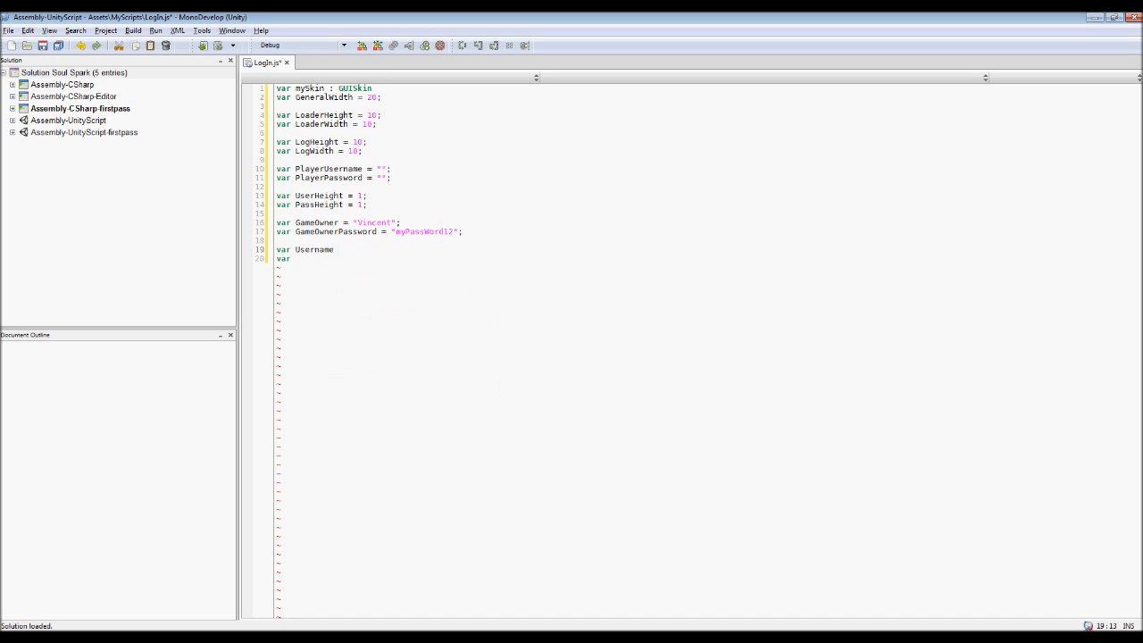
type("COR")
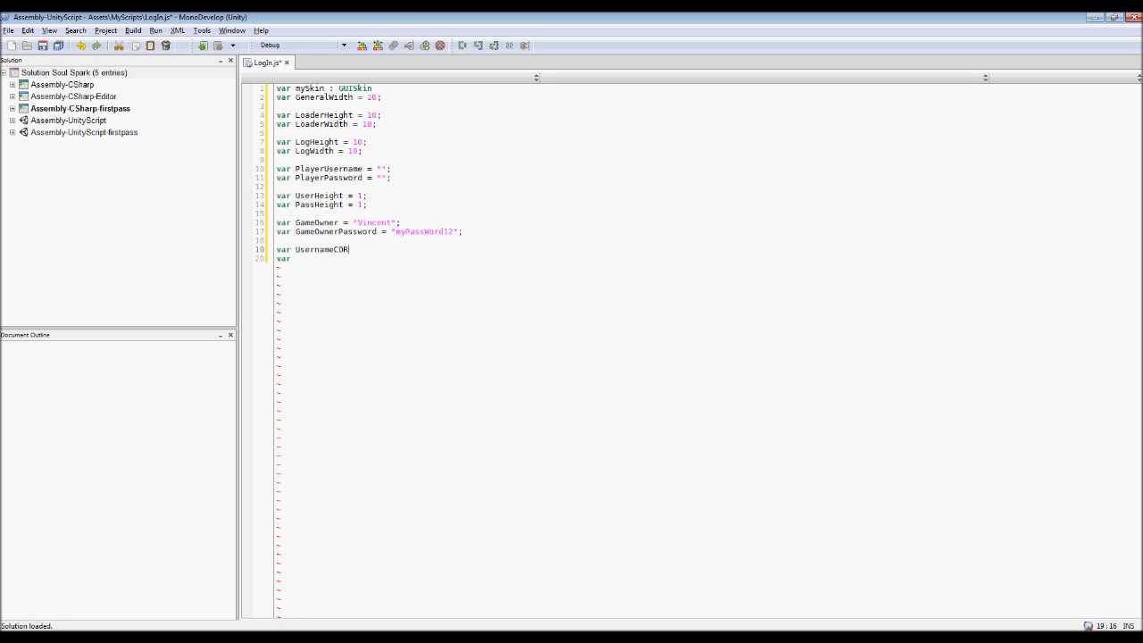
type("RRECT =")
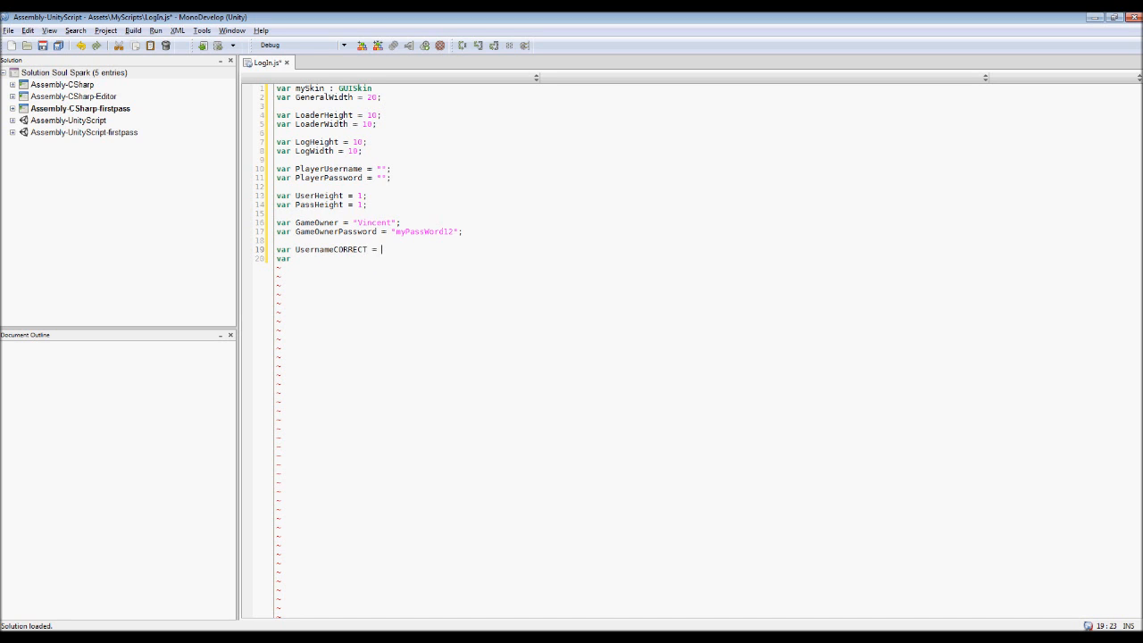
type("false;")
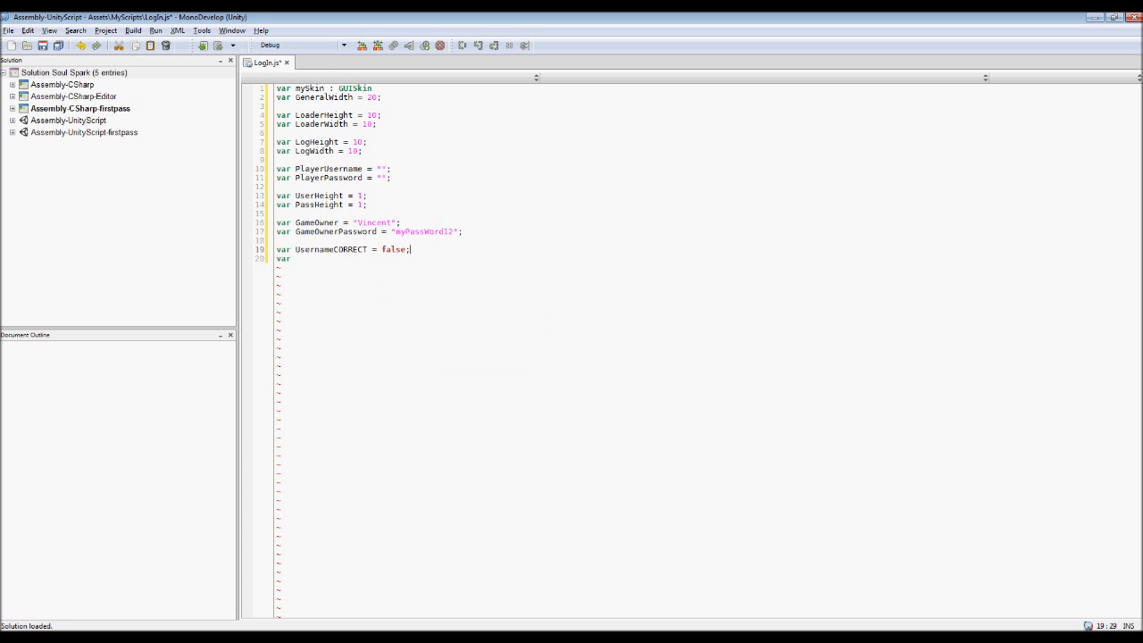
type("PasswordCO")
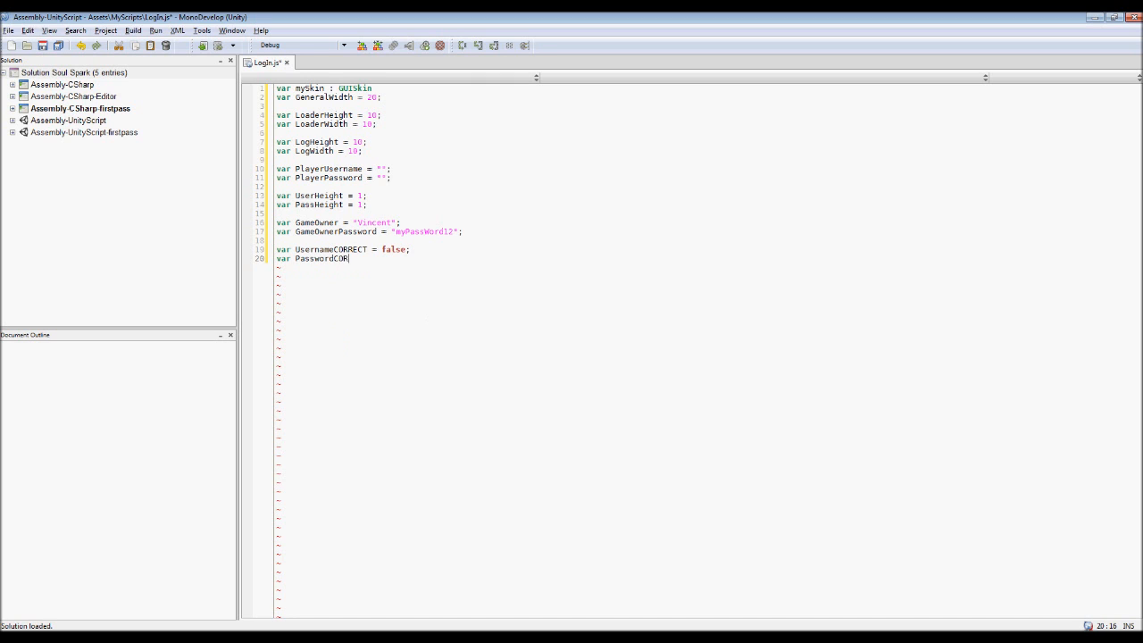
type("RECT =")
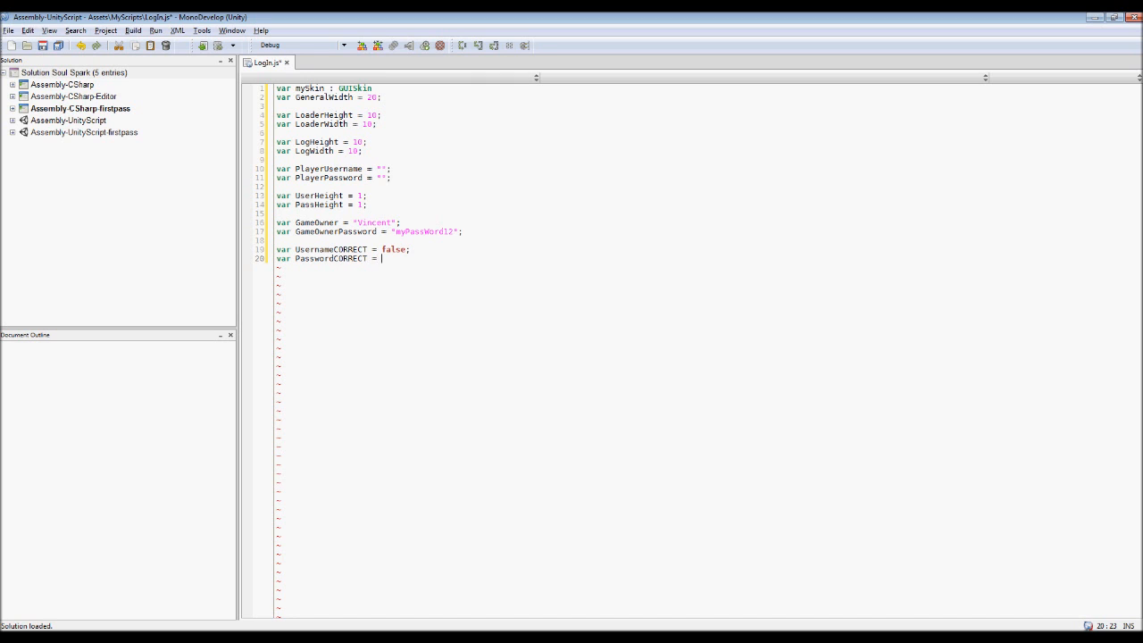
type("false;")
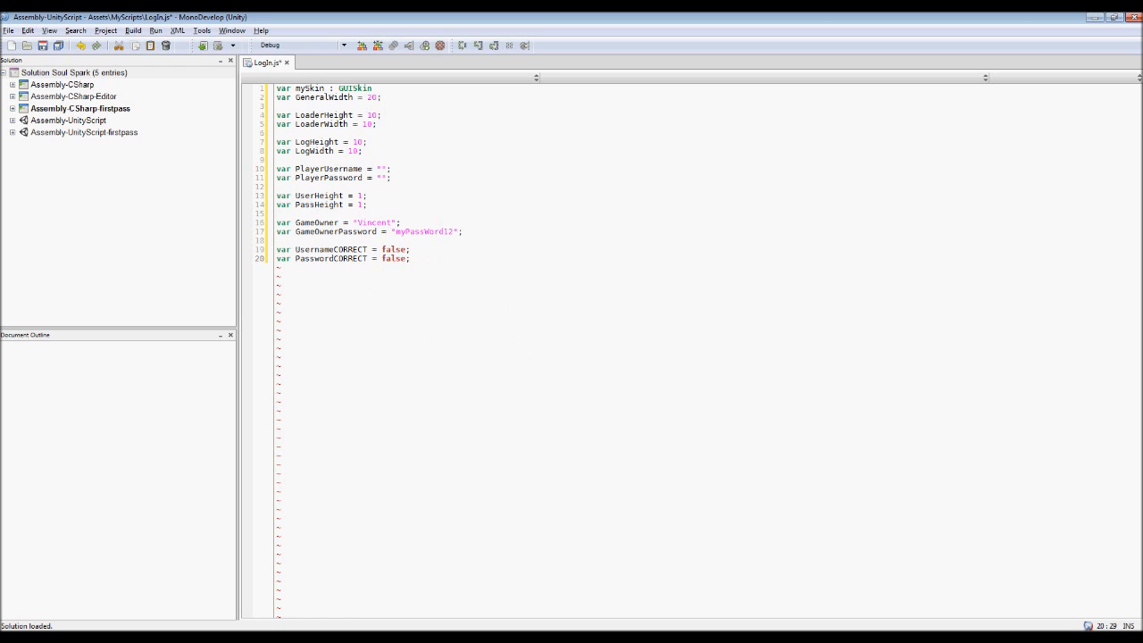
left_click(411, 257)
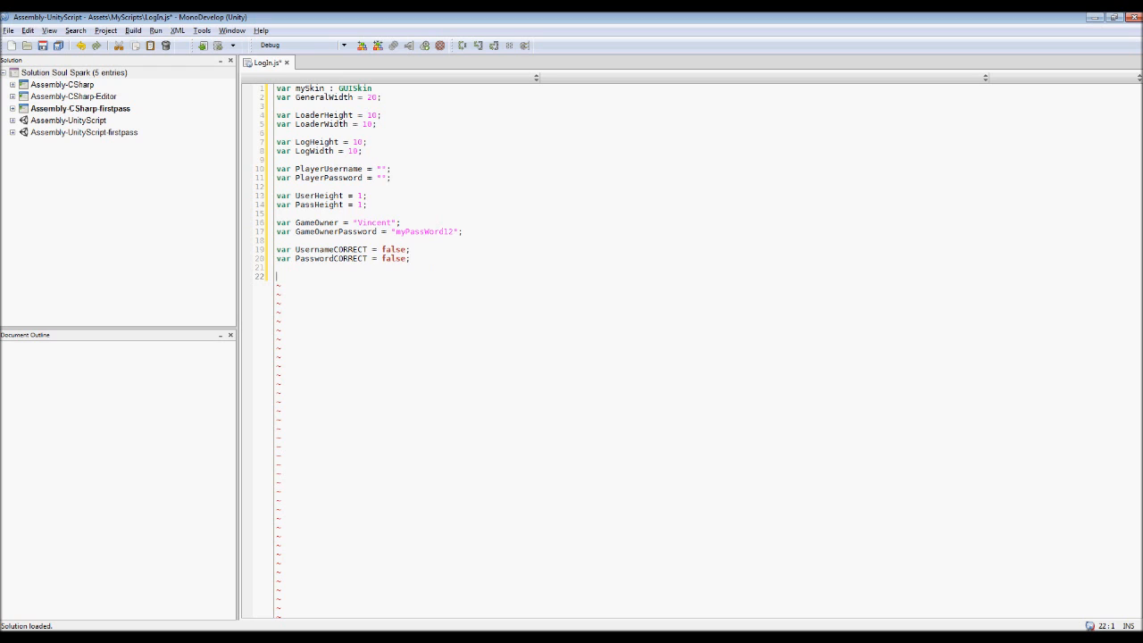
- Add an empty function Update () { } block and place the cursor inside it
type("function")
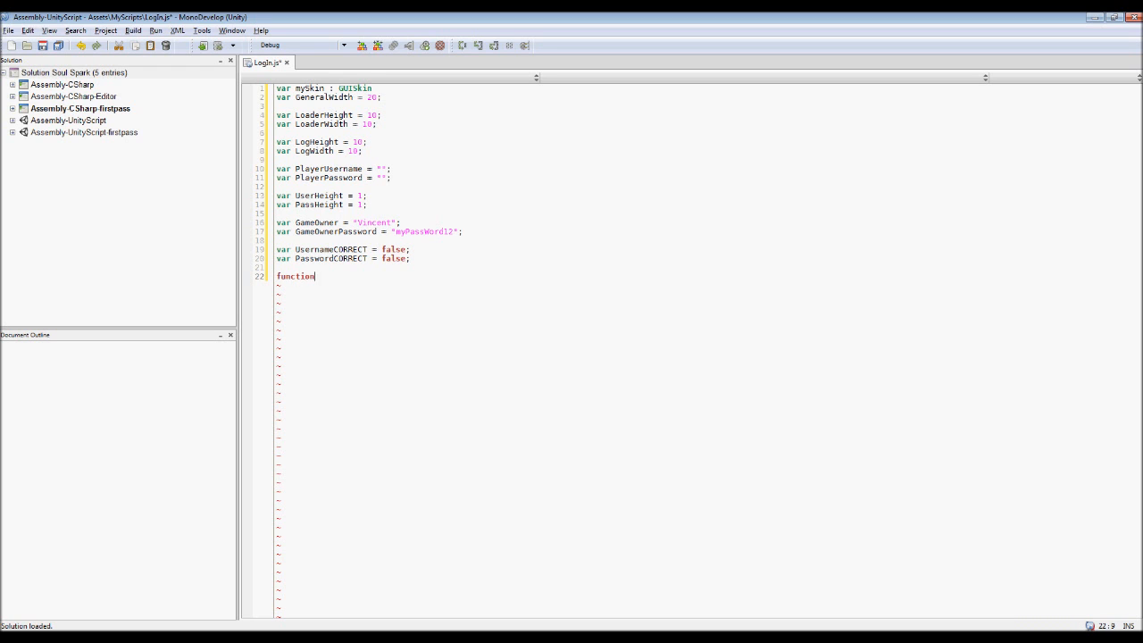
type("Update")
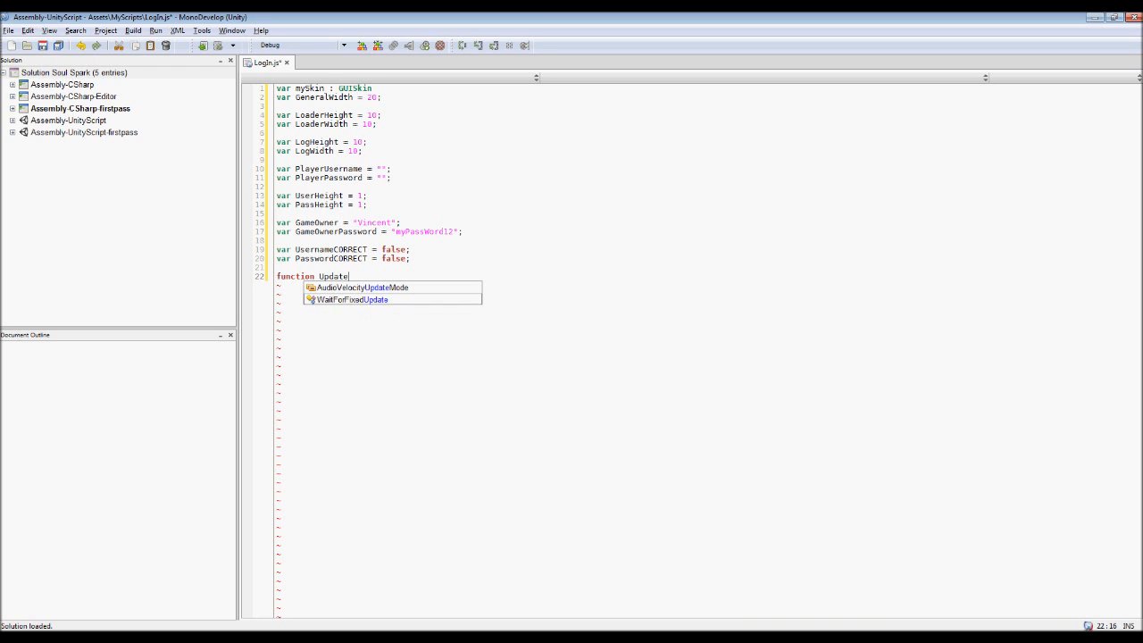
type("()")
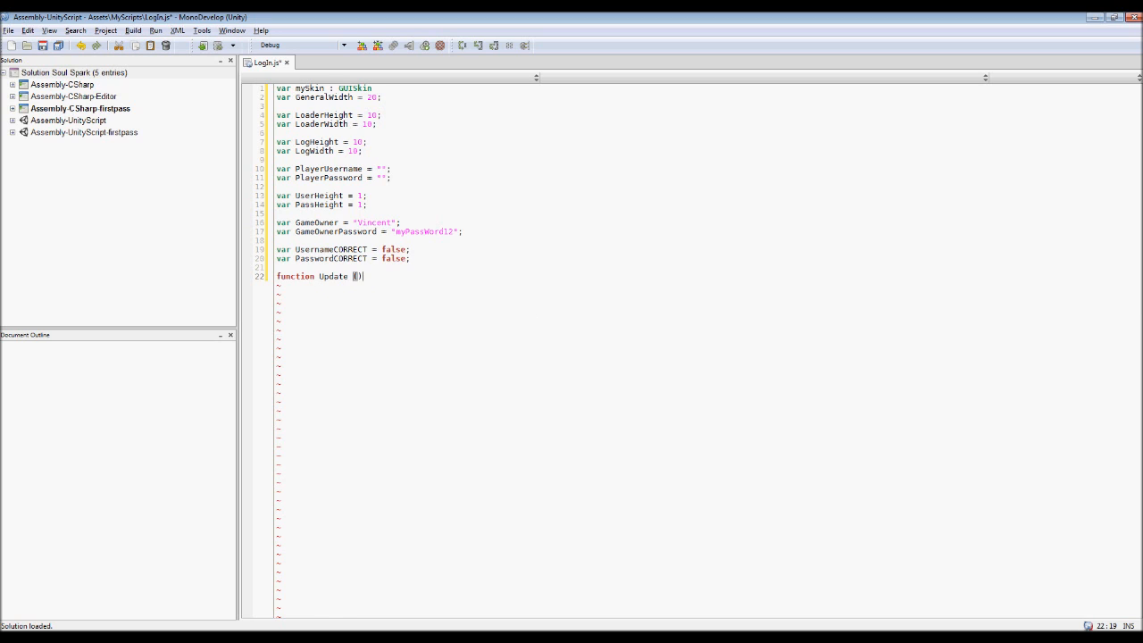
type("{")
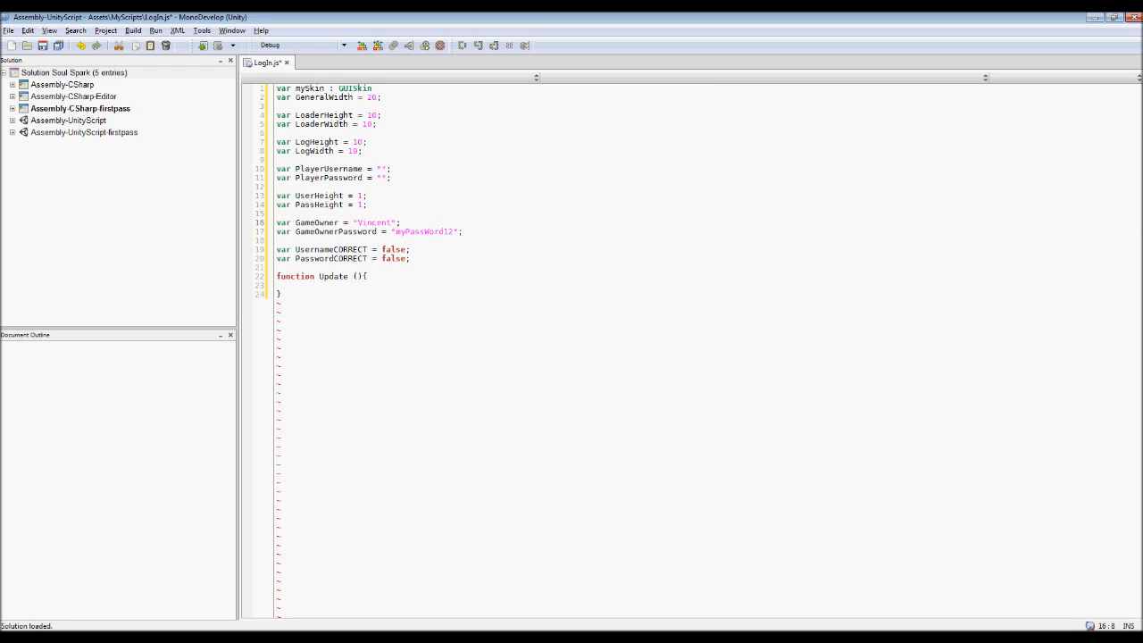
left_click(381, 168)
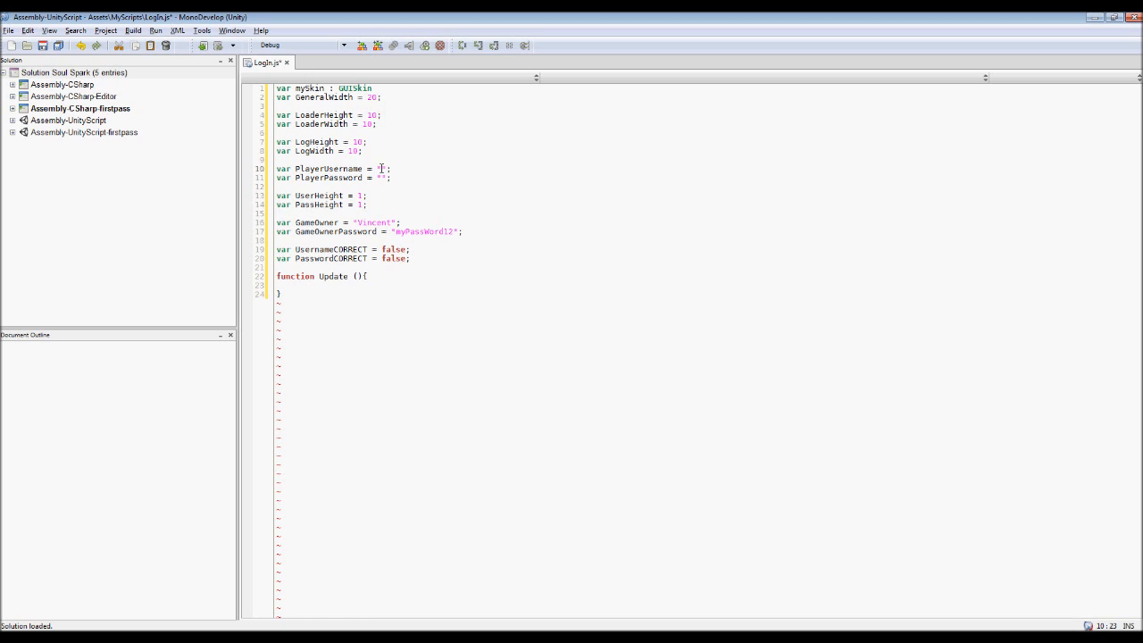
double_click(374, 221)
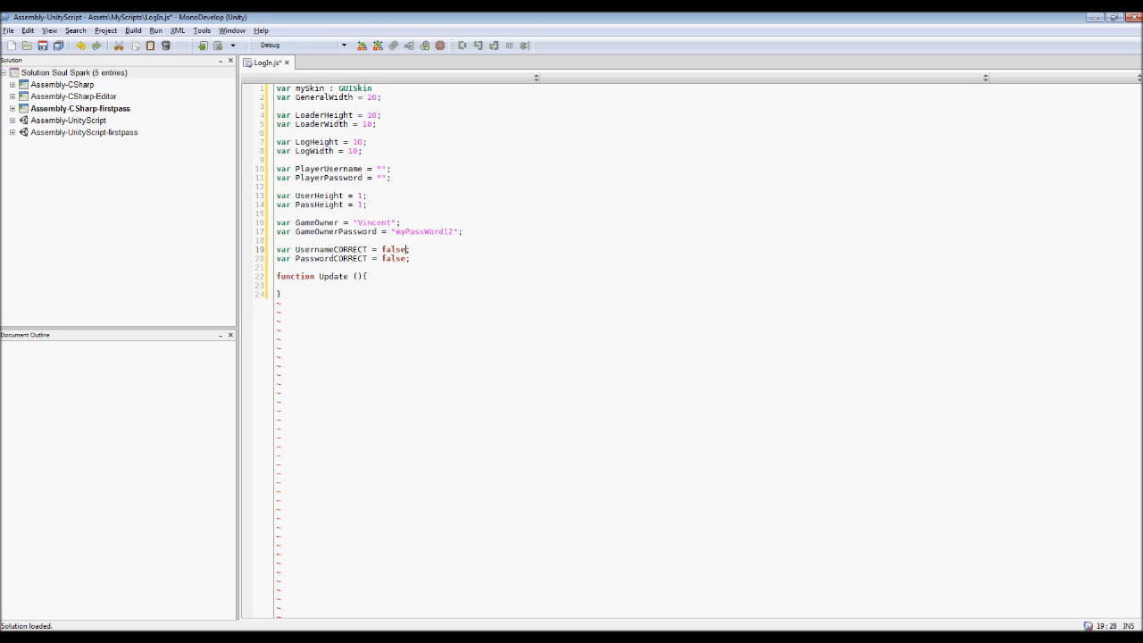
left_click(296, 286)
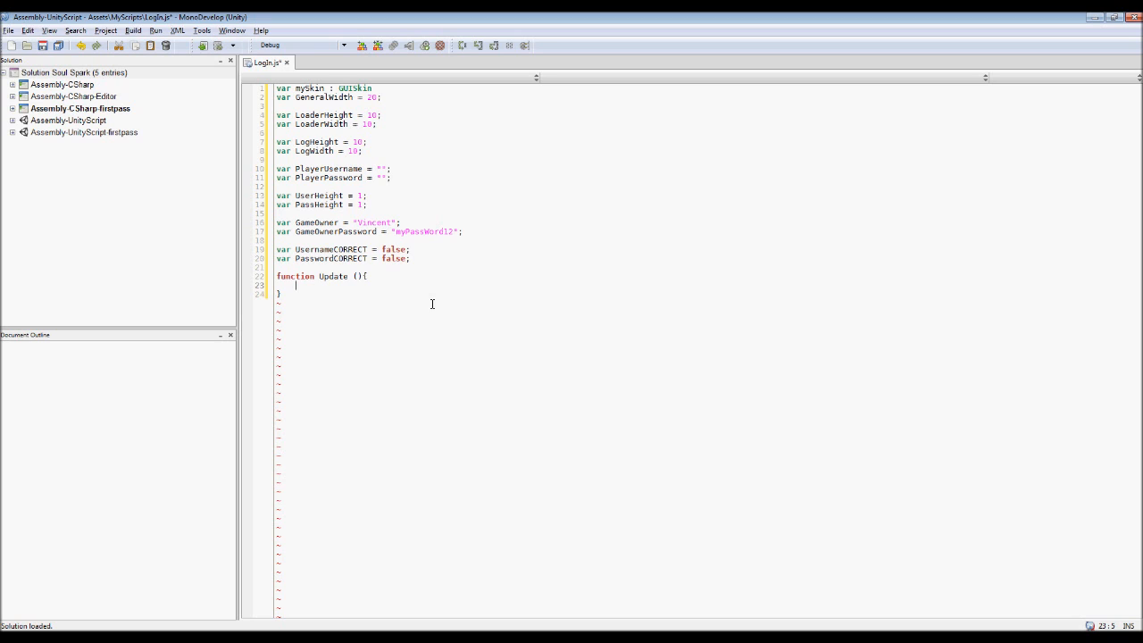
- Write if(PlayerUsername == GameOwner) setting UsernameCORRECT true, else false
type("if")
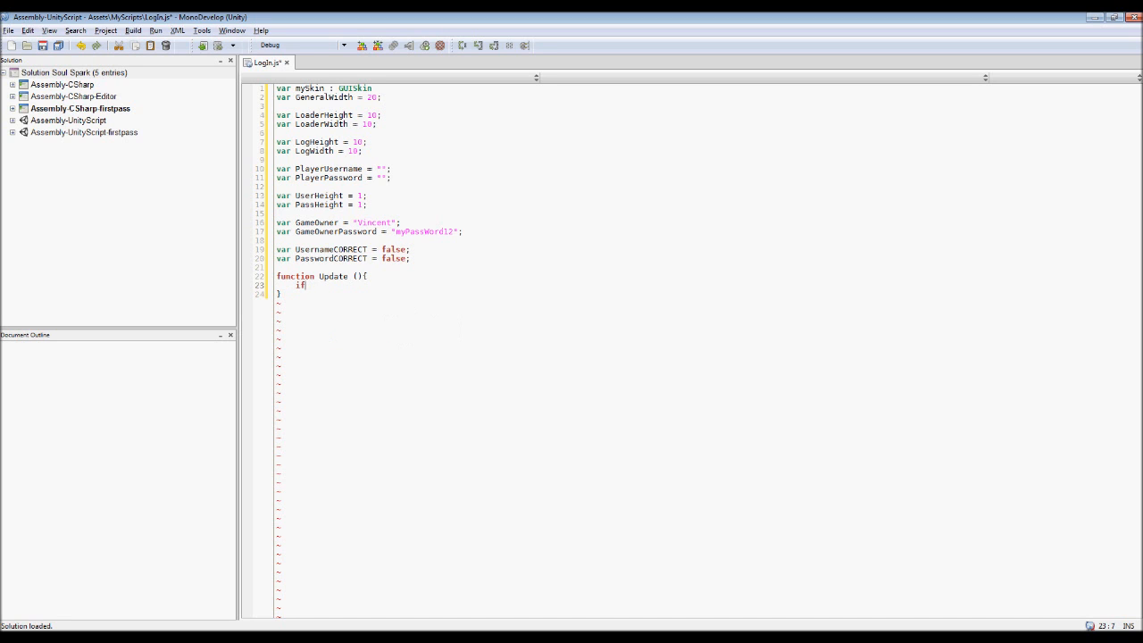
type("()")
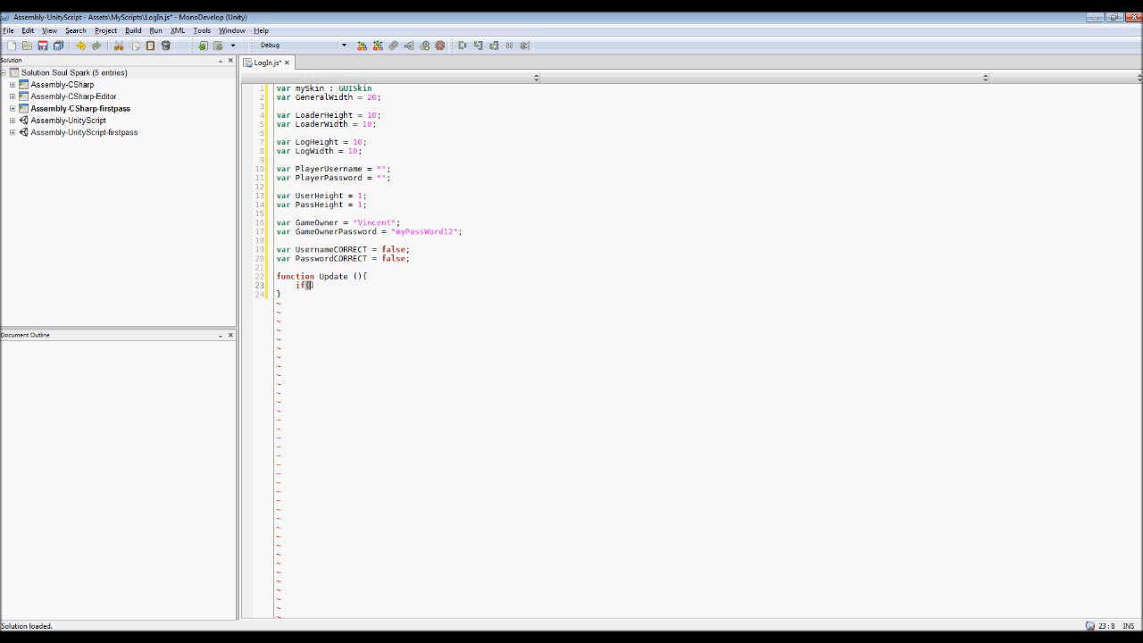
type("PlayerUse")
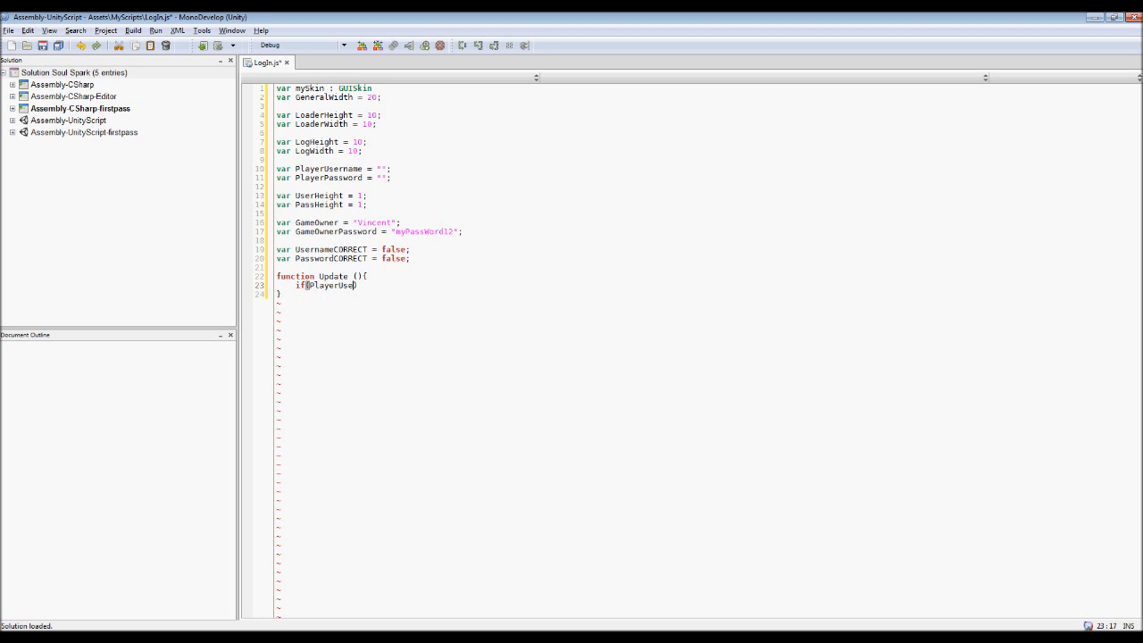
type("rname")
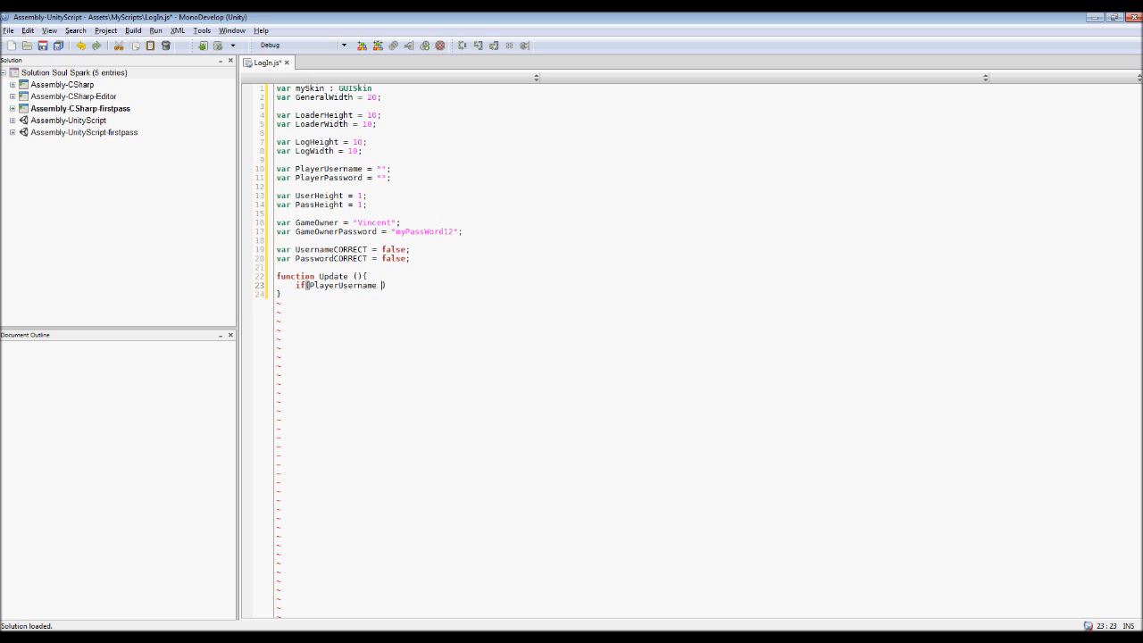
type("== Gamn")
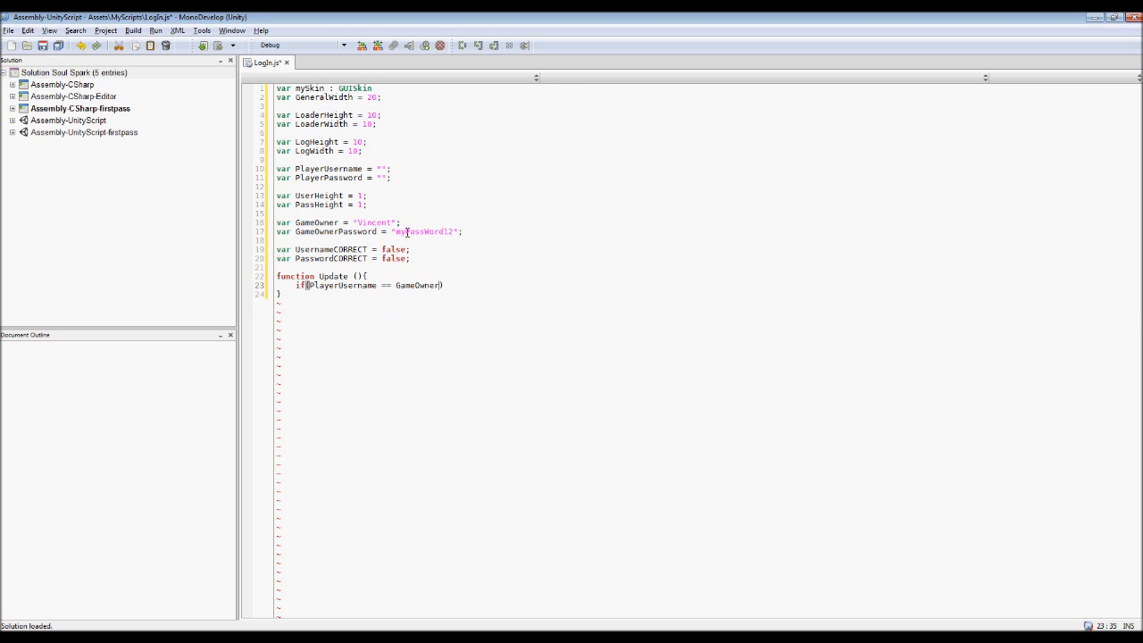
type("{")
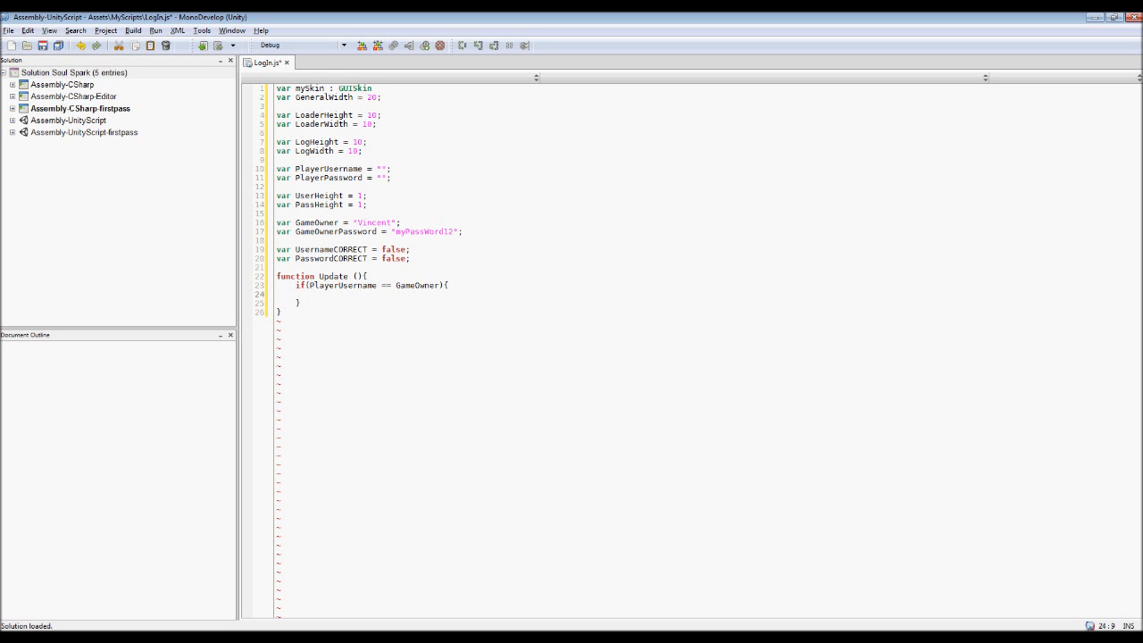
type("Username")
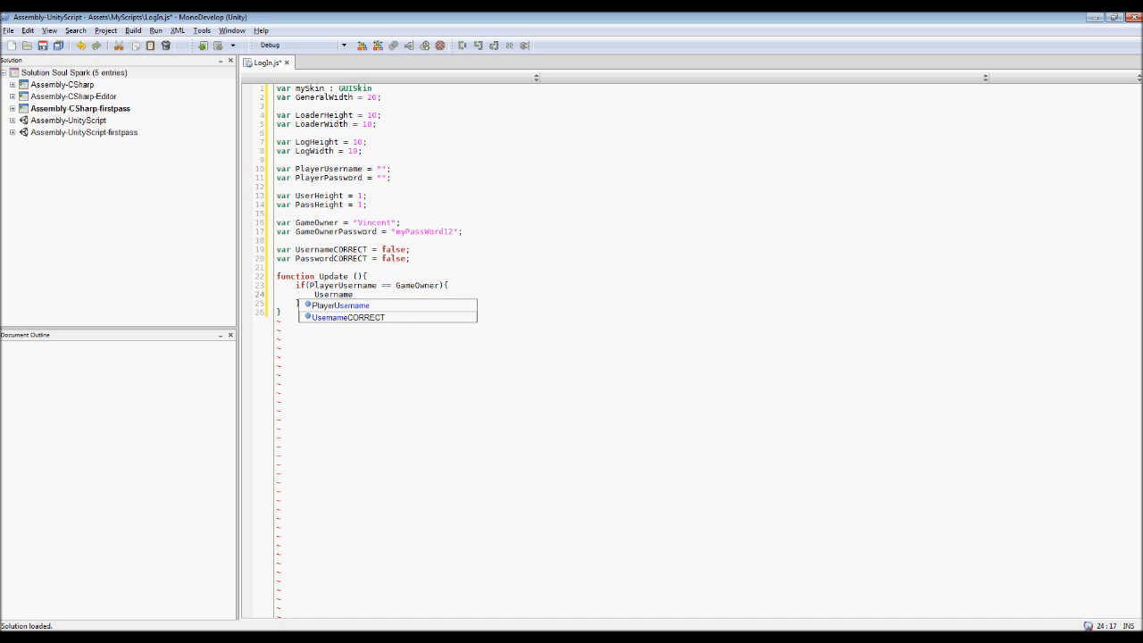
type("UsernameCORRECT = true;")
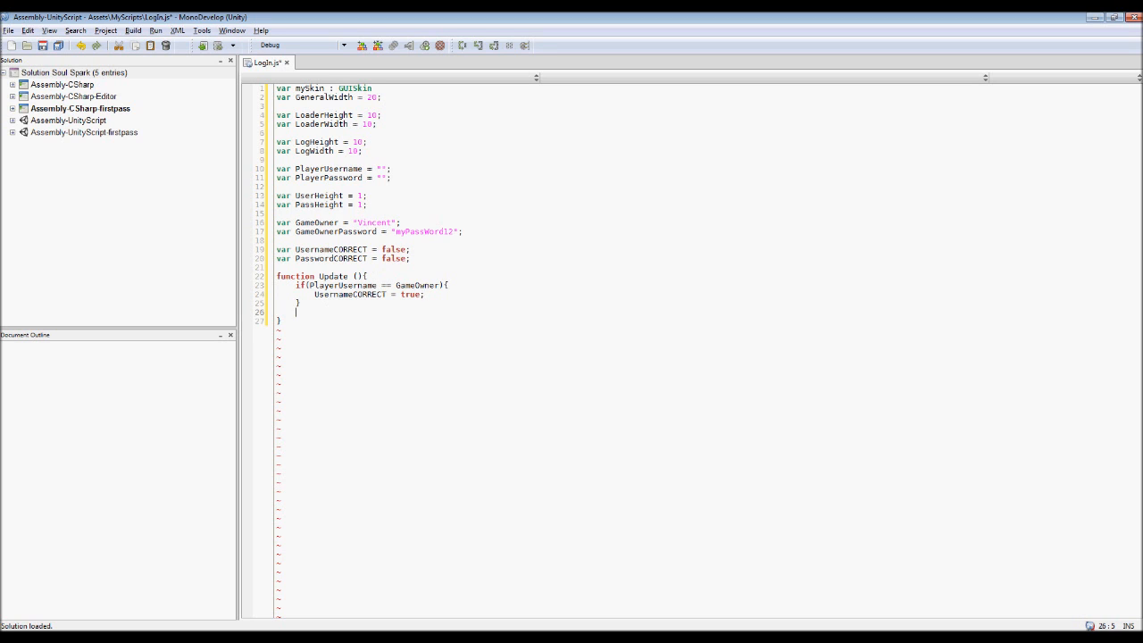
type("else{")
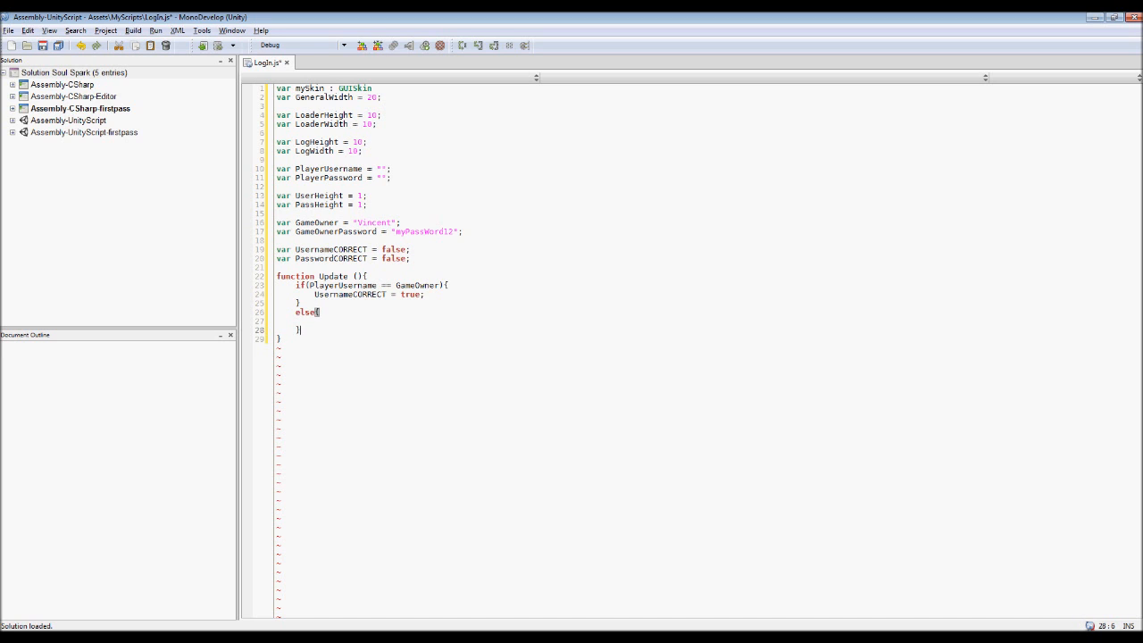
type("UsernameCORRECT =")
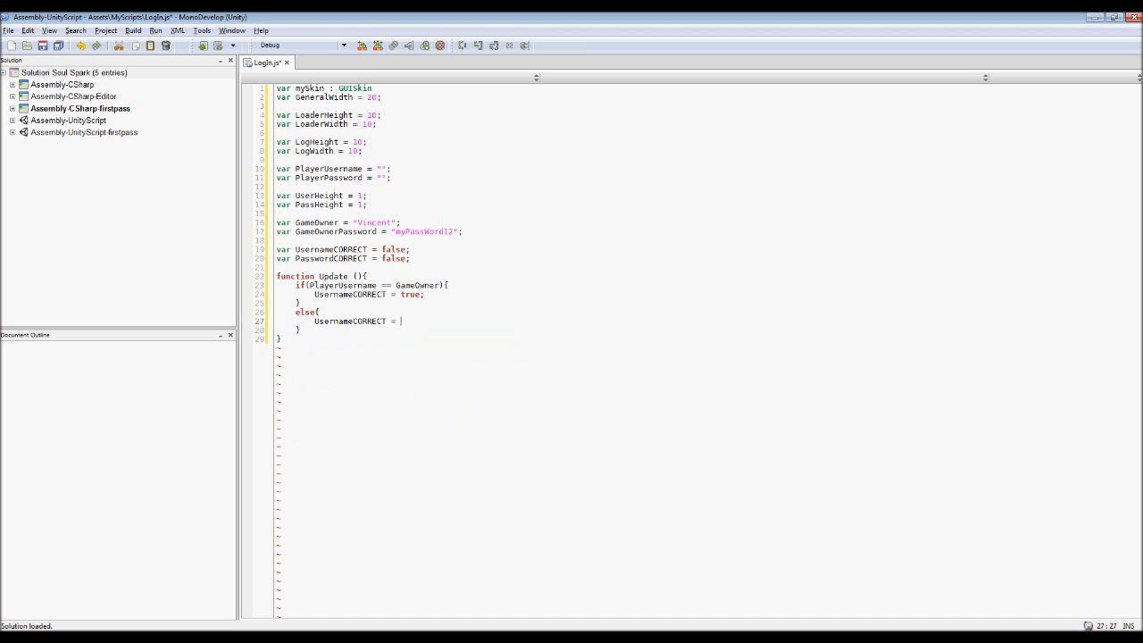
type("false;")
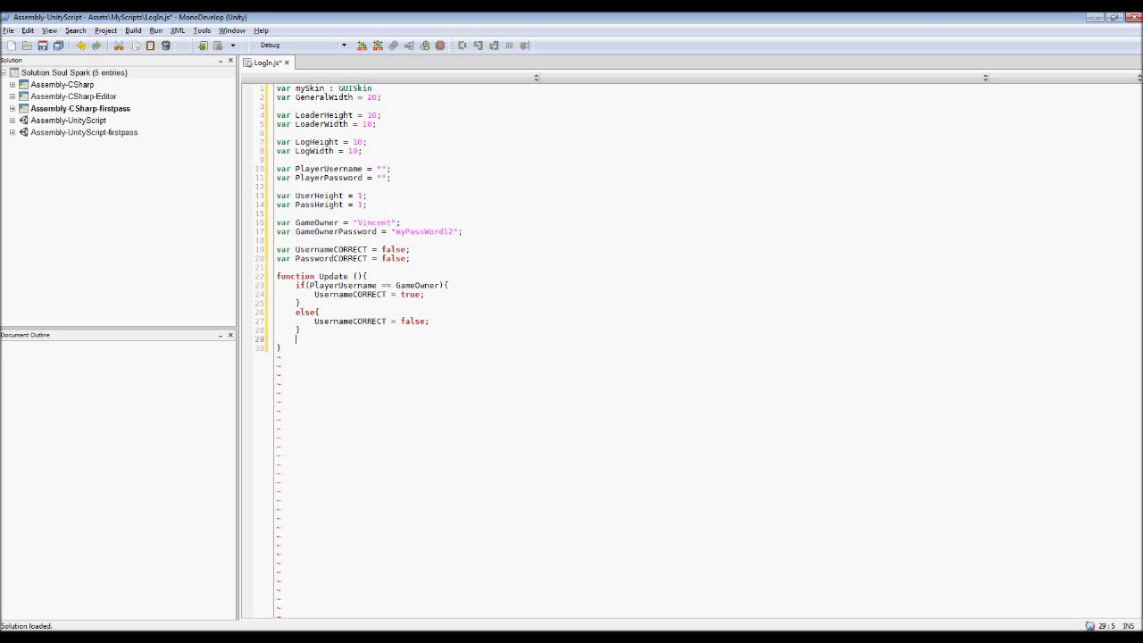
- Write if(){ PasswordCORRECT = true; } else{ PasswordCORRECT = false; } in Update
type("if")
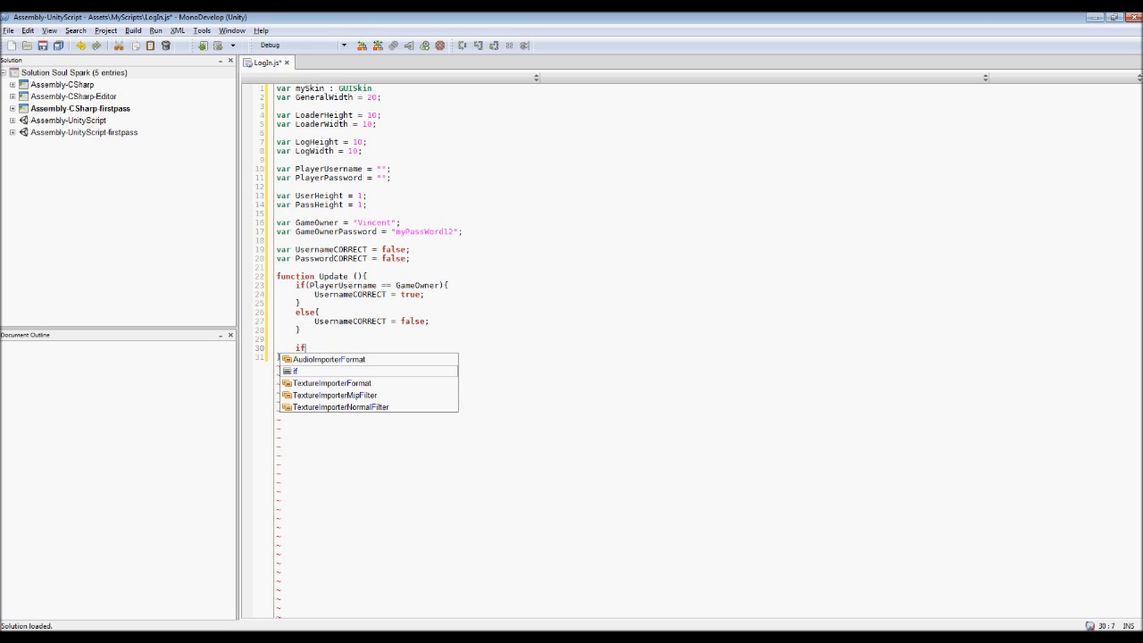
type("(){")
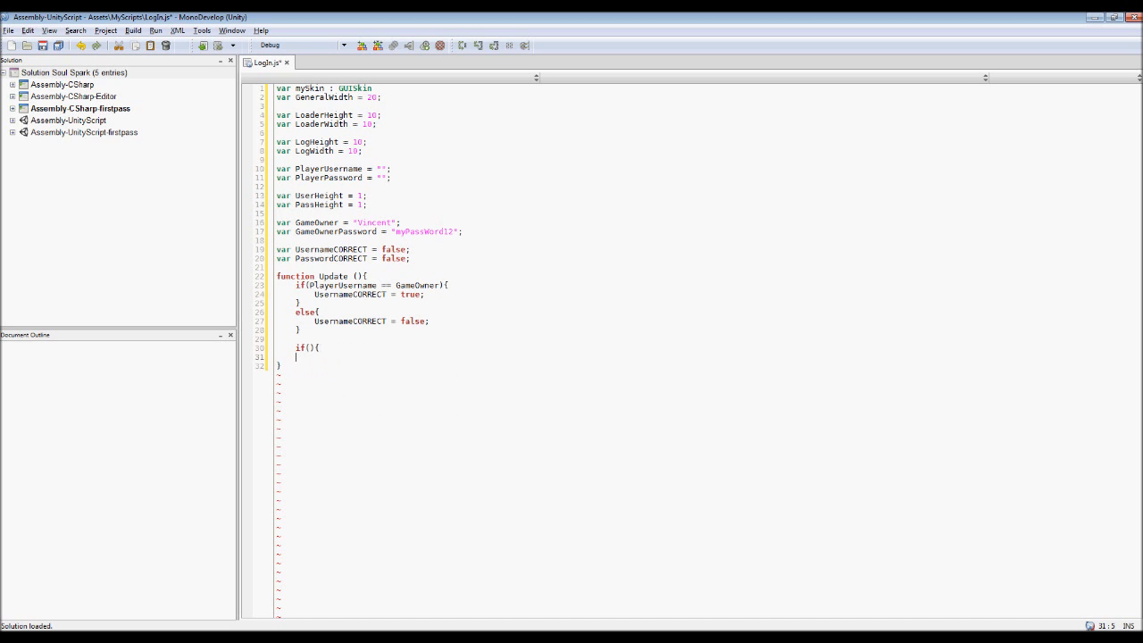
type("P")
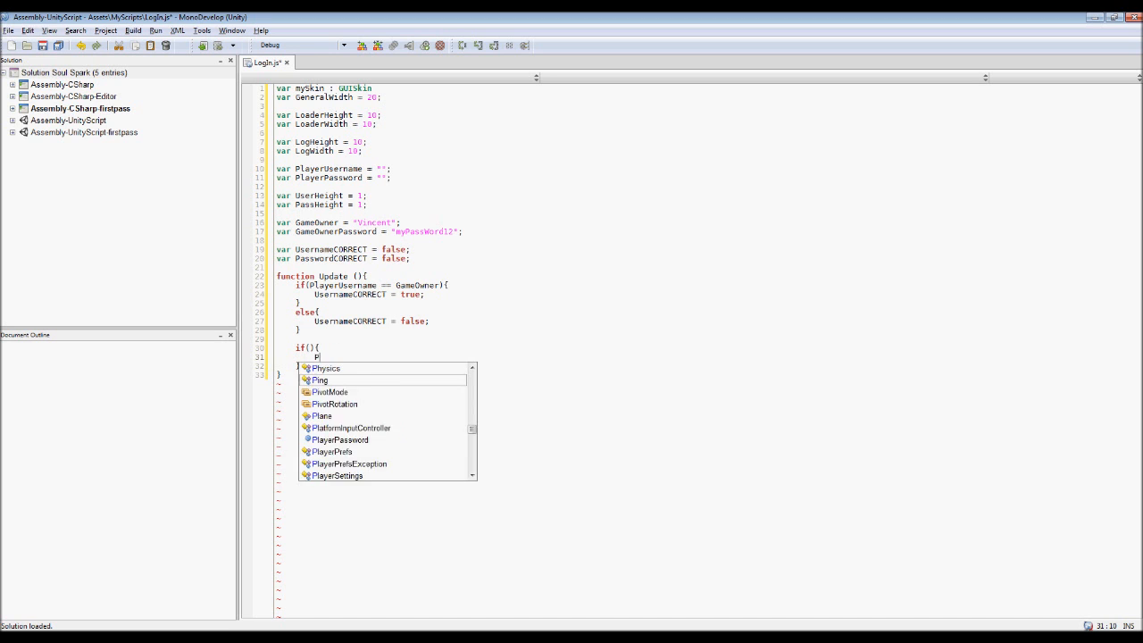
type("asswordCORRECT")
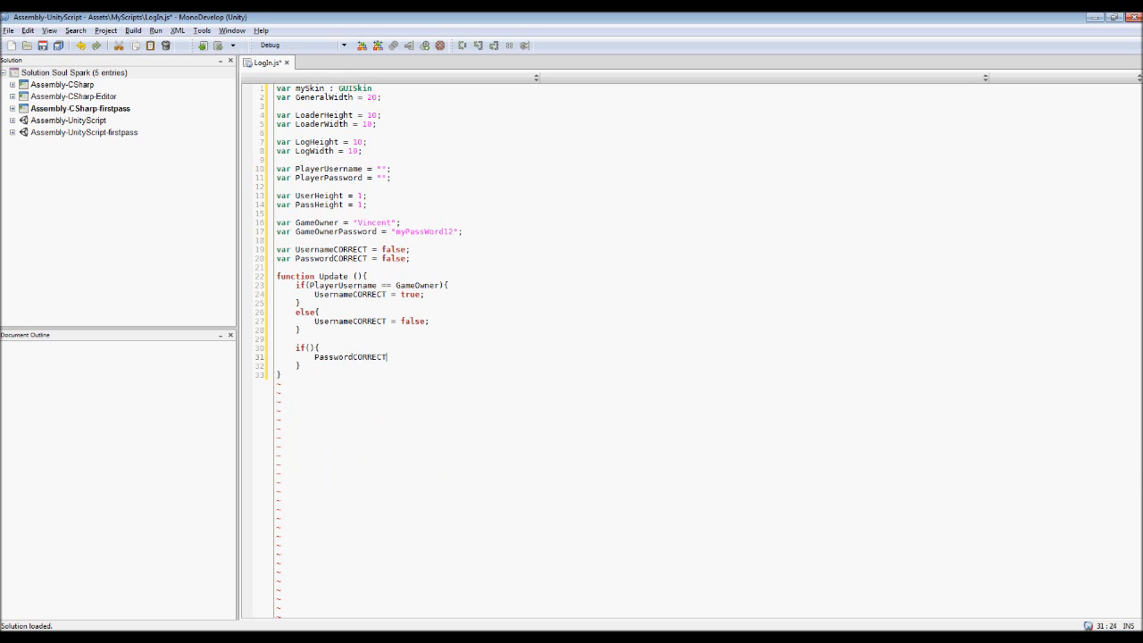
type("= true;")
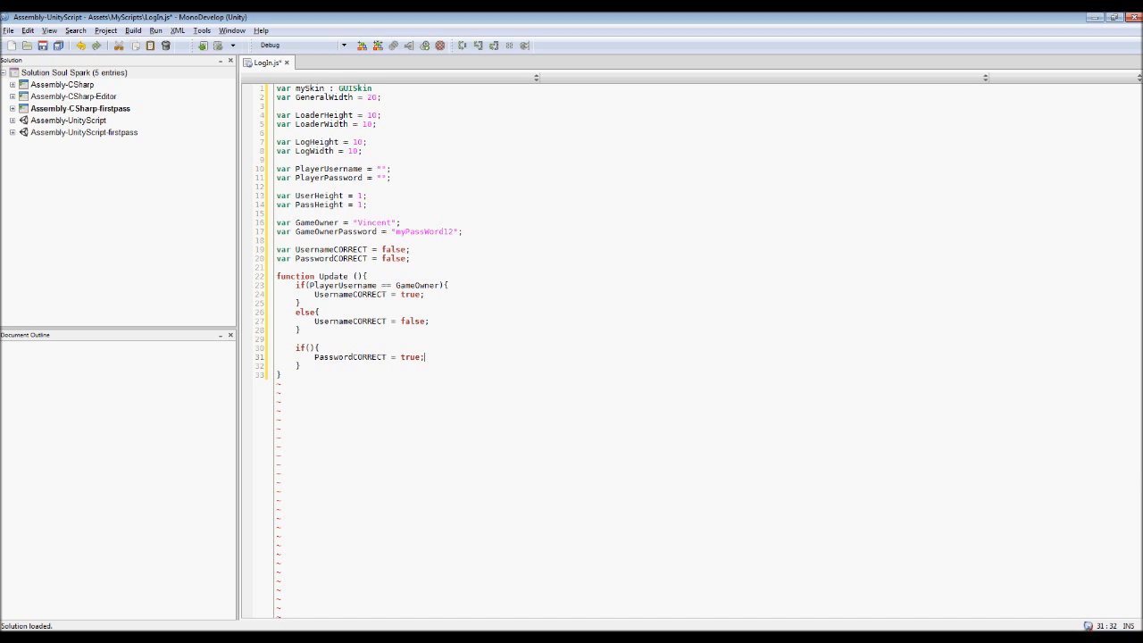
type("else{")
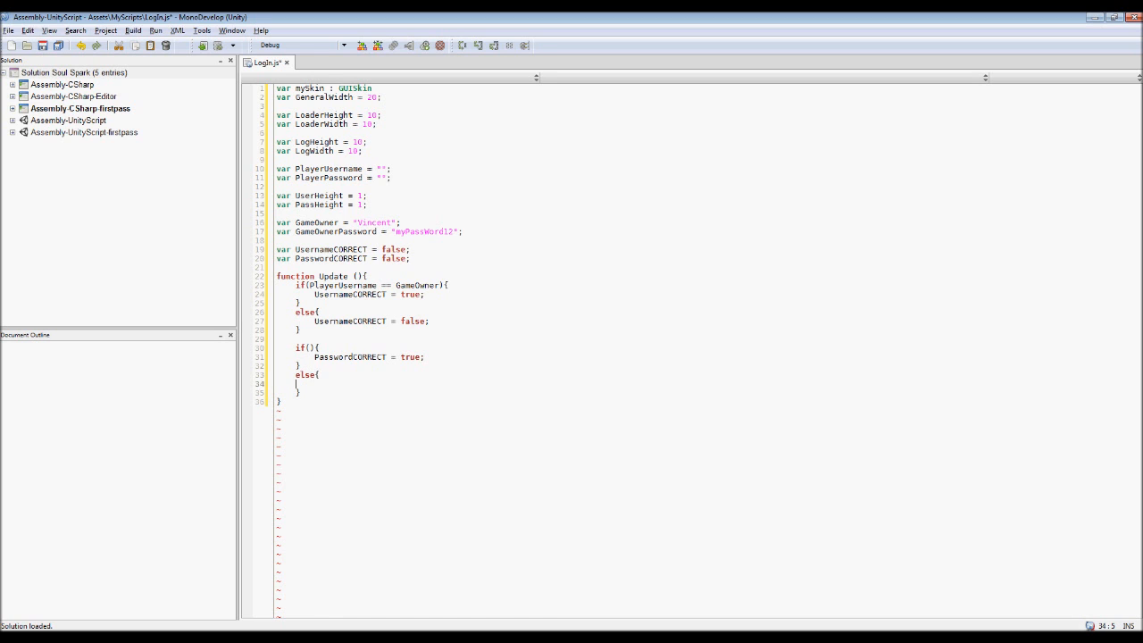
type("Pas")
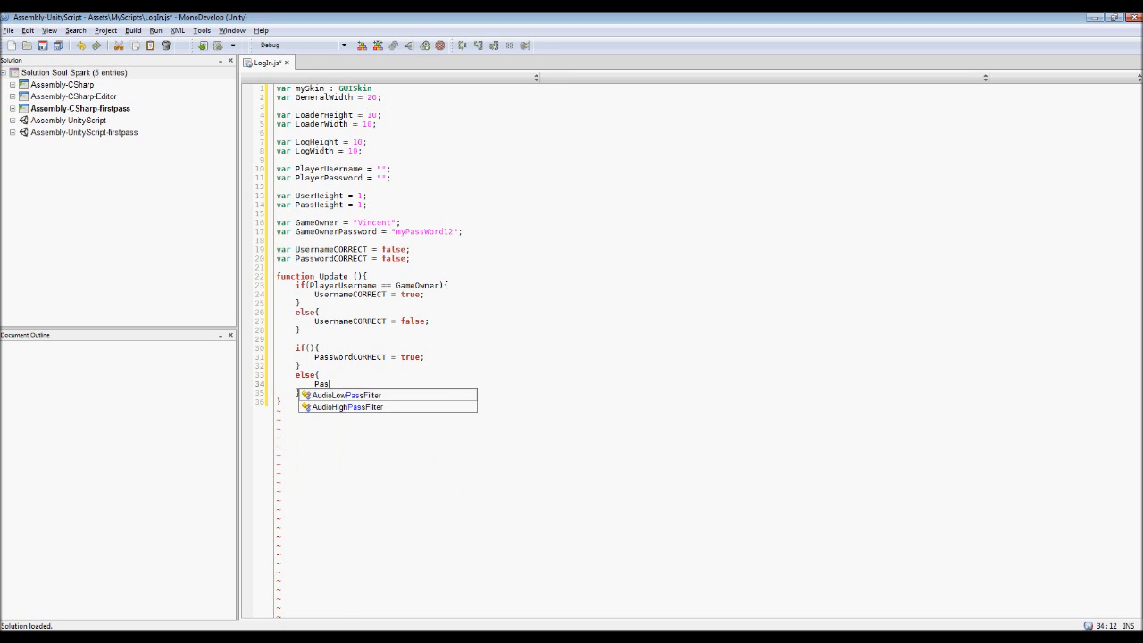
type("sword")
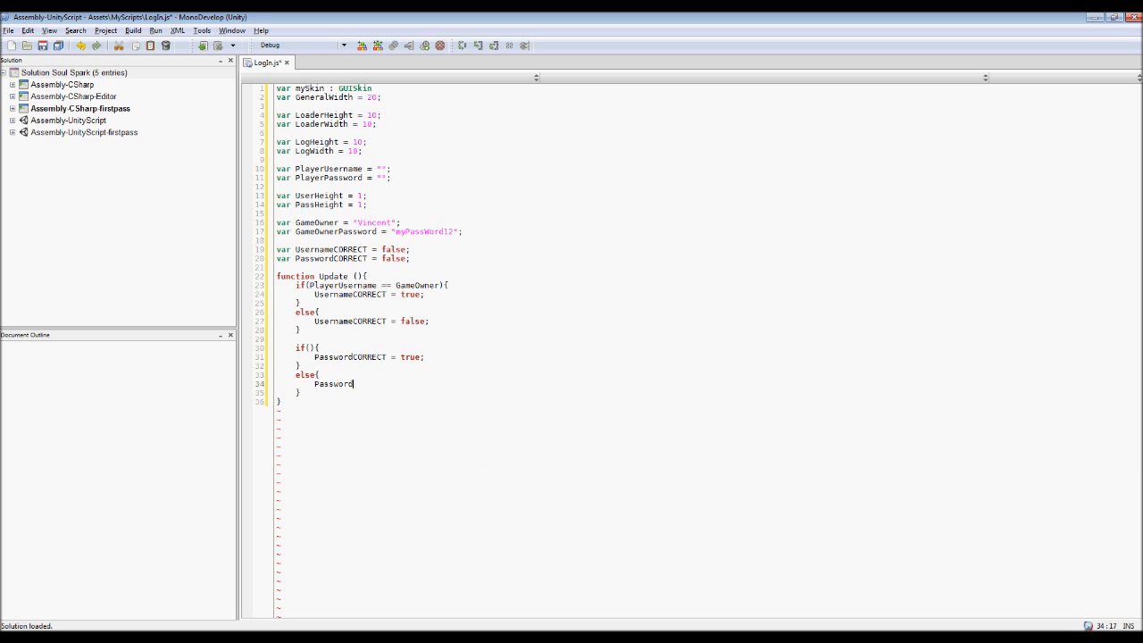
type("CORRECT")
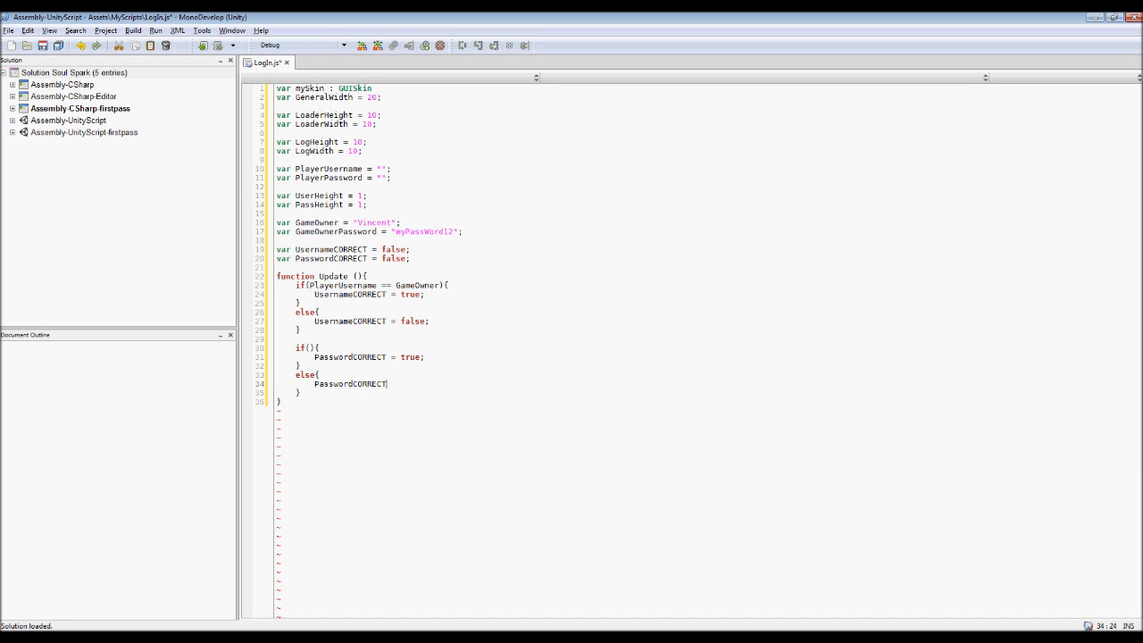
type("=")
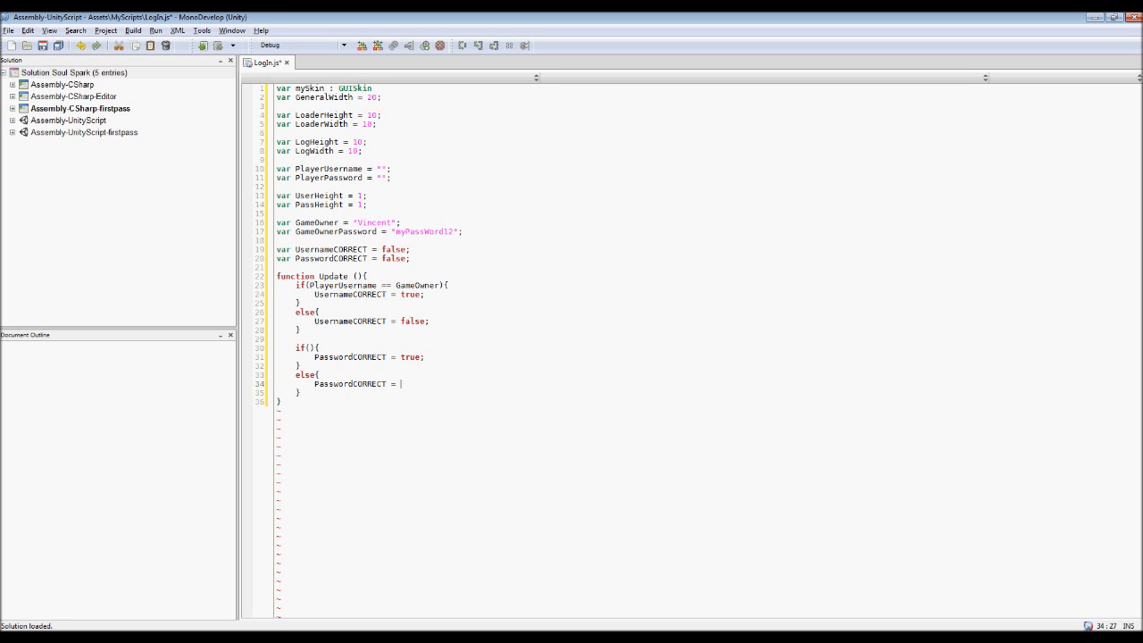
type("false;")
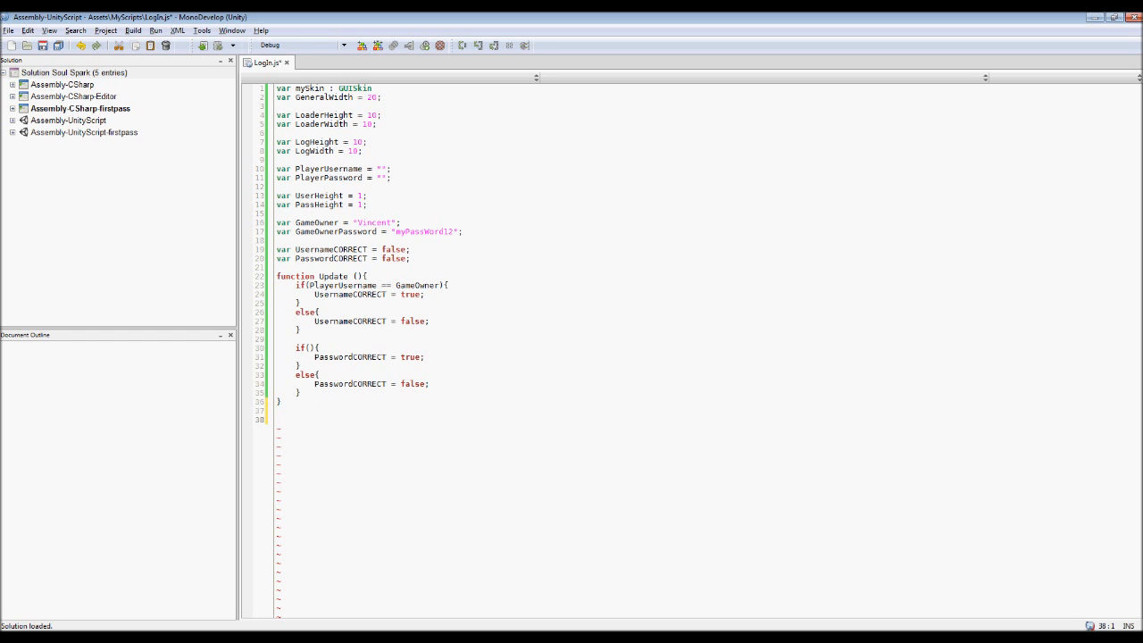
- Add an empty function OnGUI () { } block below Update
type("function C")
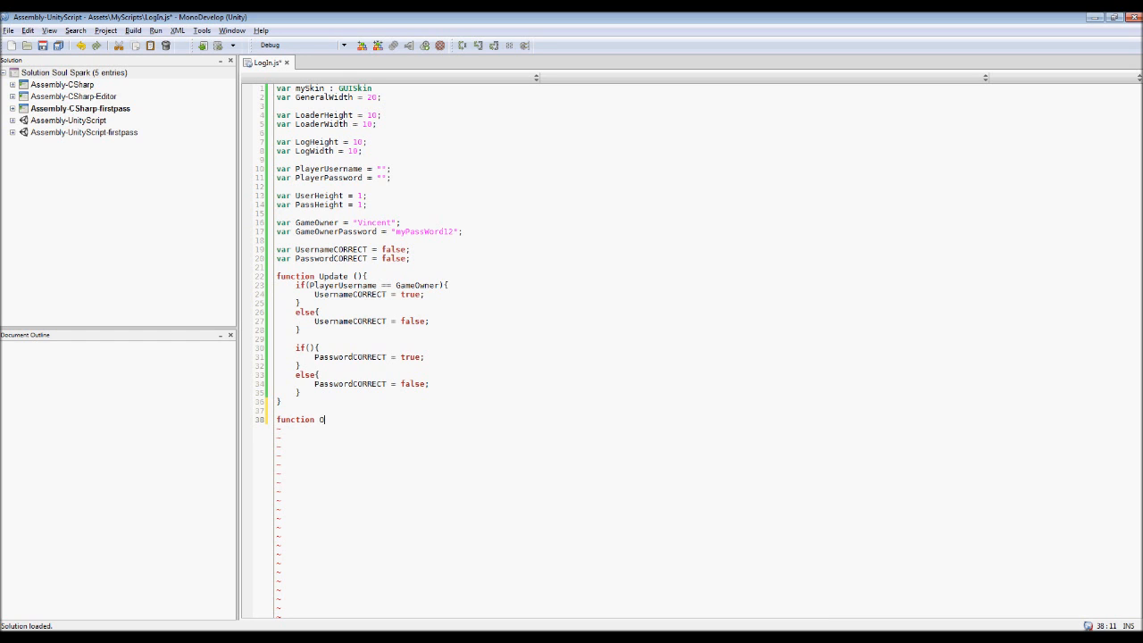
type("nGUI")
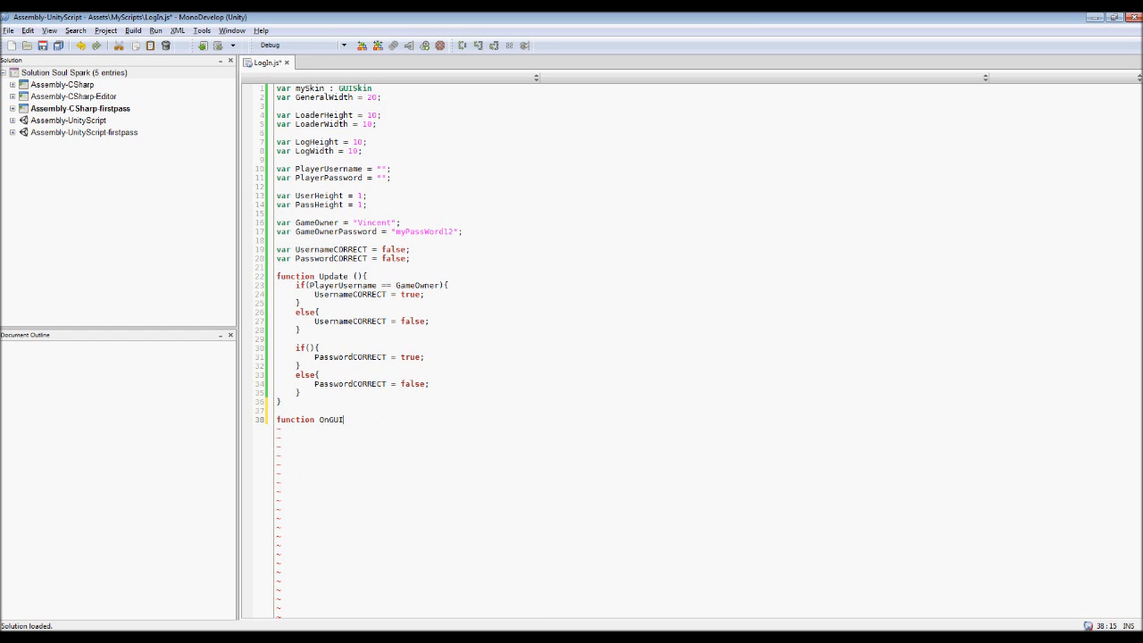
type("() {")
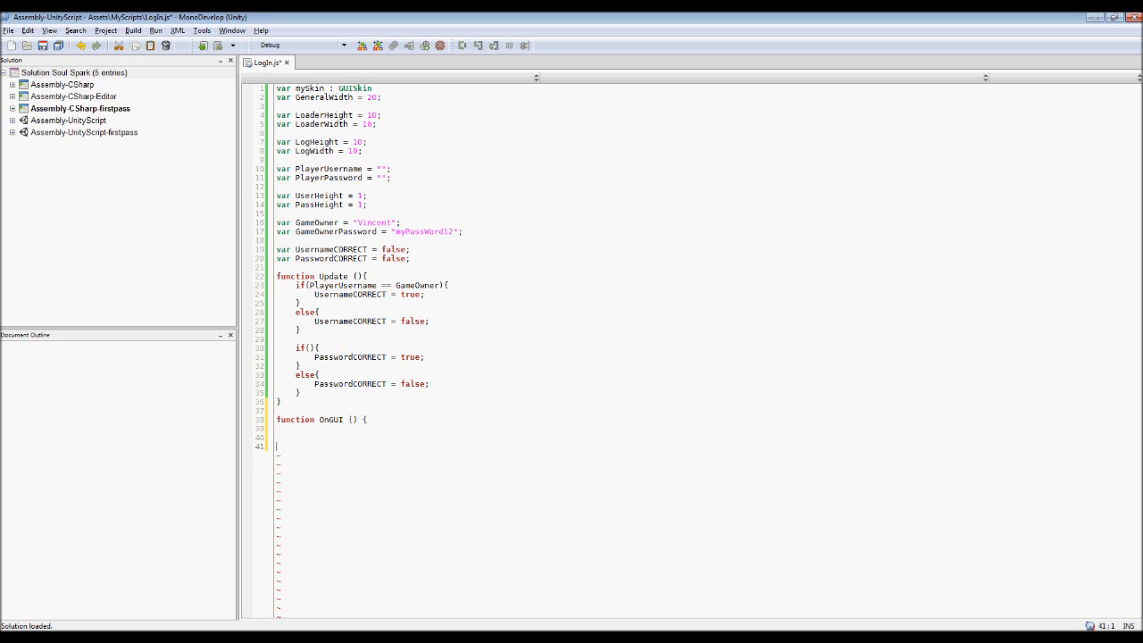
type("}")
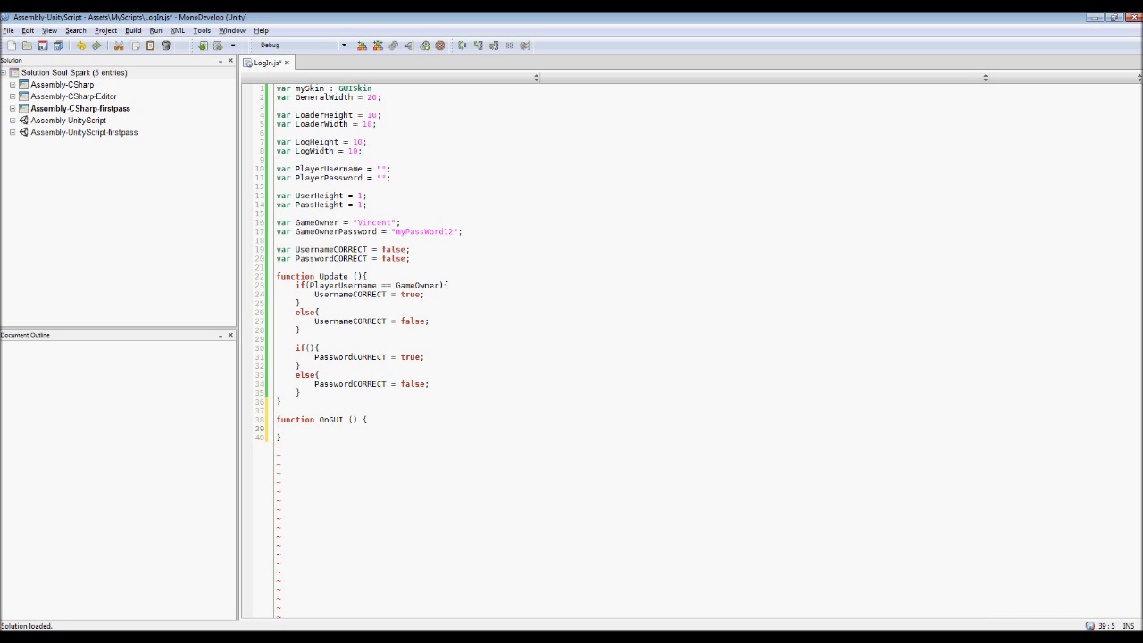
- Inside OnGUI, assign GUI.skin = mySkin;
type("GUI")
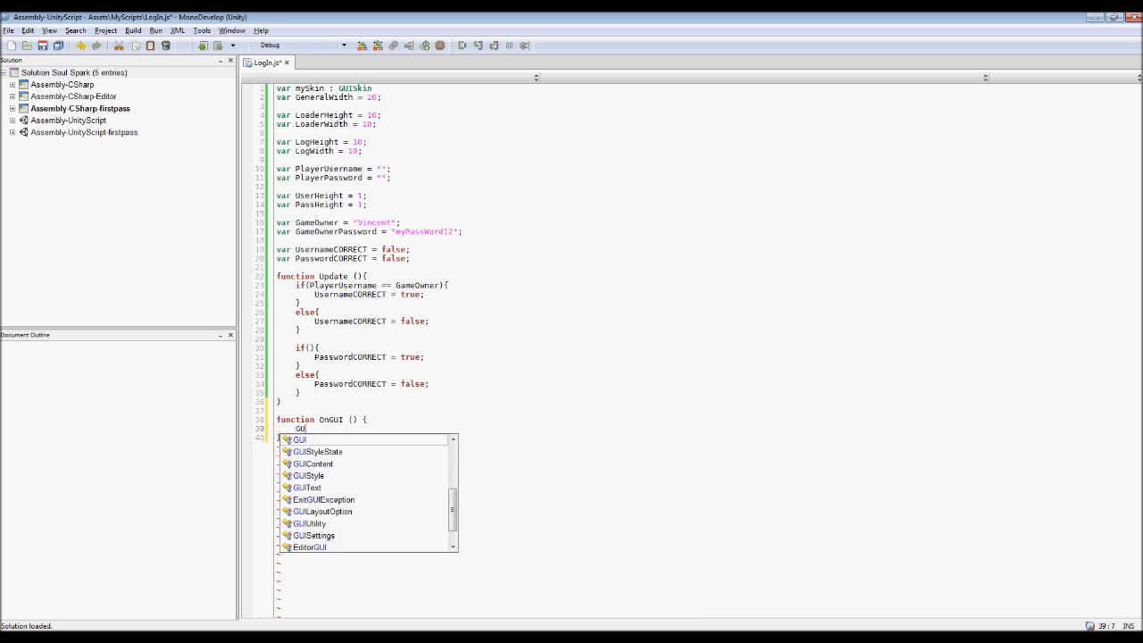
key("BackSpace")
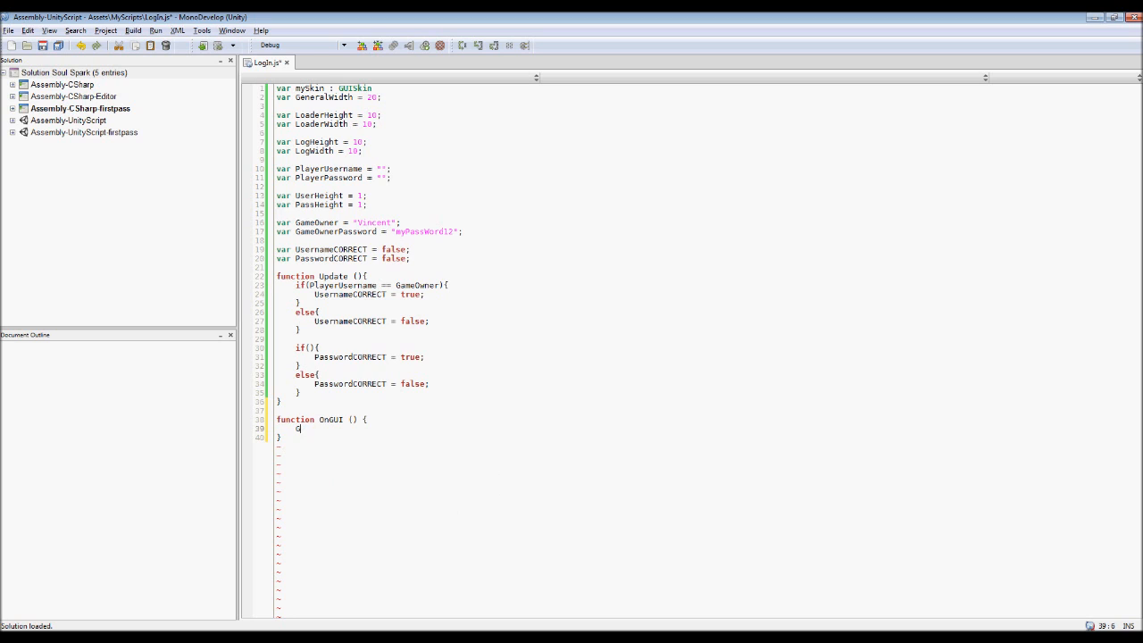
type("UI.")
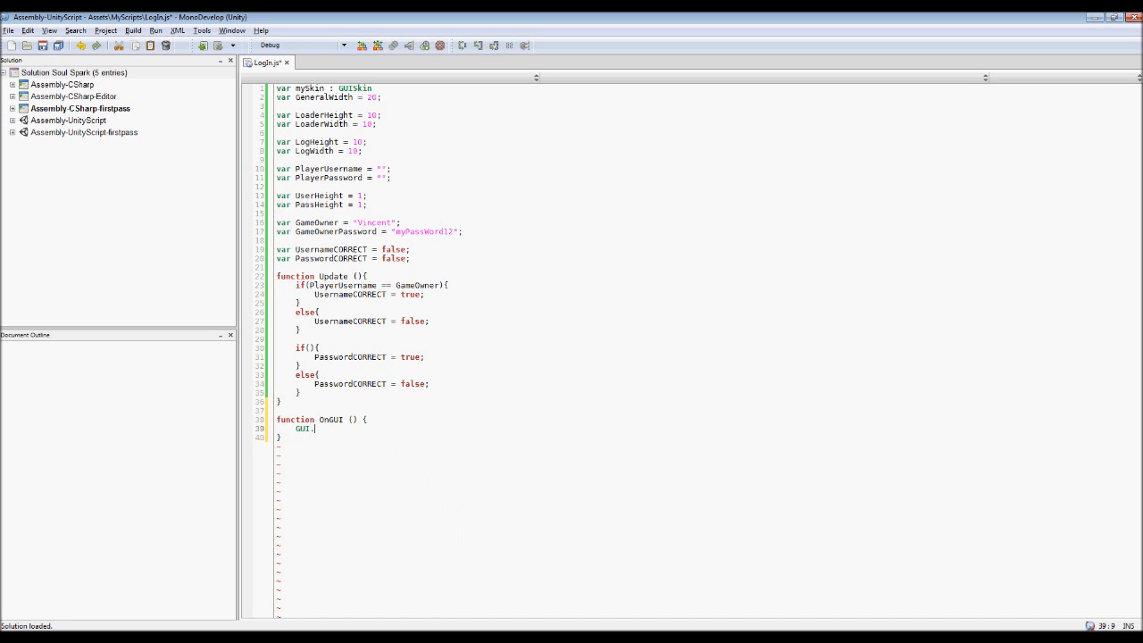
type("skin =")
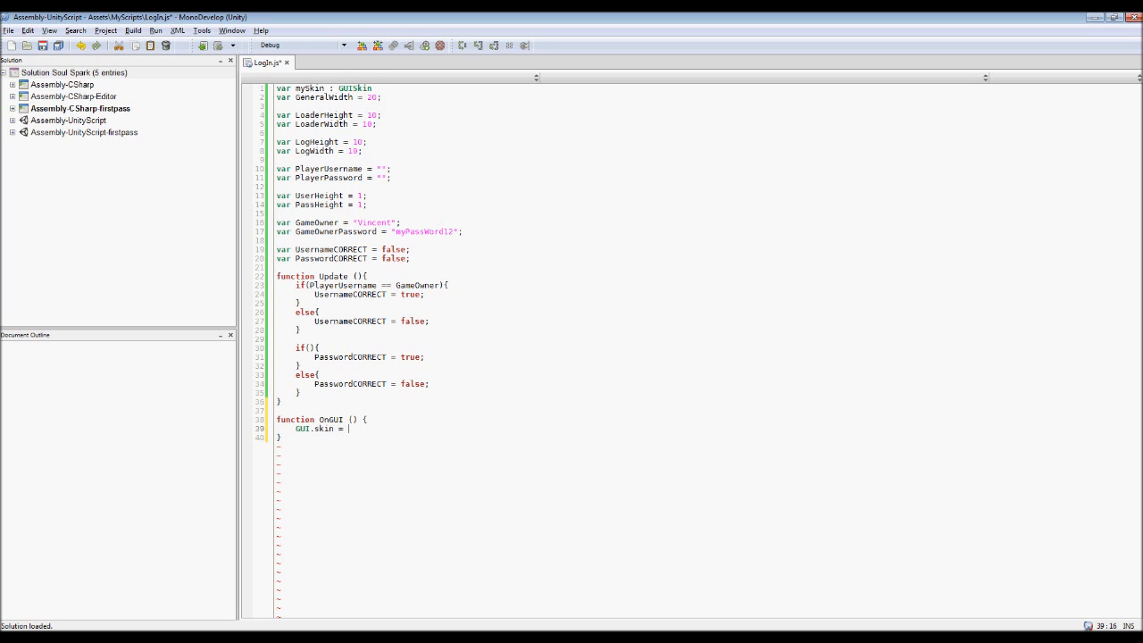
type("mySkin")
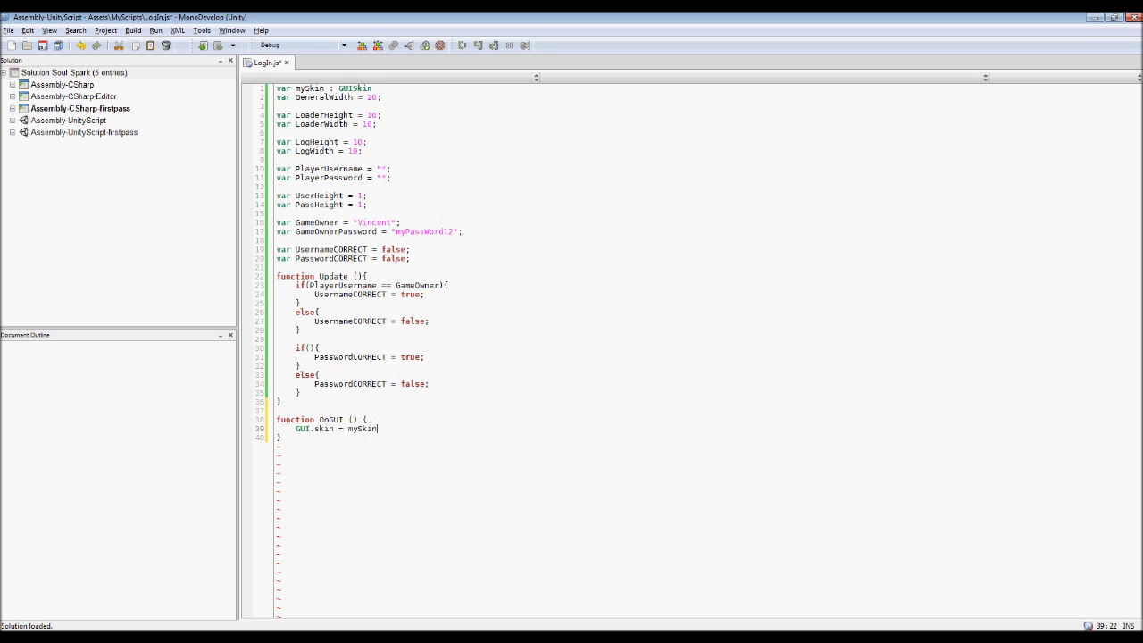
type(";")
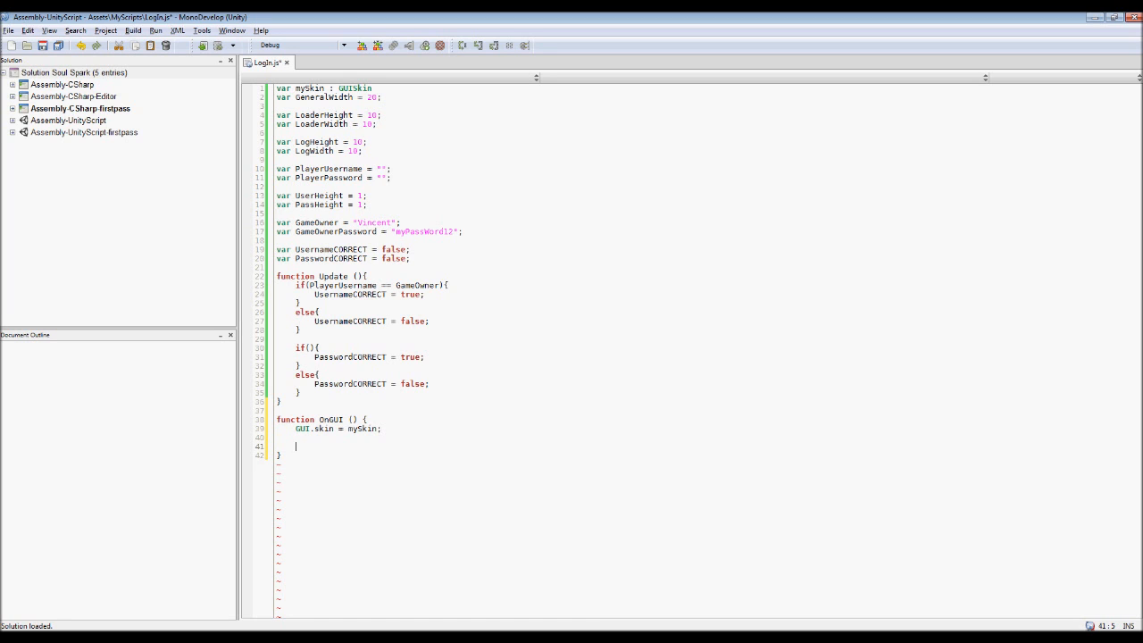
- Start a GUI.Box(Rect(...)) call marked with a //Background comment
type("GUI")
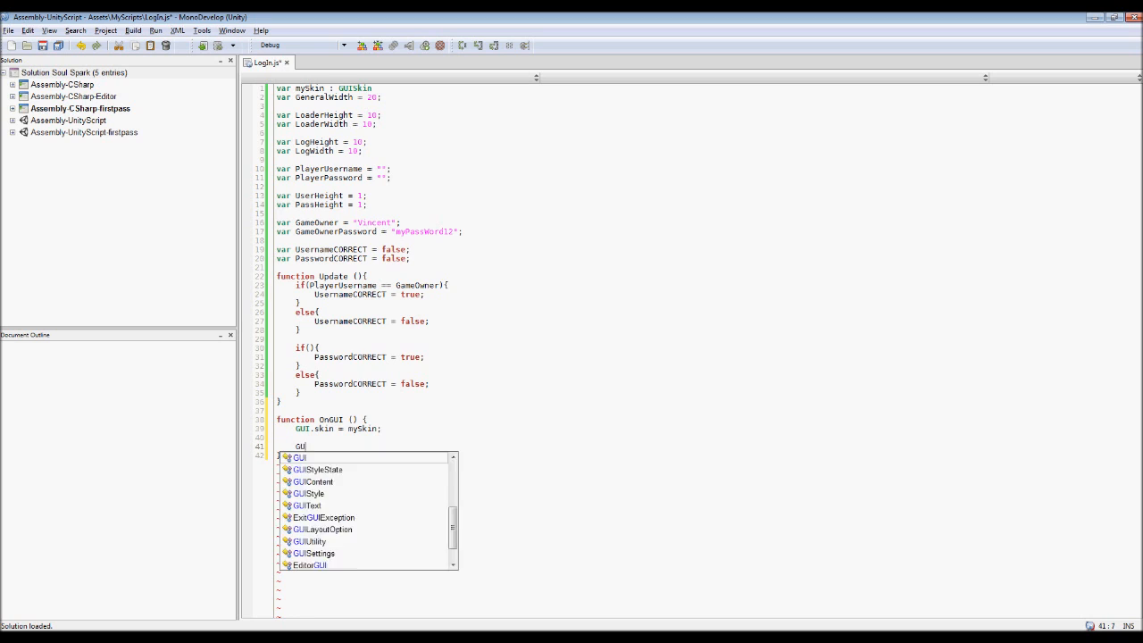
type(".Box")
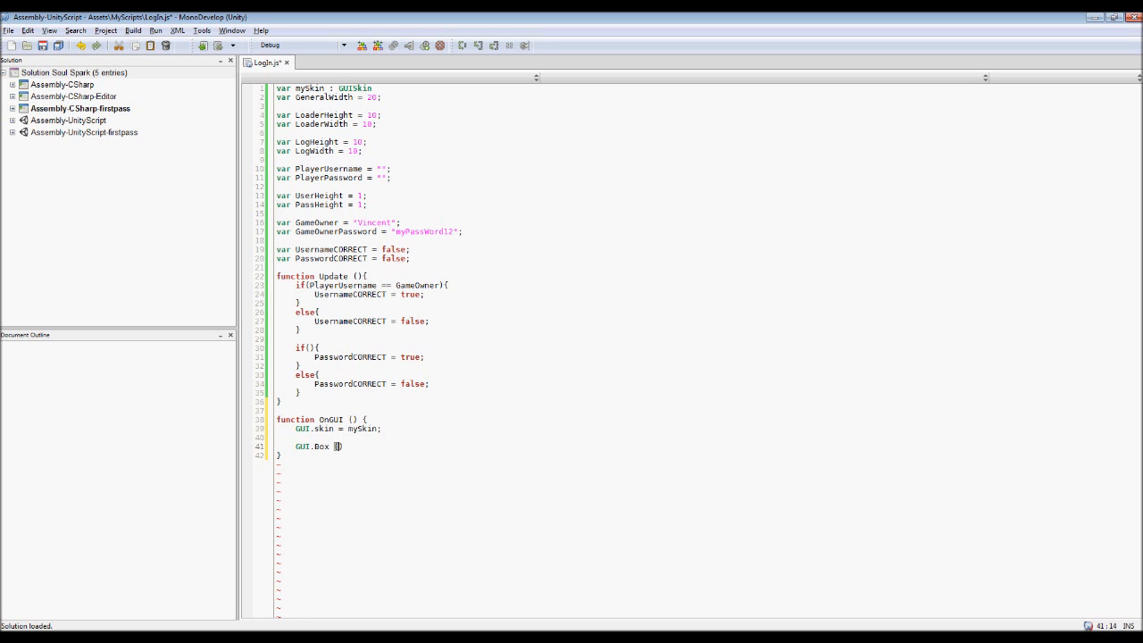
type("()")
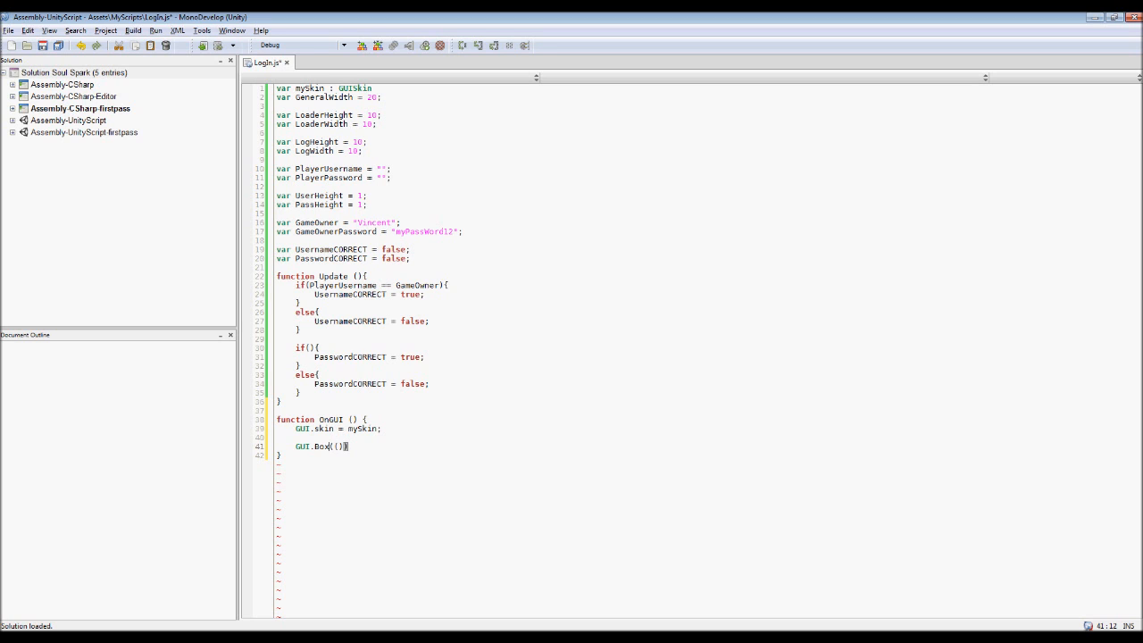
type("Rect")
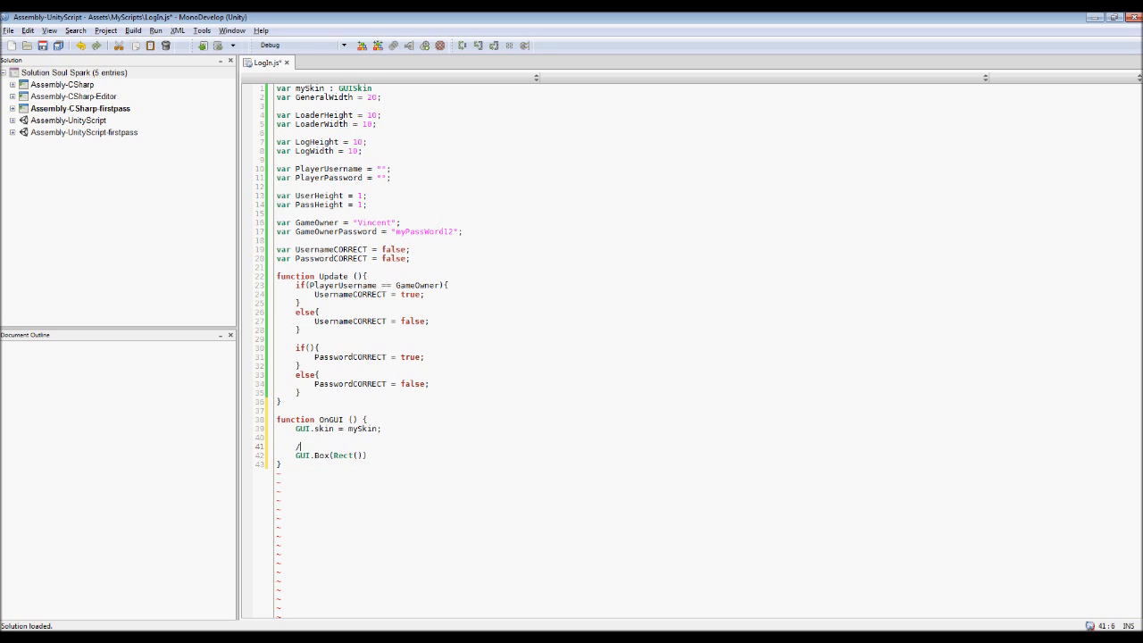
type("/Background")
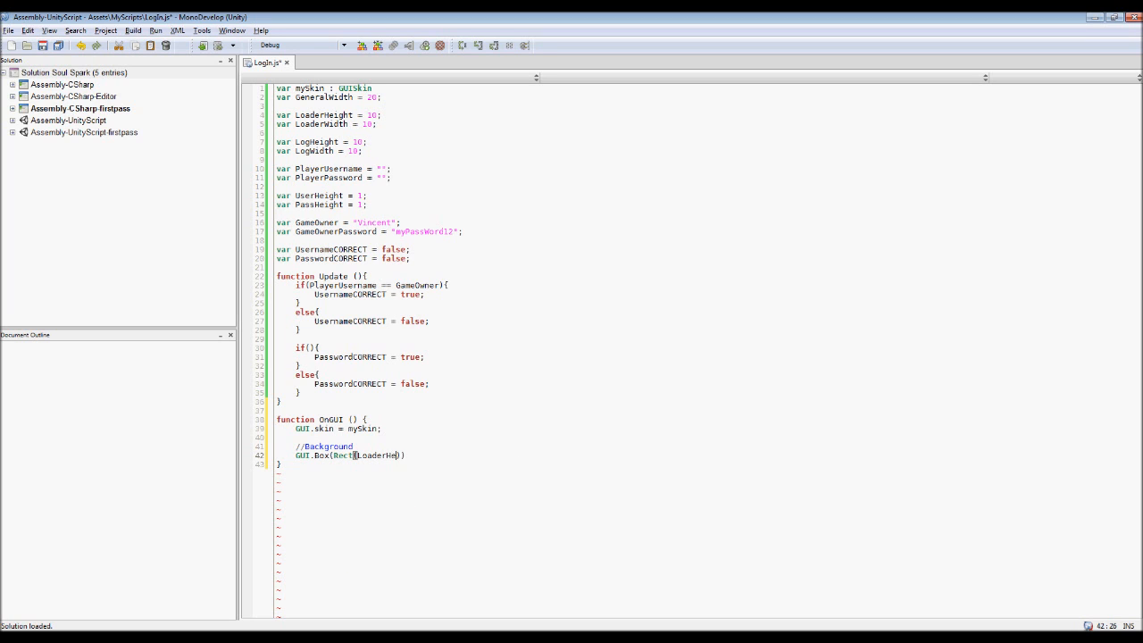
- Fill the Rect with LoaderHeight, LoaderWidth, 220, 120 and label the box "Log-in"
type("ight,")
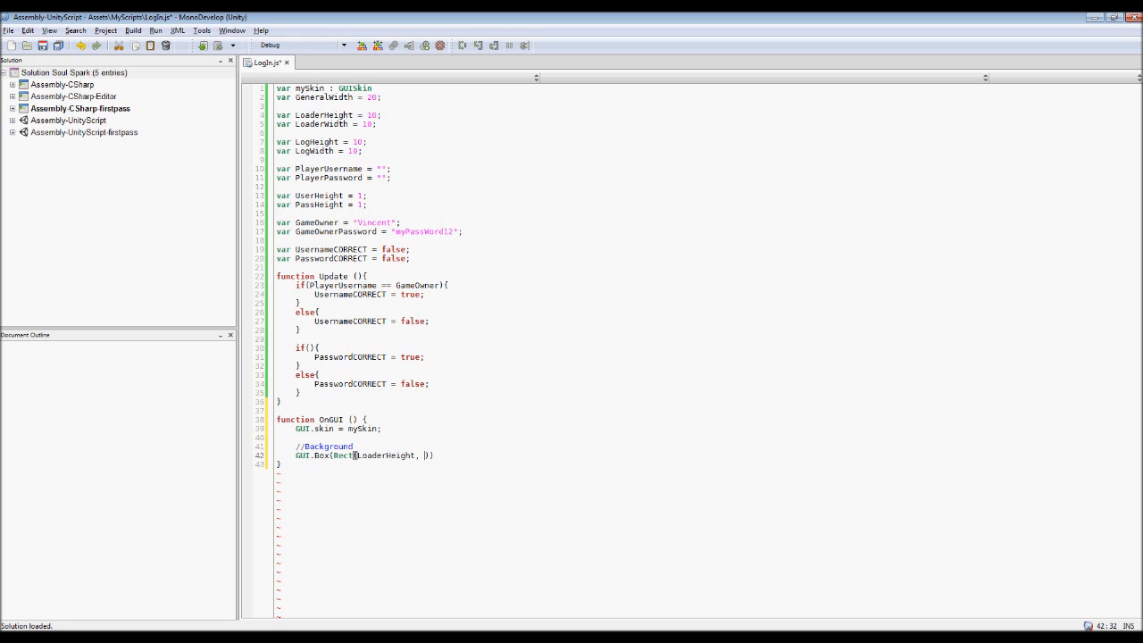
type("LoaderWidth")
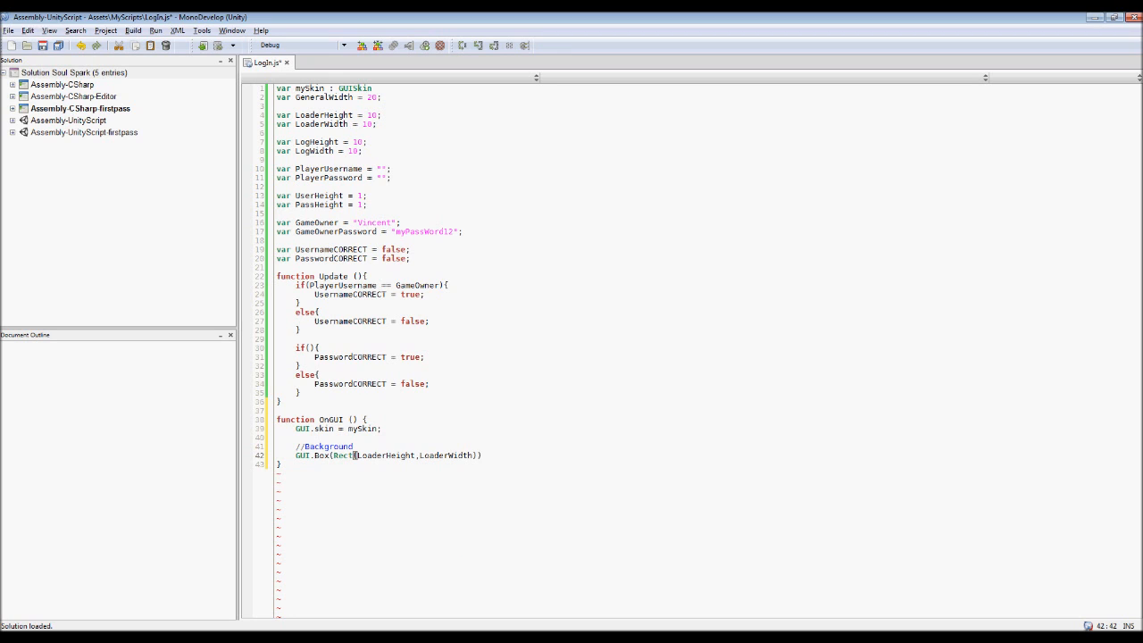
type(",220,120")
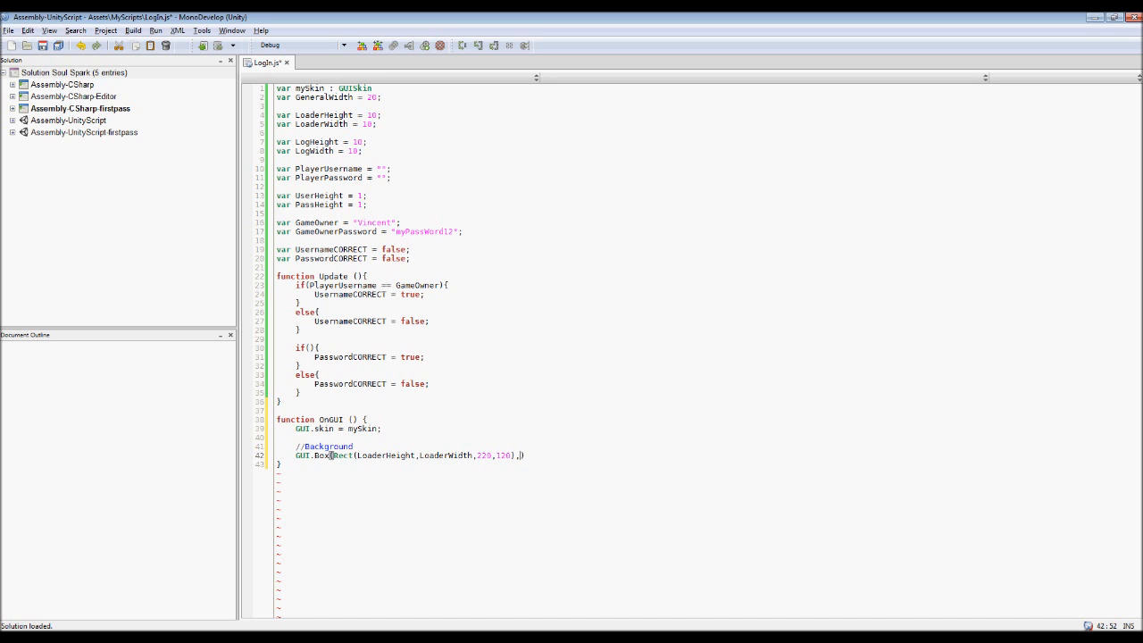
type("\"")
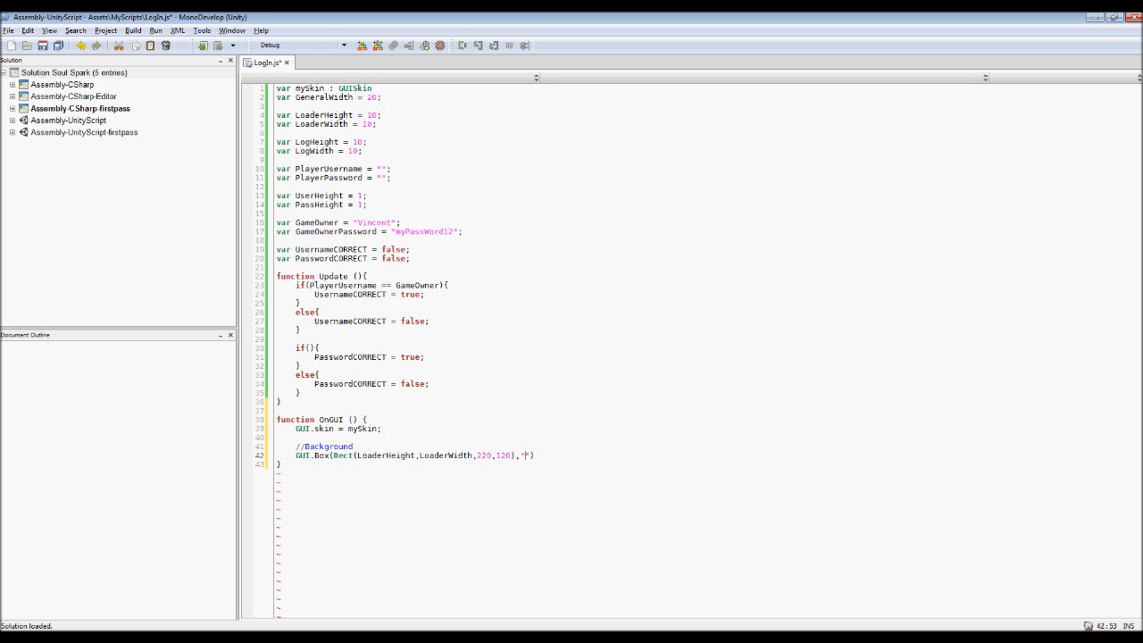
type("Log-in")
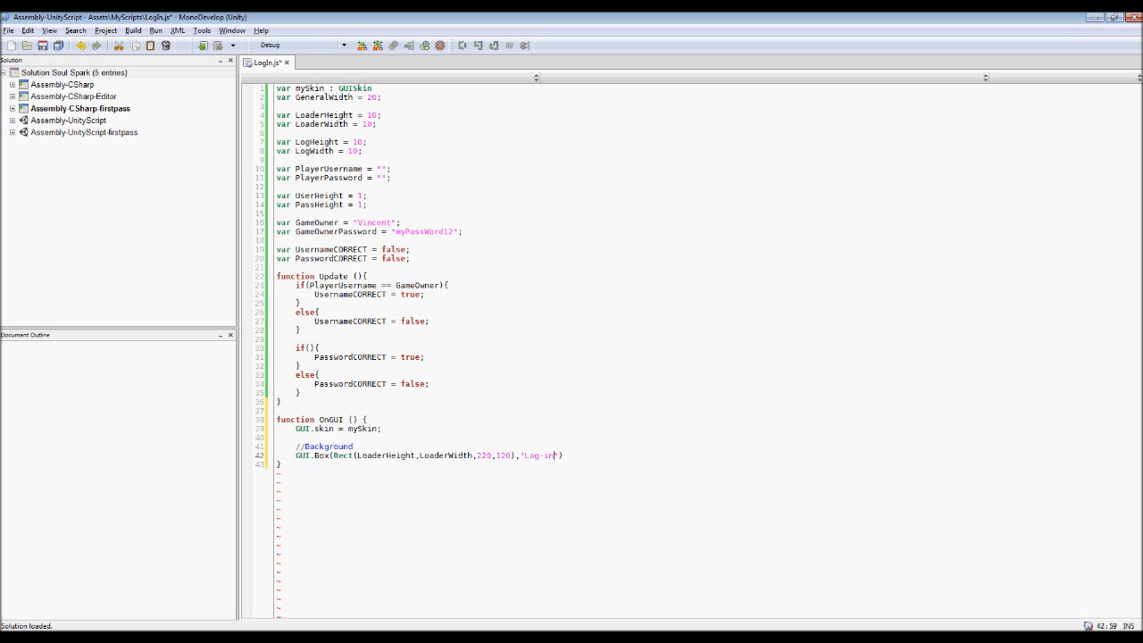
left_click(332, 456)
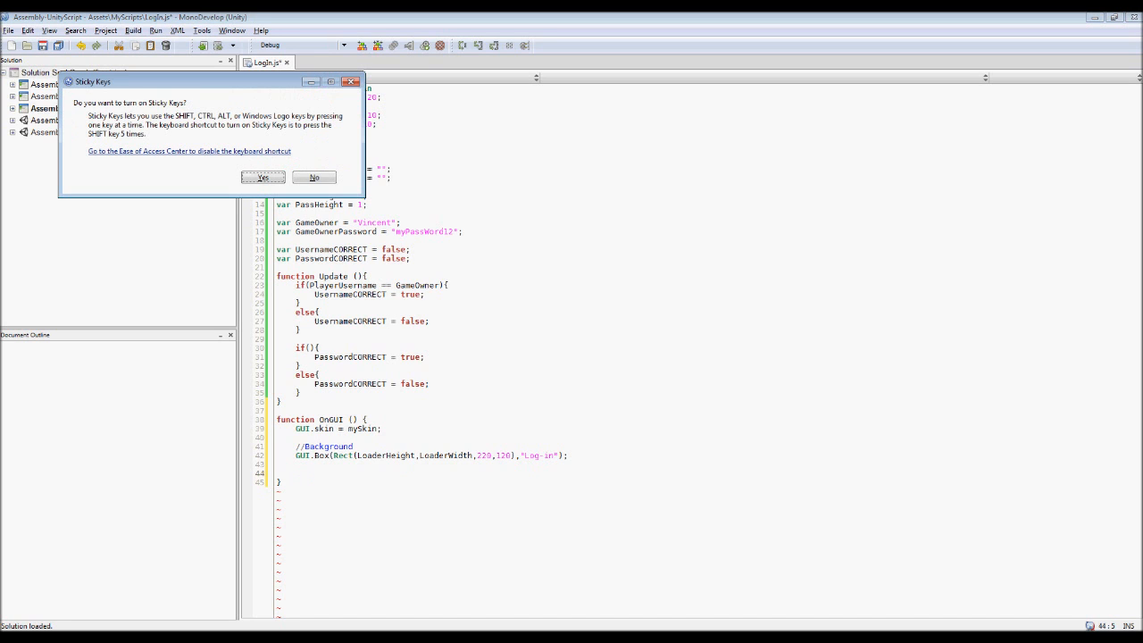
- Decline Sticky Keys, then review HyperCam's AVI File and License settings and return to Screen Area
left_click(315, 176)
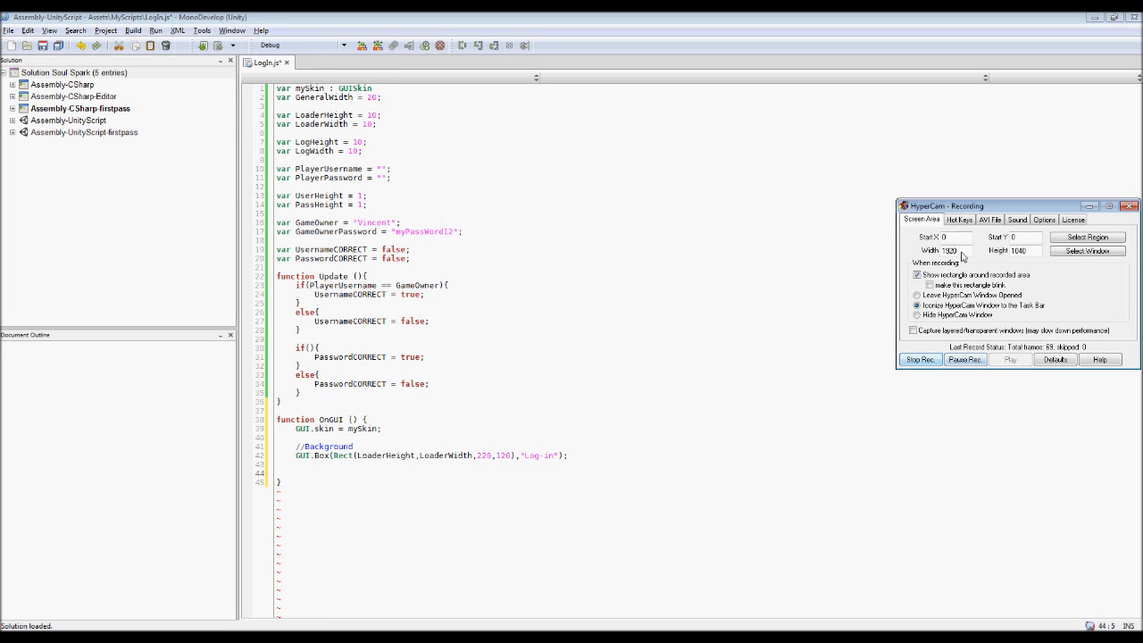
left_click(989, 220)
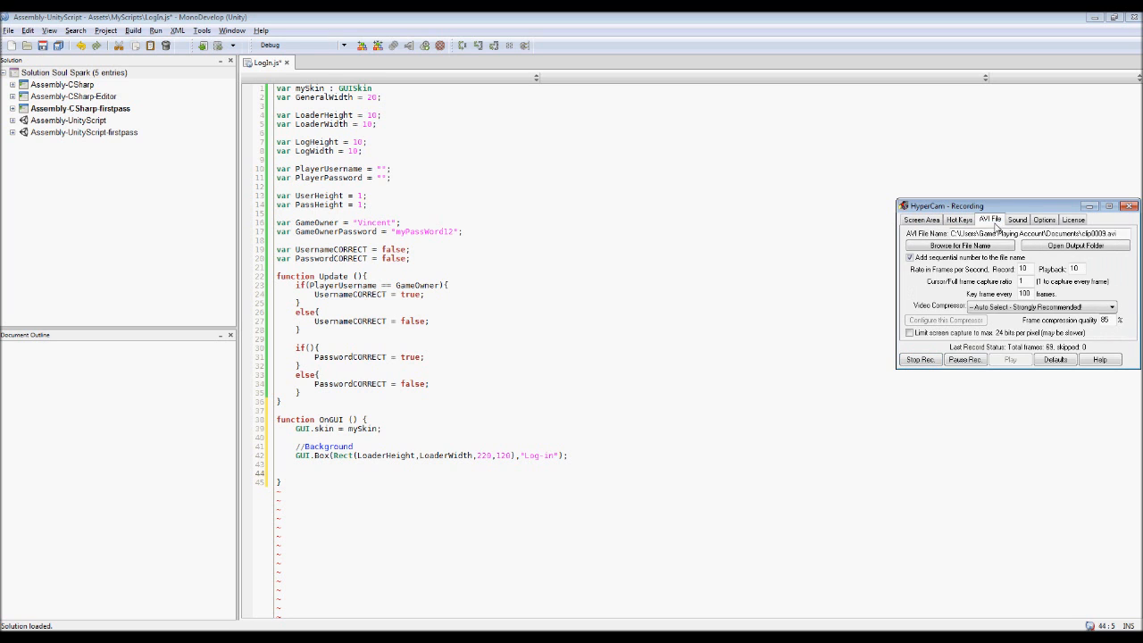
left_click(1071, 218)
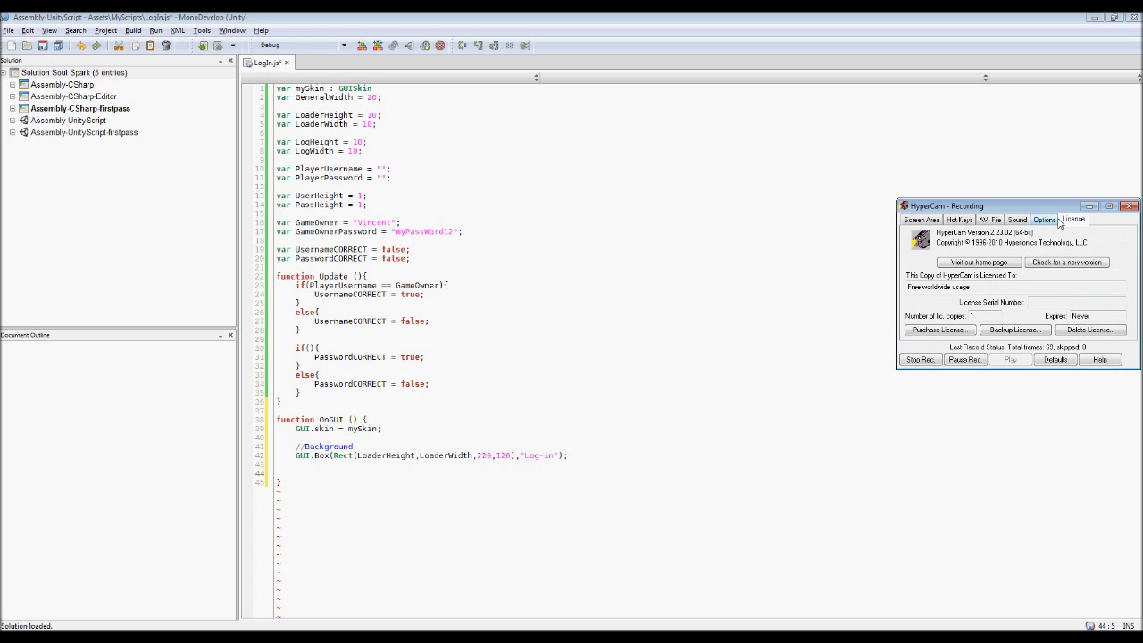
left_click(922, 220)
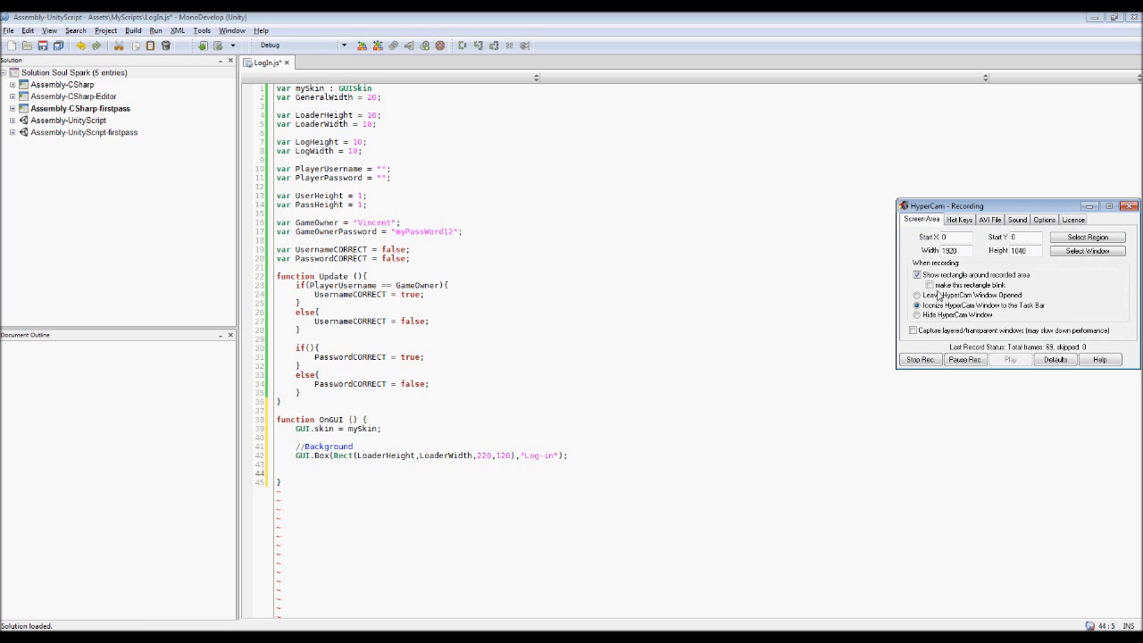